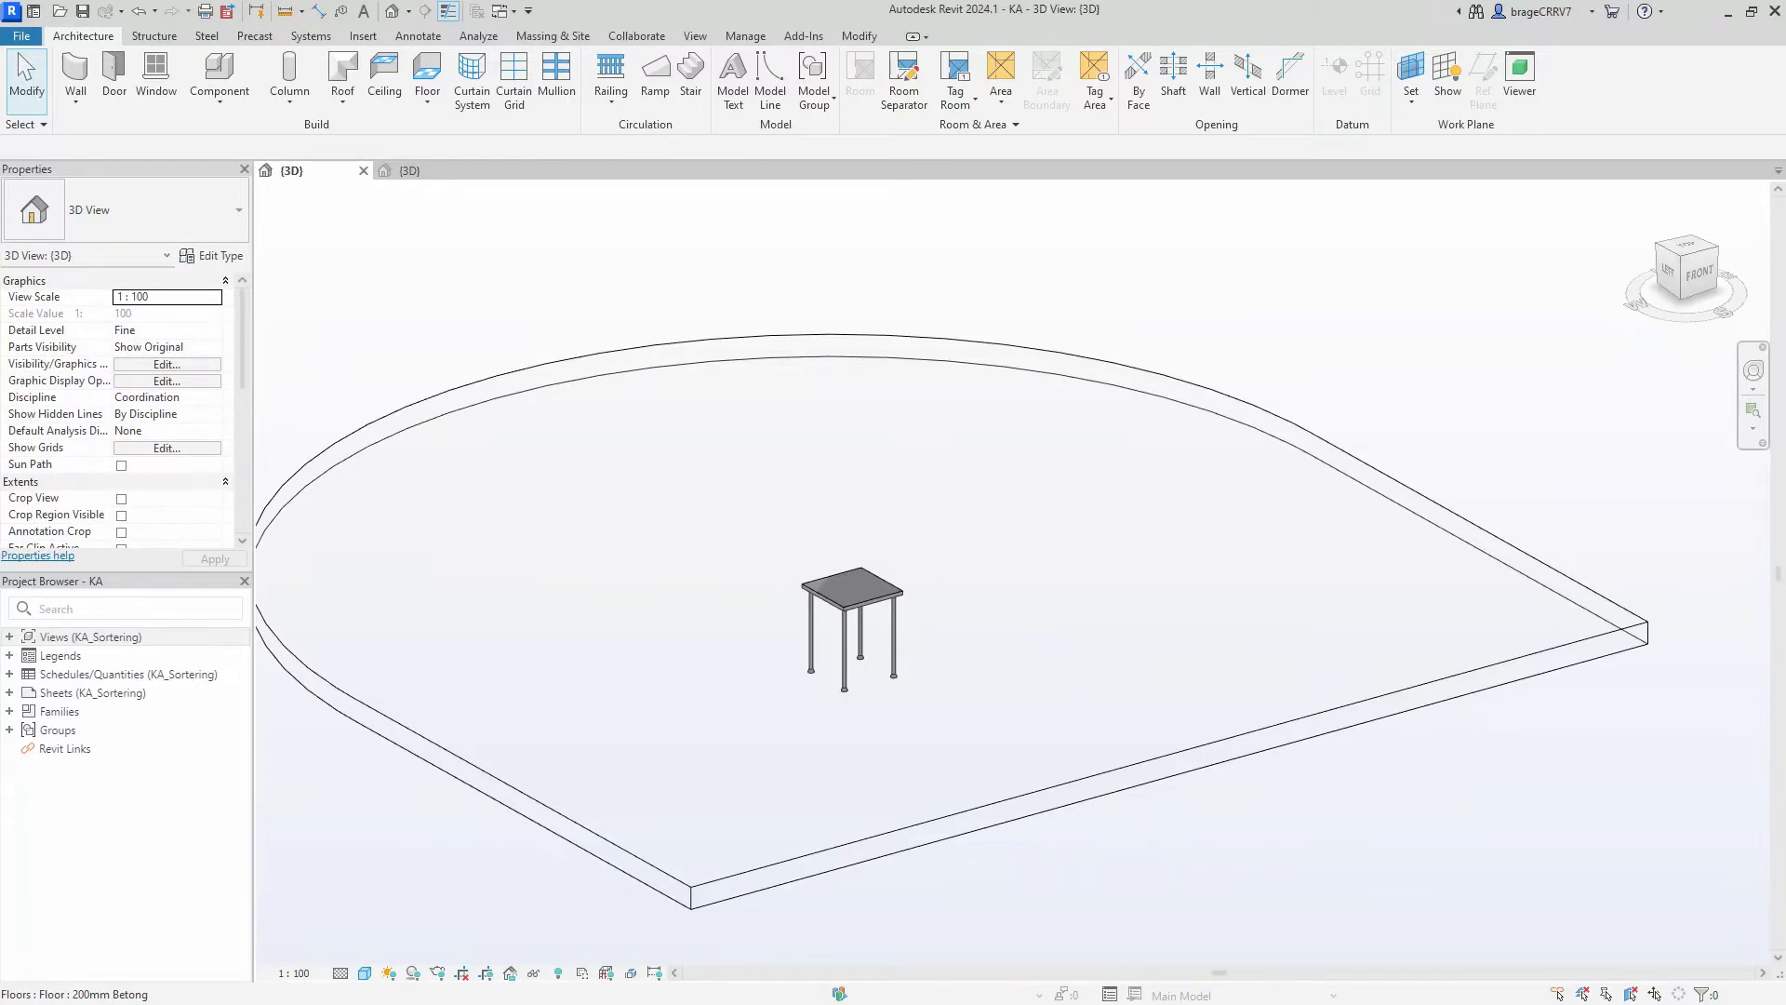
{"action": "mouse_move", "coordinate": [752, 420]}
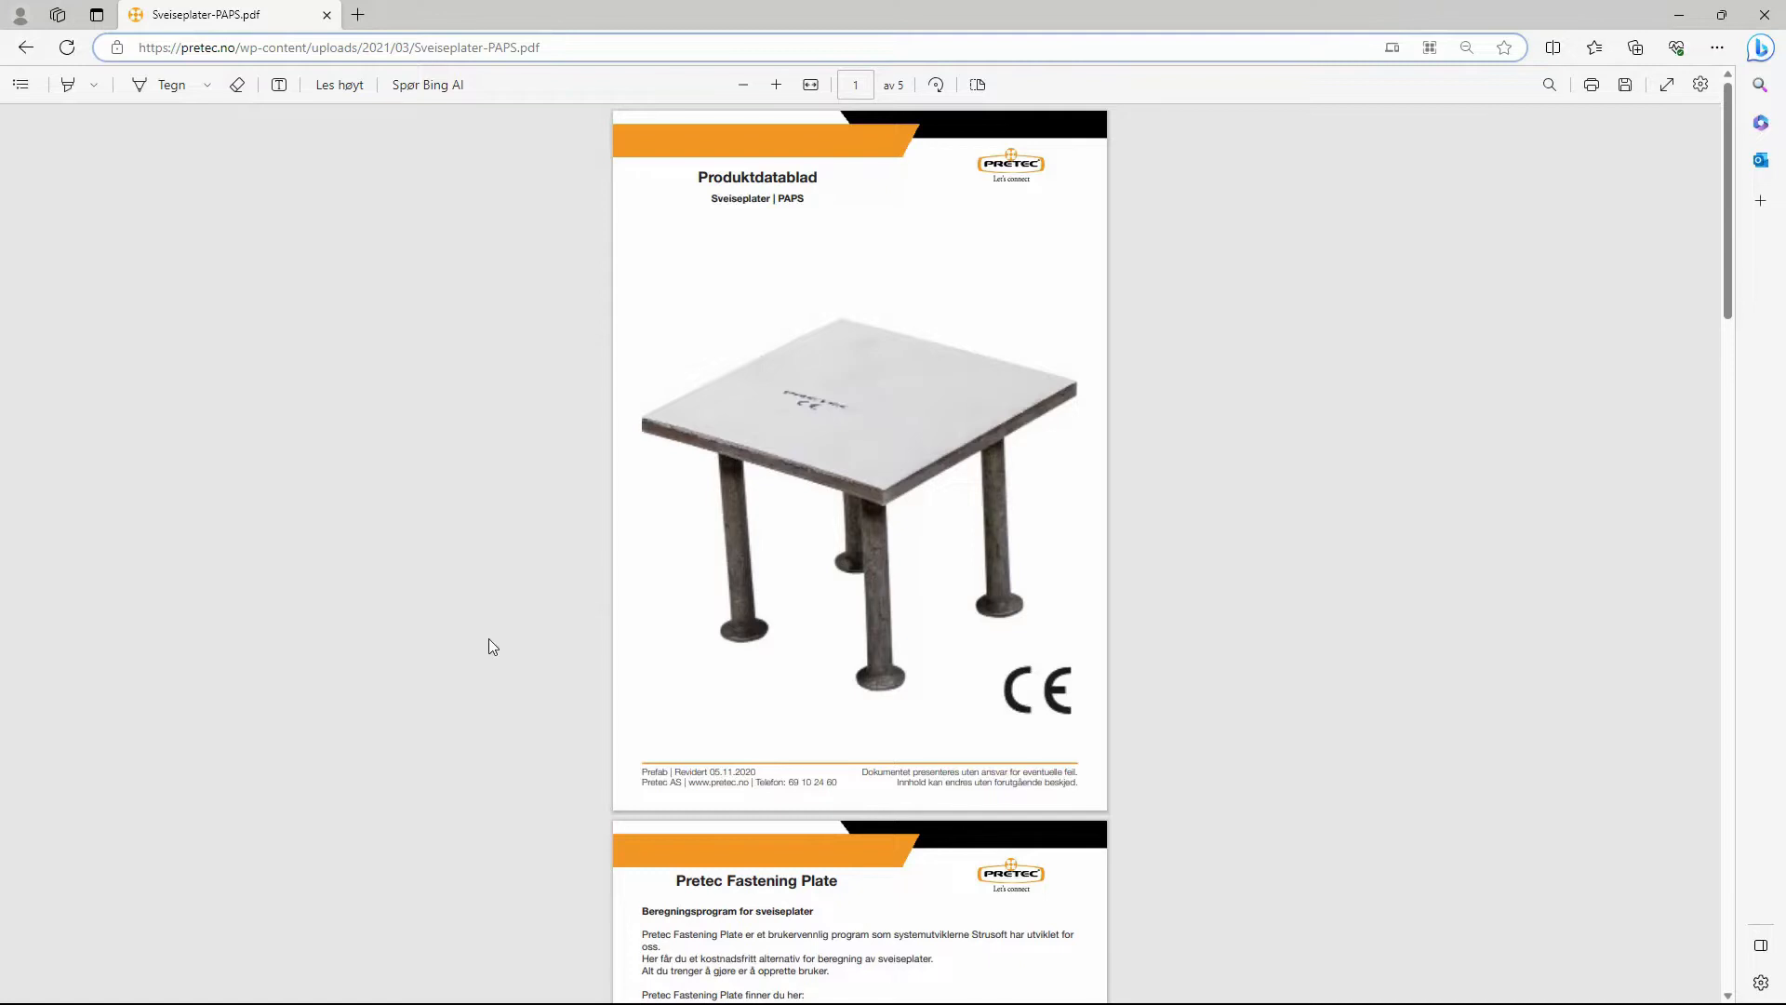
Step: Scroll the Sveiseplater-PAPS PDF down to page 3 with the PAPS type drawings
{"action": "scroll", "scroll_direction": "down", "scroll_amount": 3}
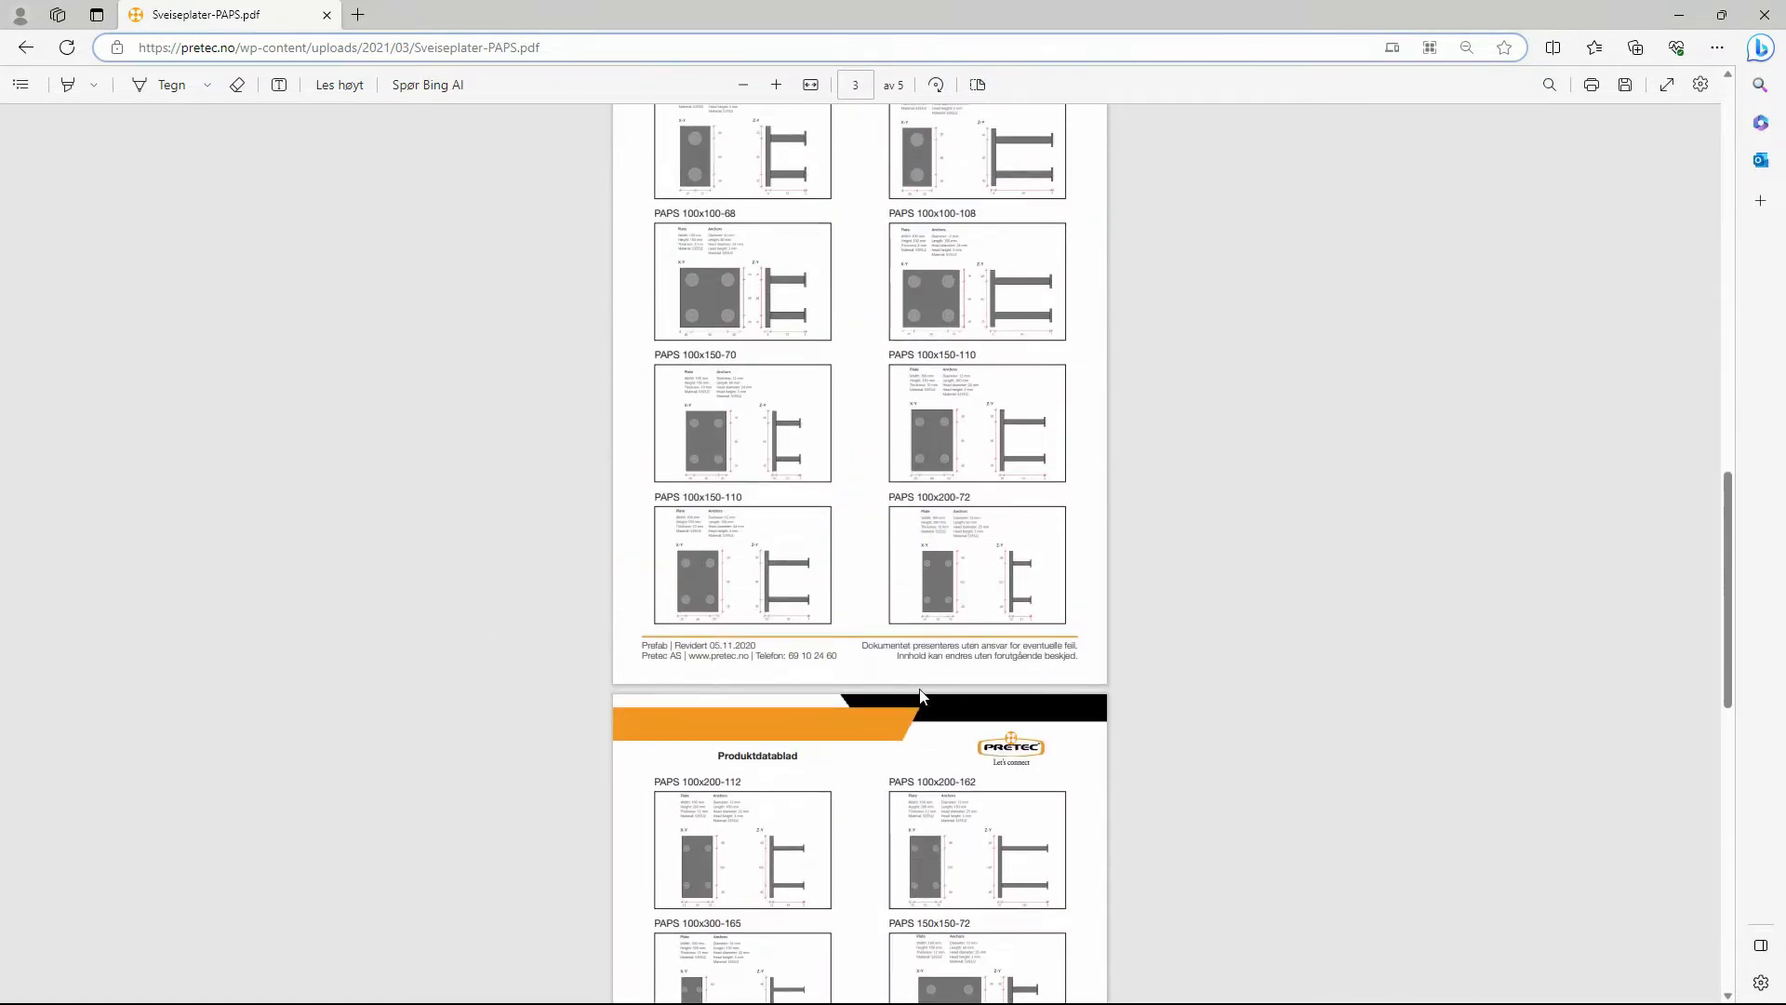
{"action": "scroll", "scroll_direction": "down", "scroll_amount": 3}
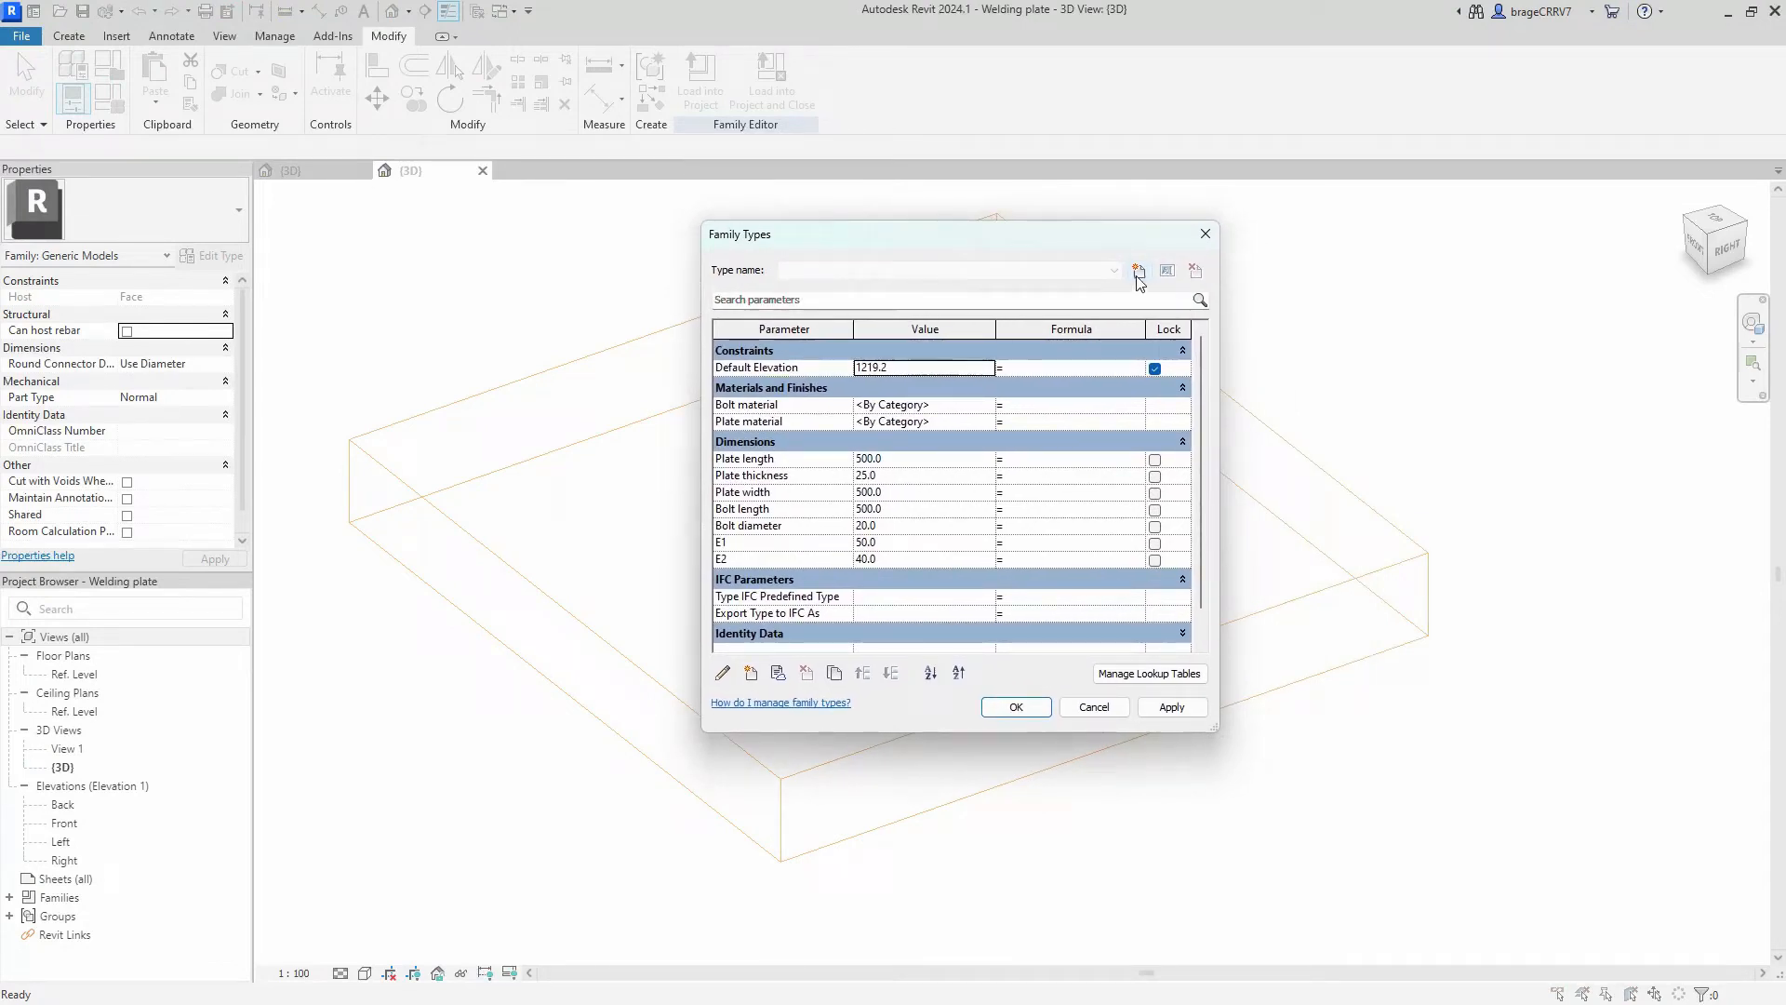
Step: Create a family type named 'PAPS 100x100-68', copying the name from the datasheet PDF
{"action": "left_click", "coordinate": [1139, 271]}
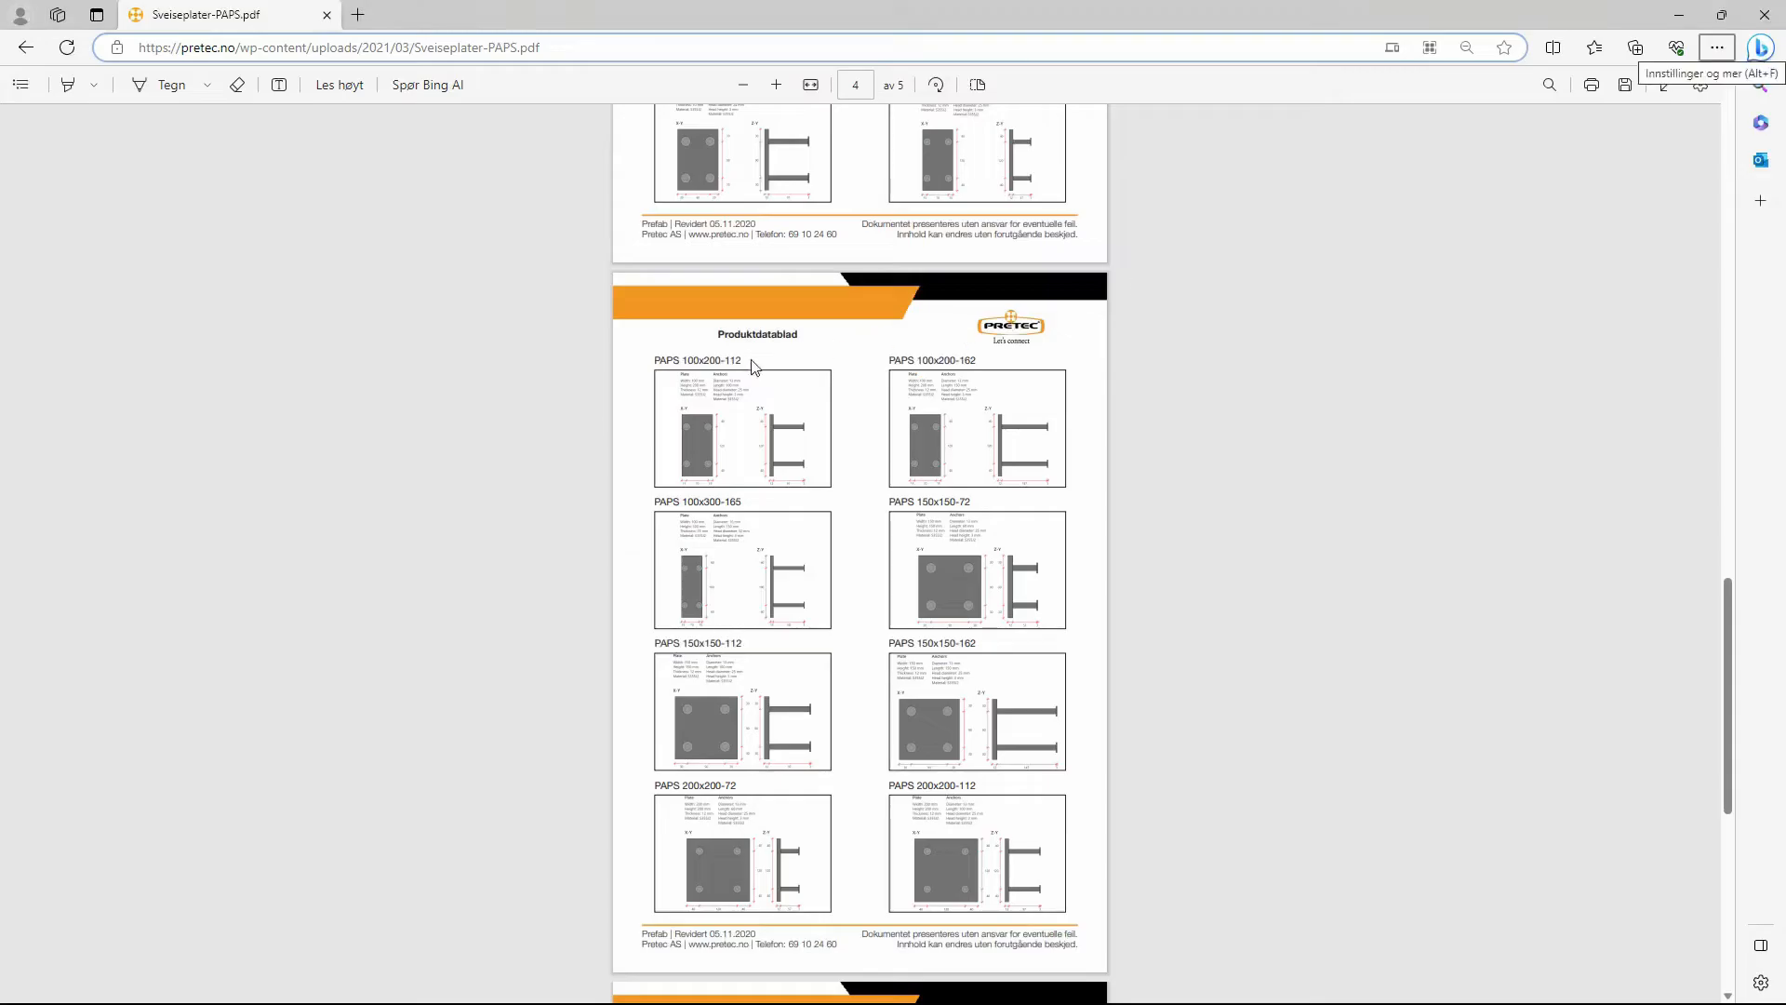
{"action": "double_click", "coordinate": [696, 360]}
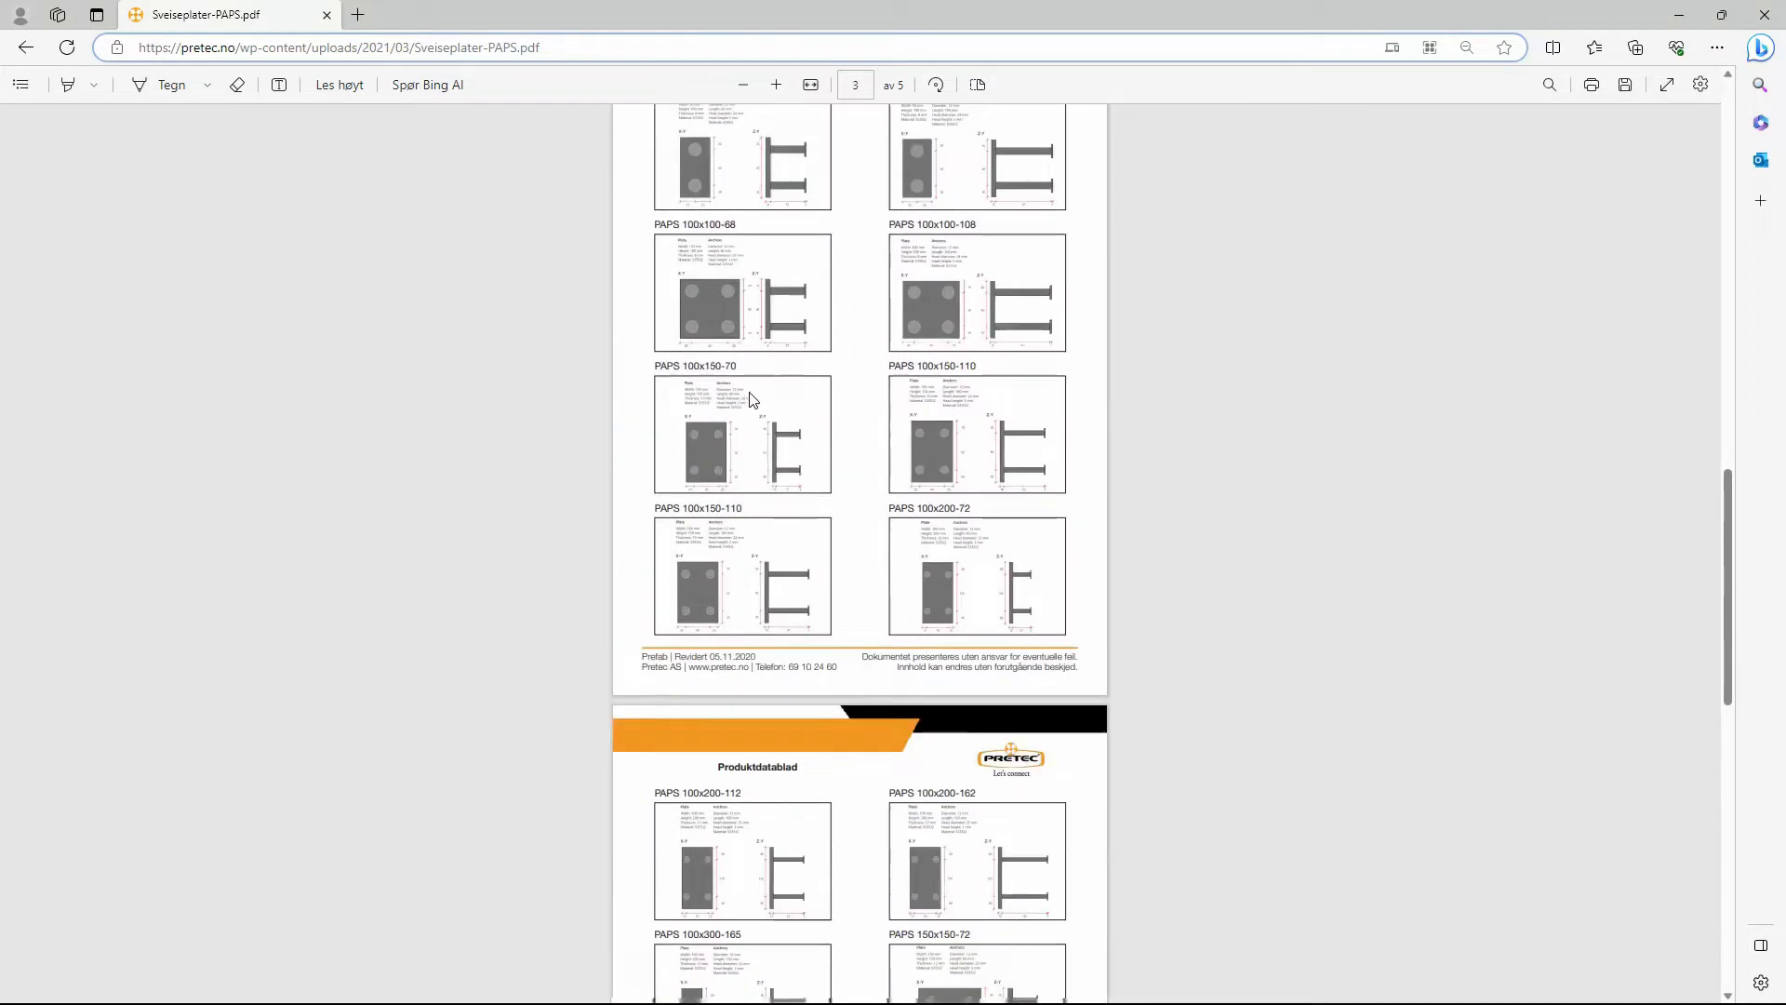
{"action": "scroll", "scroll_direction": "down", "scroll_amount": 3}
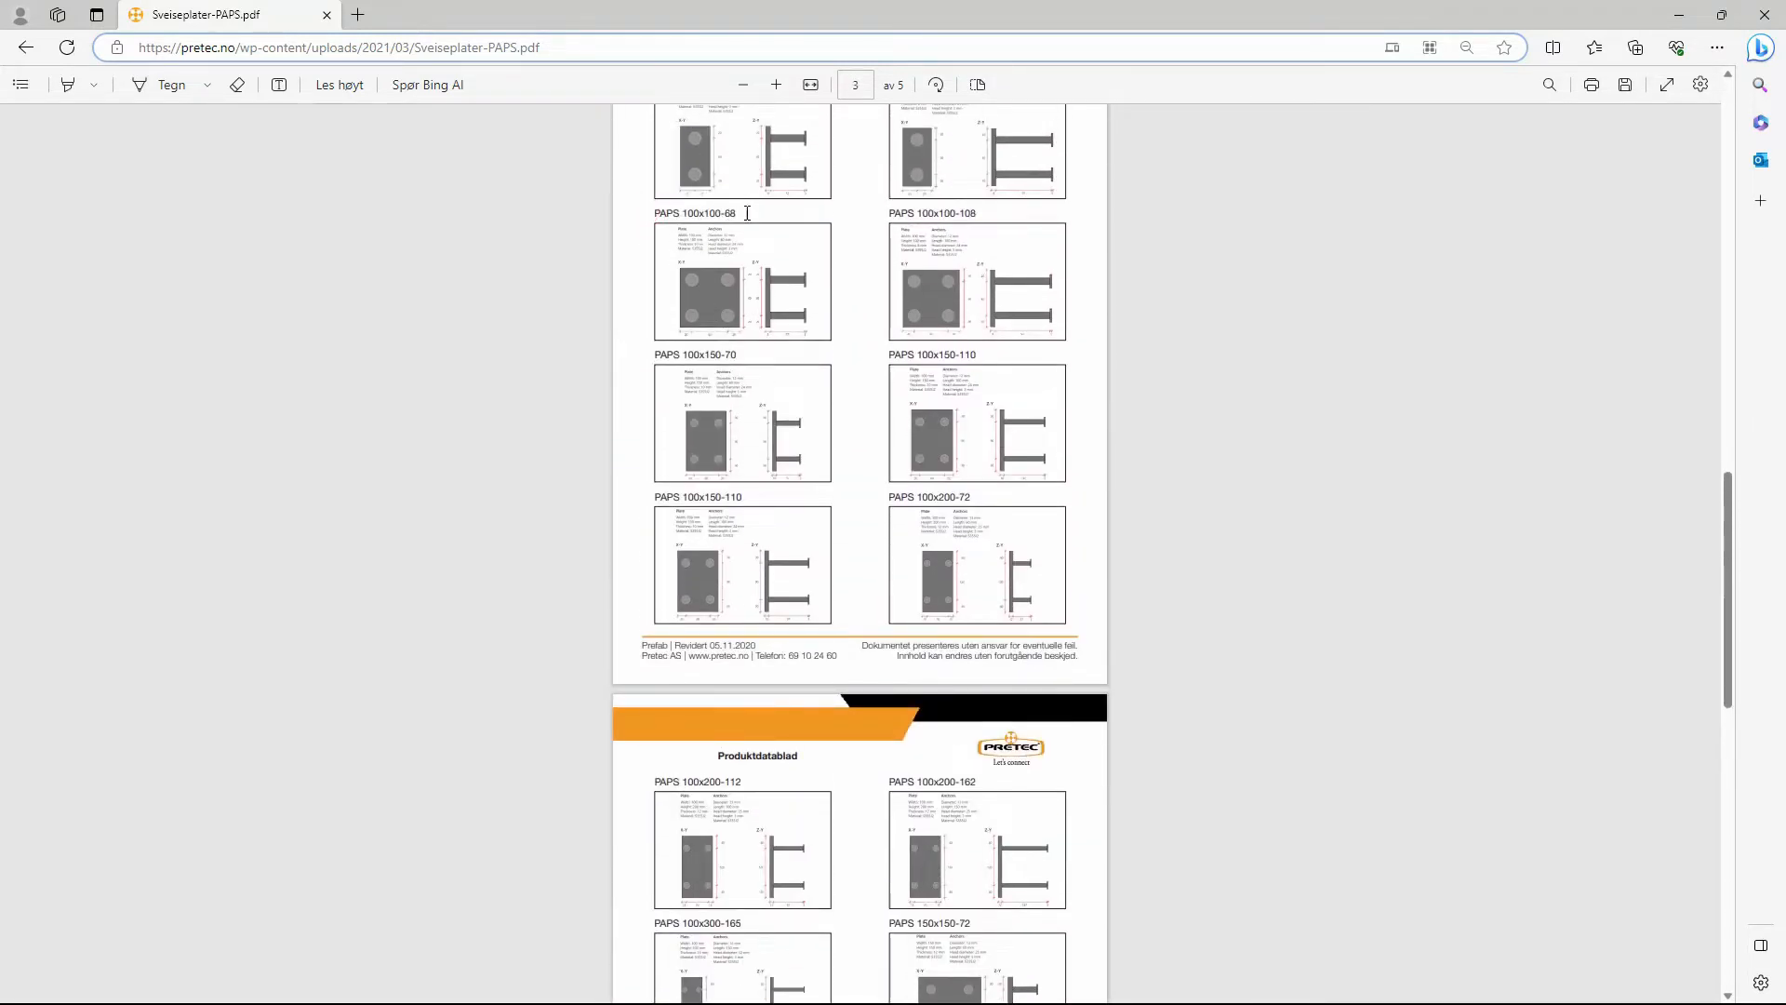
{"action": "double_click", "coordinate": [694, 212]}
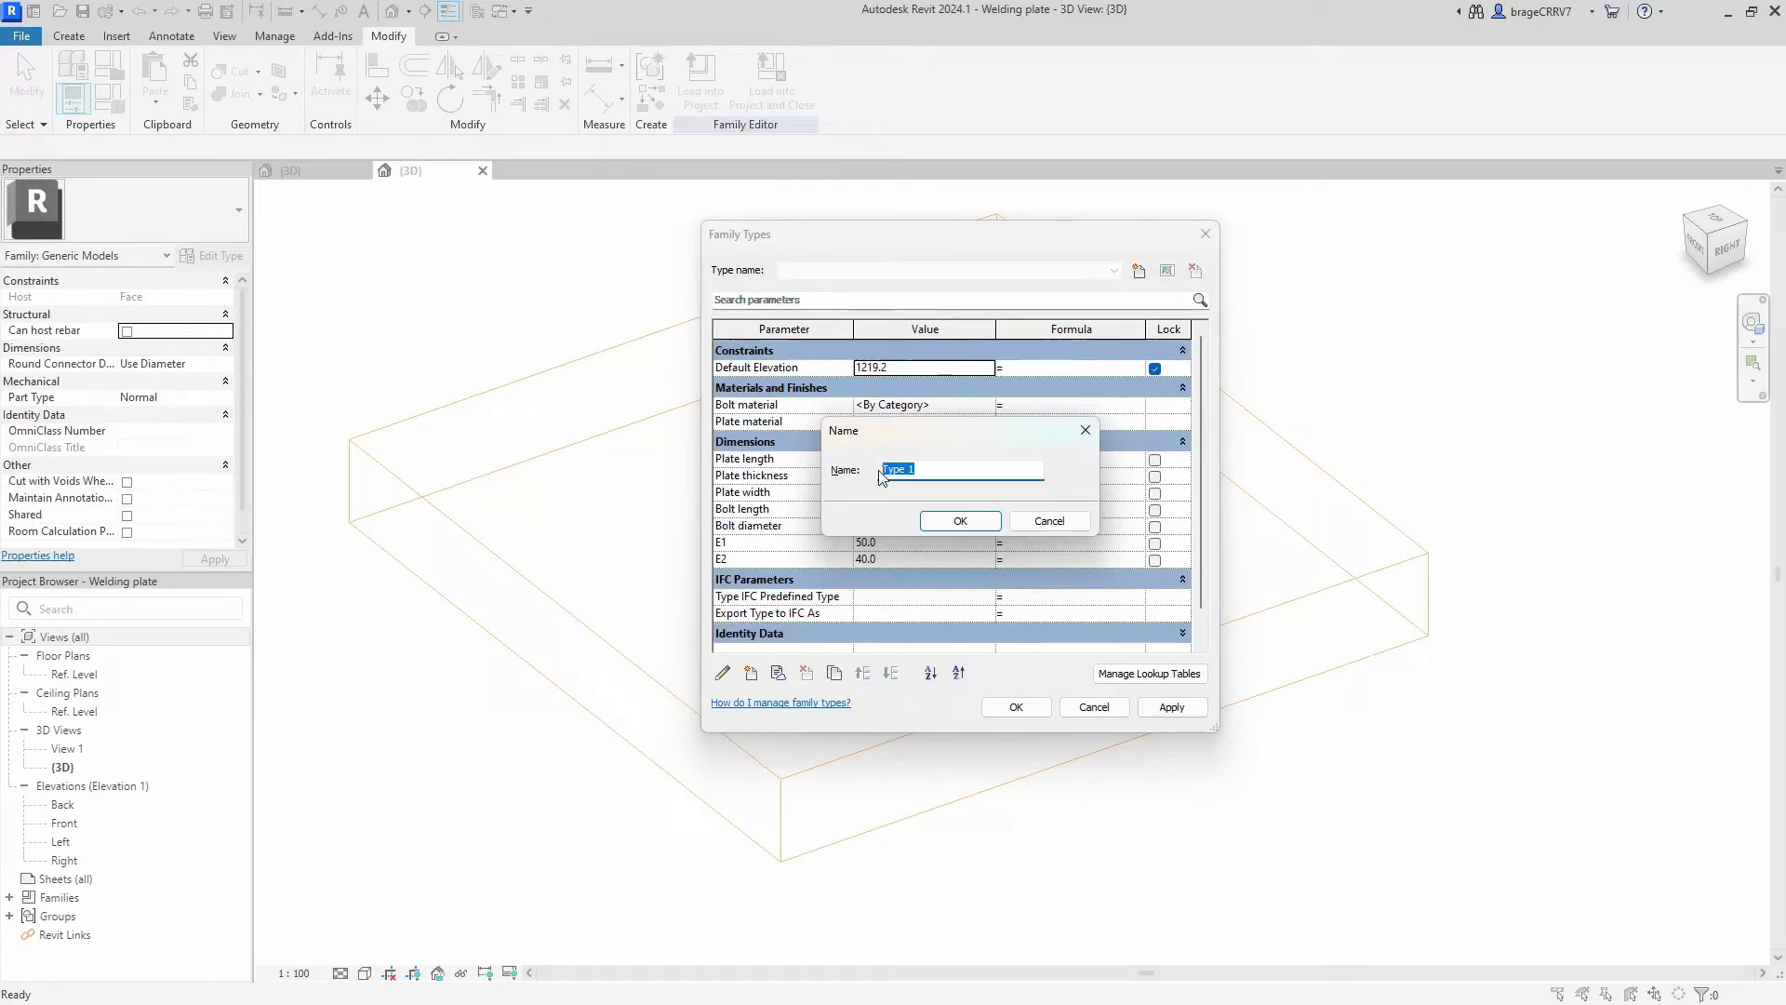
{"action": "left_click", "coordinate": [960, 521]}
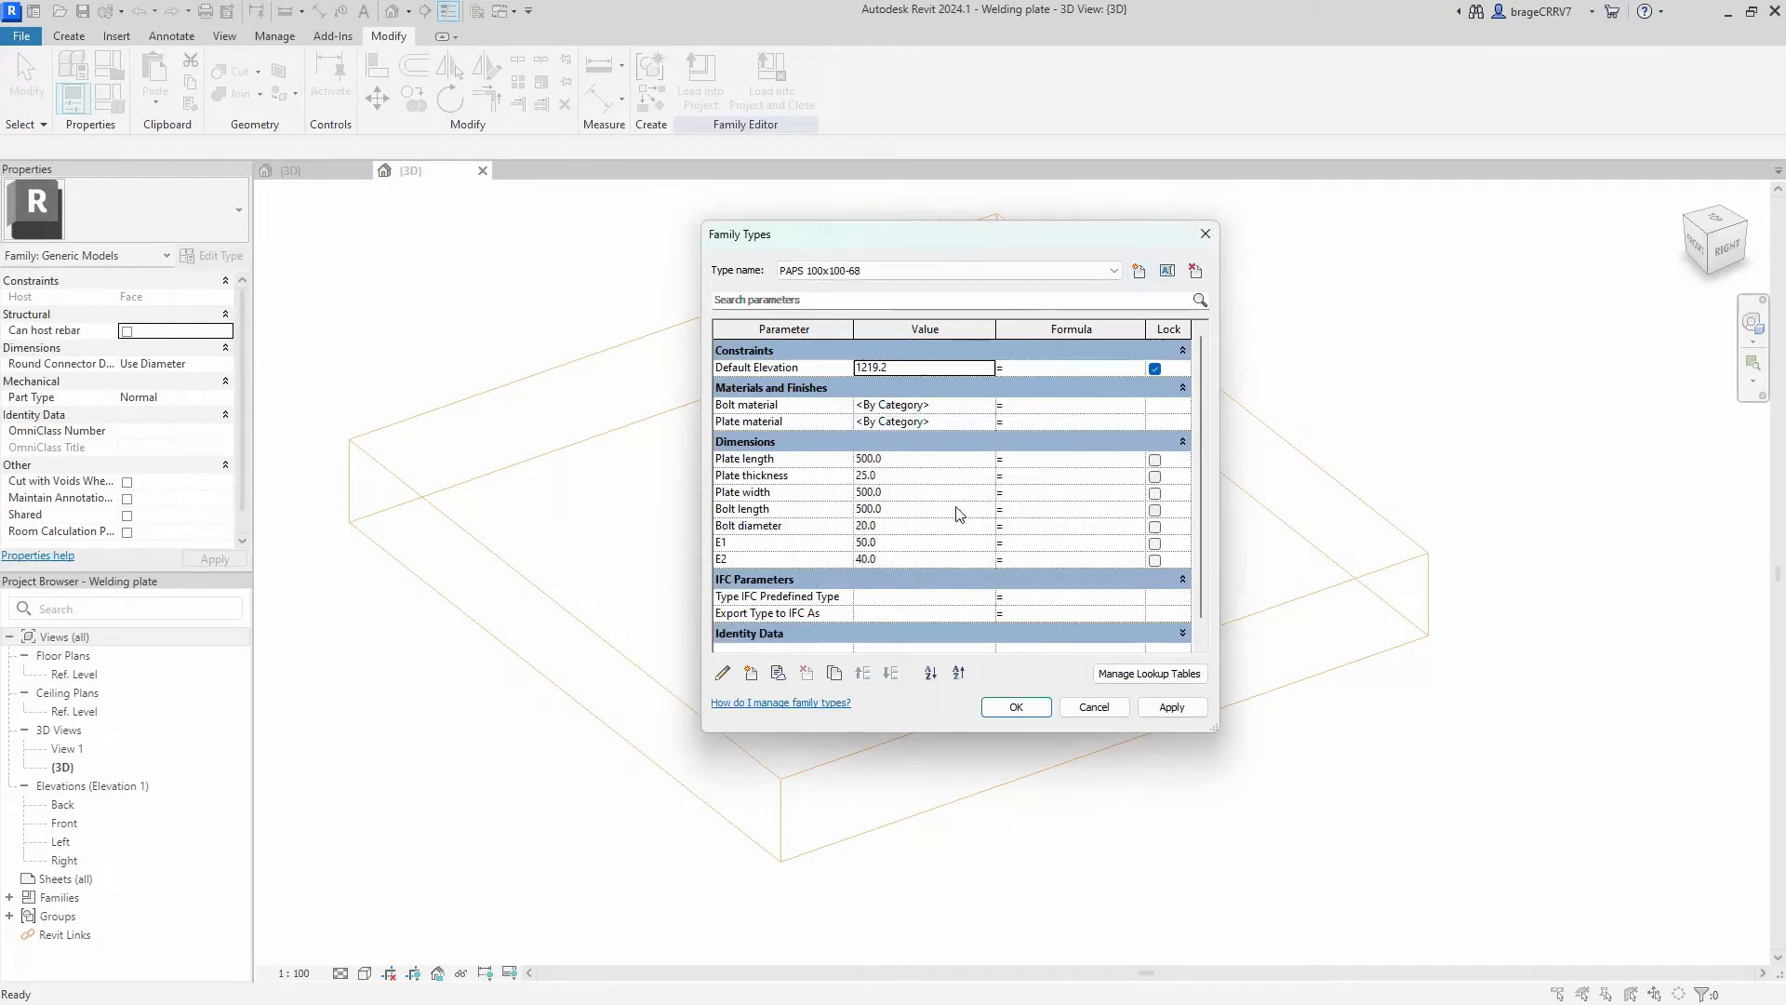
{"action": "key", "text": "alt+tab"}
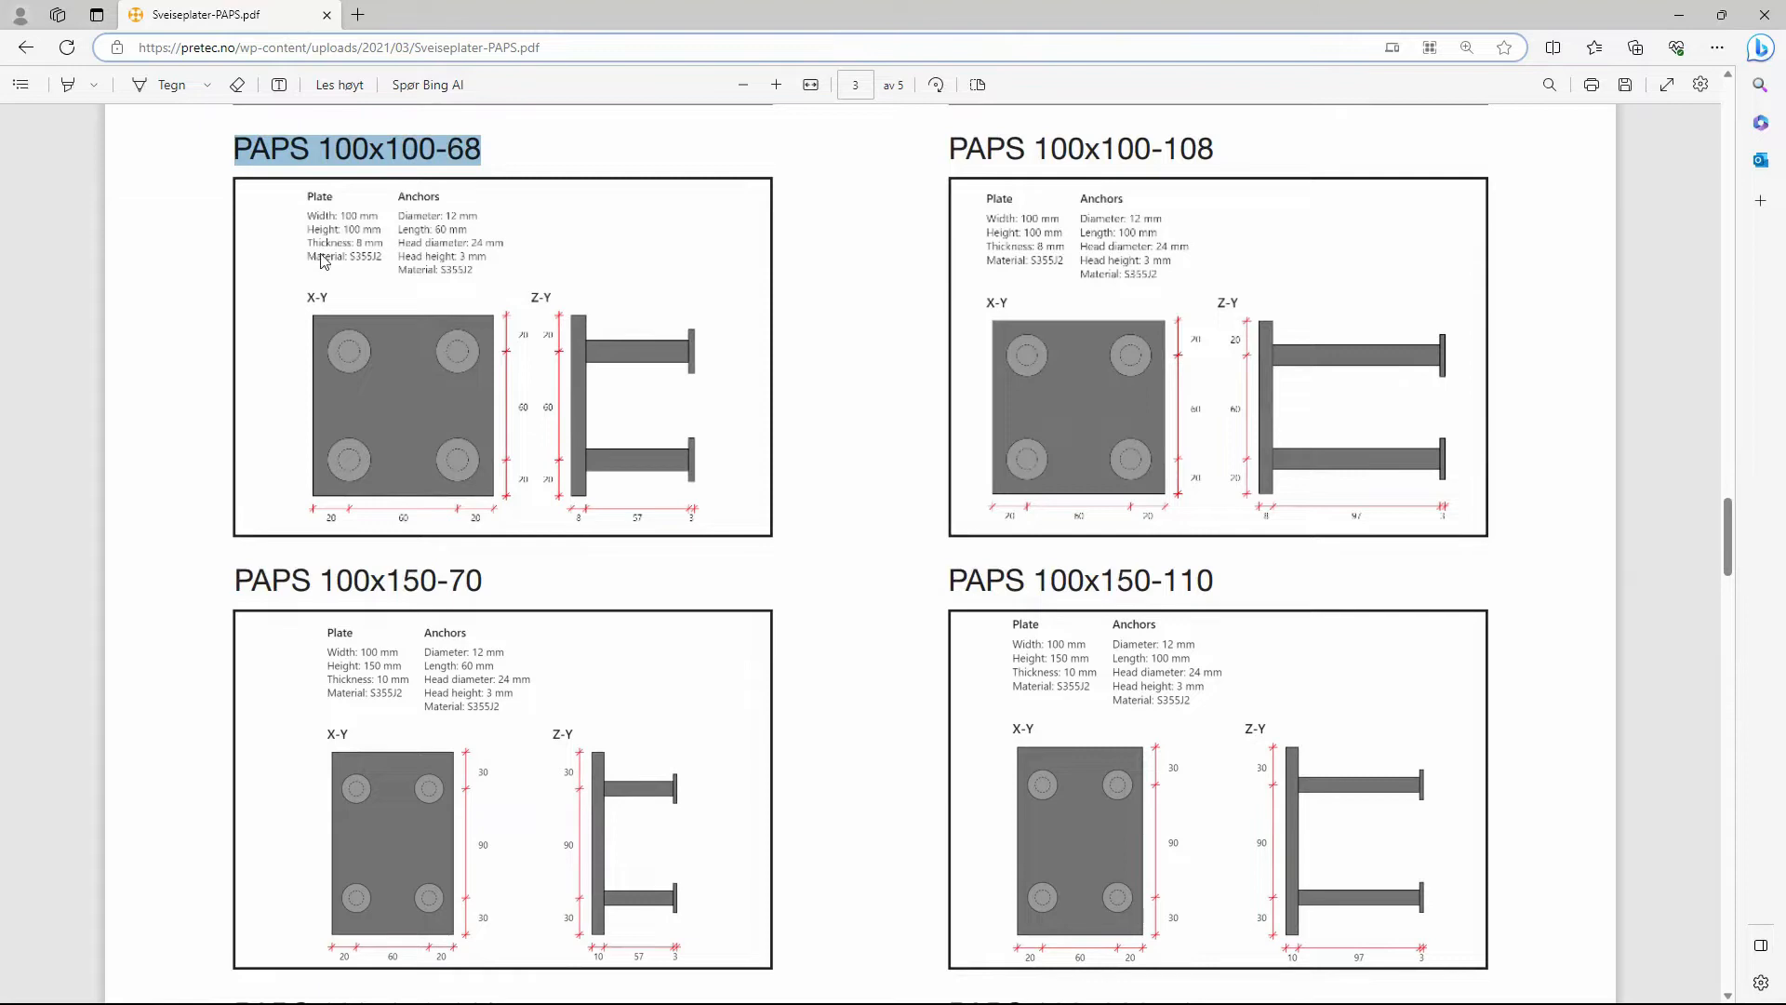
{"action": "mouse_move", "coordinate": [519, 19]}
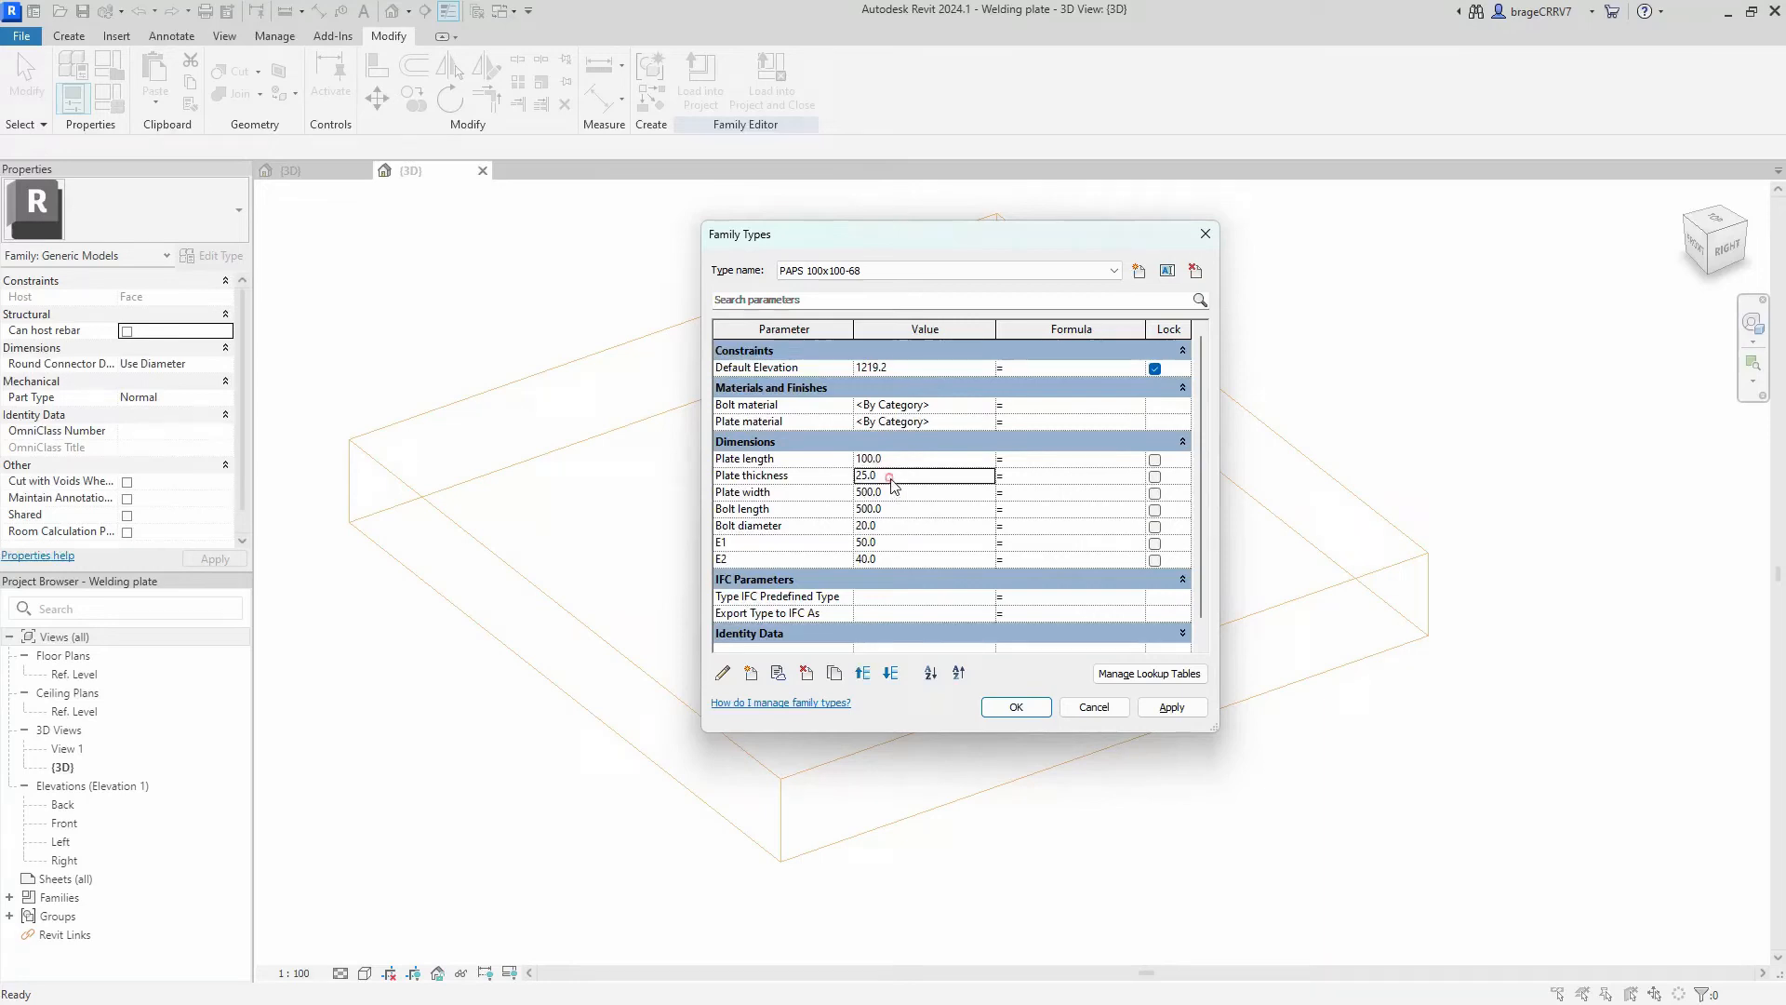
Step: Set plate 100x100x8, bolt length 60, diameter 12, E1 20 and E2 70
{"action": "type", "text": "8"}
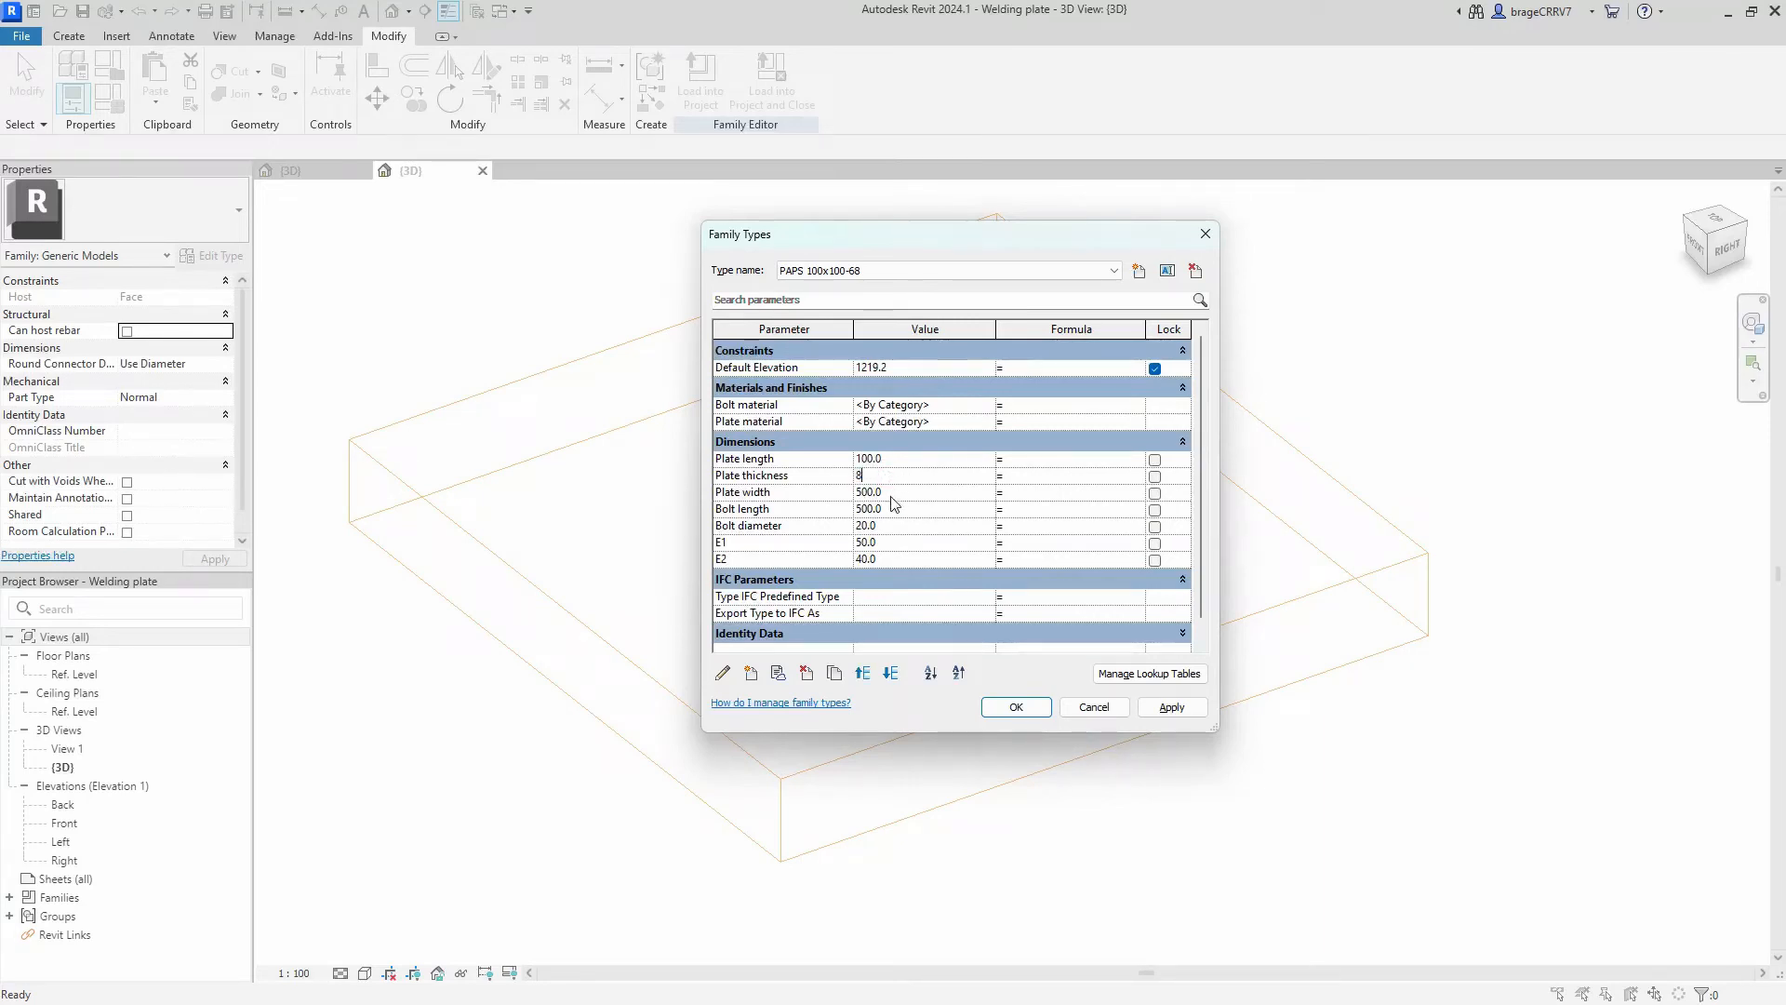
{"action": "type", "text": "100"}
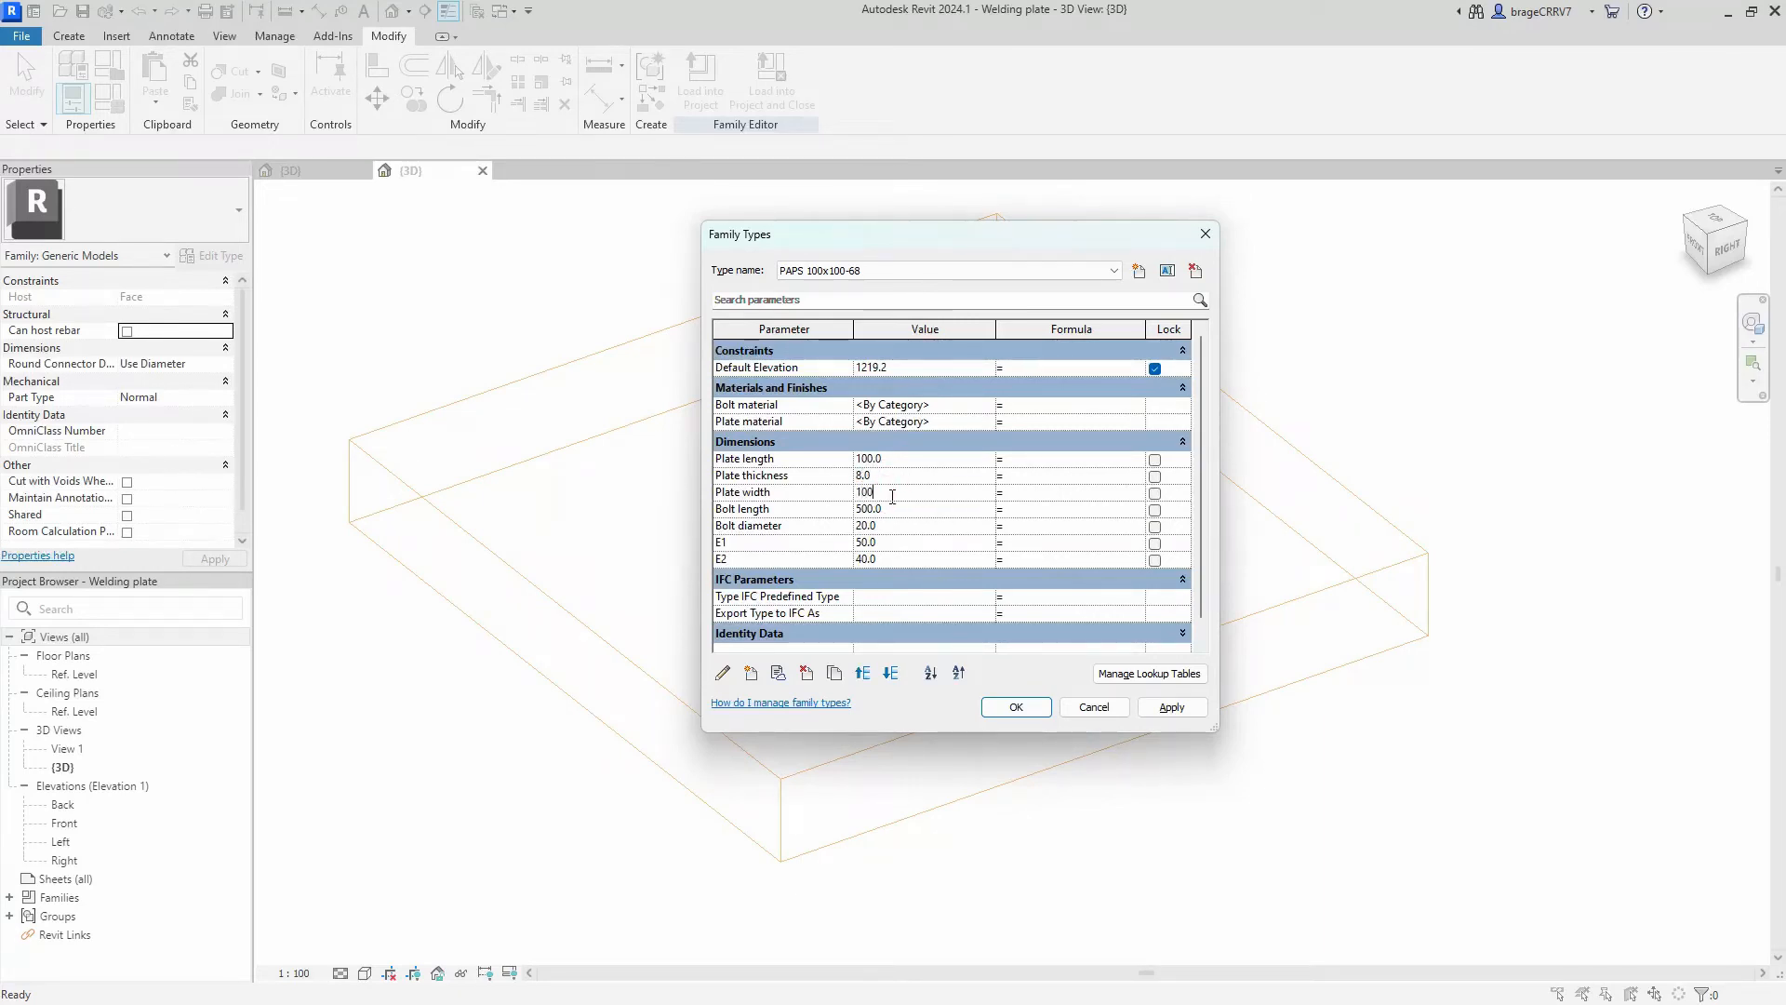
{"action": "left_click", "coordinate": [894, 509]}
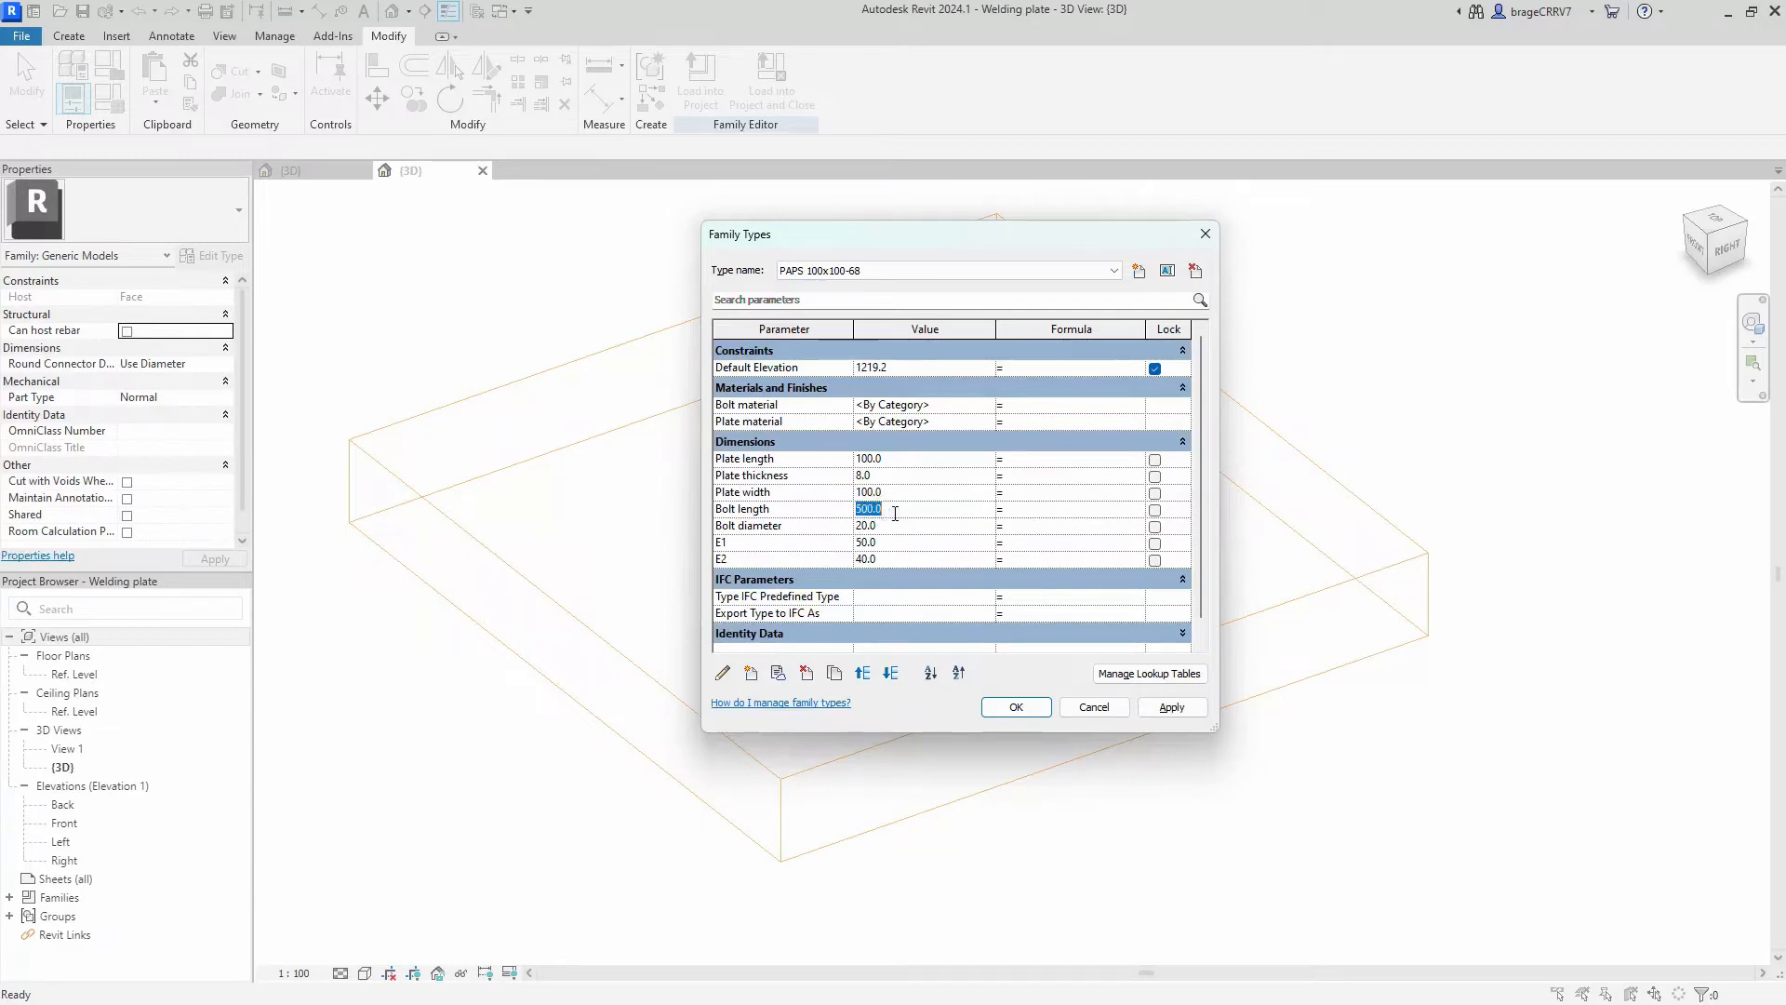
{"action": "left_click", "coordinate": [887, 525]}
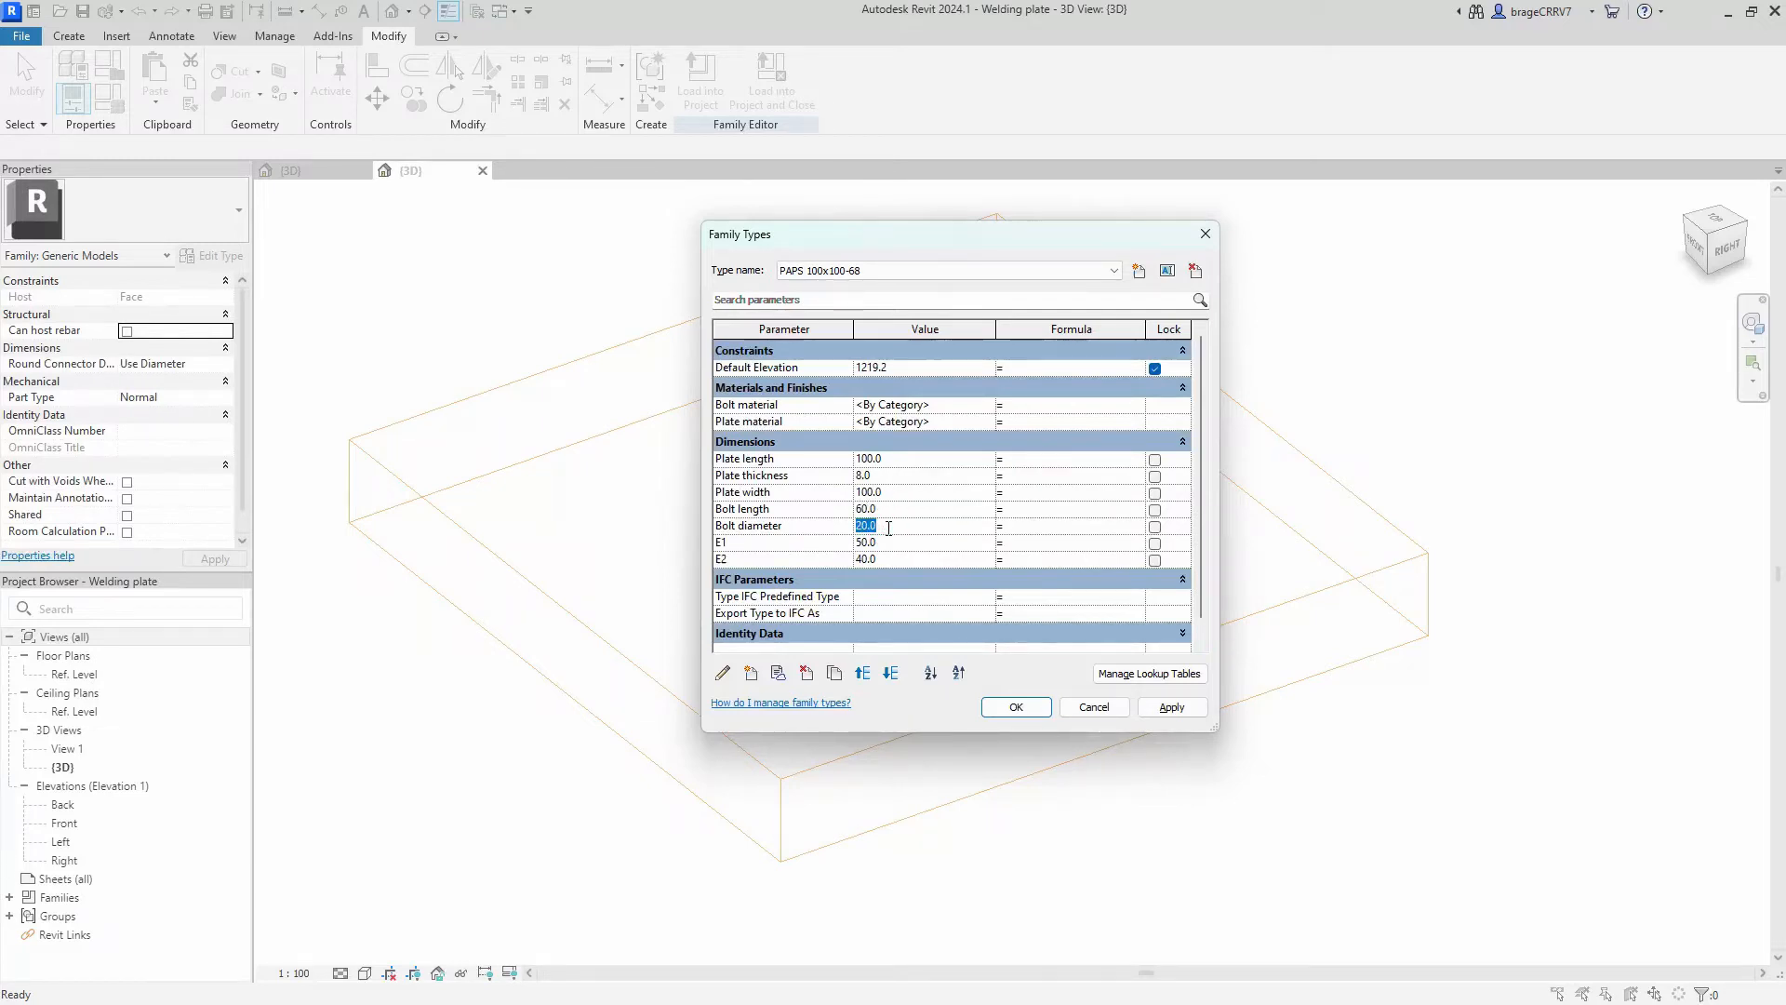
{"action": "left_click", "coordinate": [891, 542]}
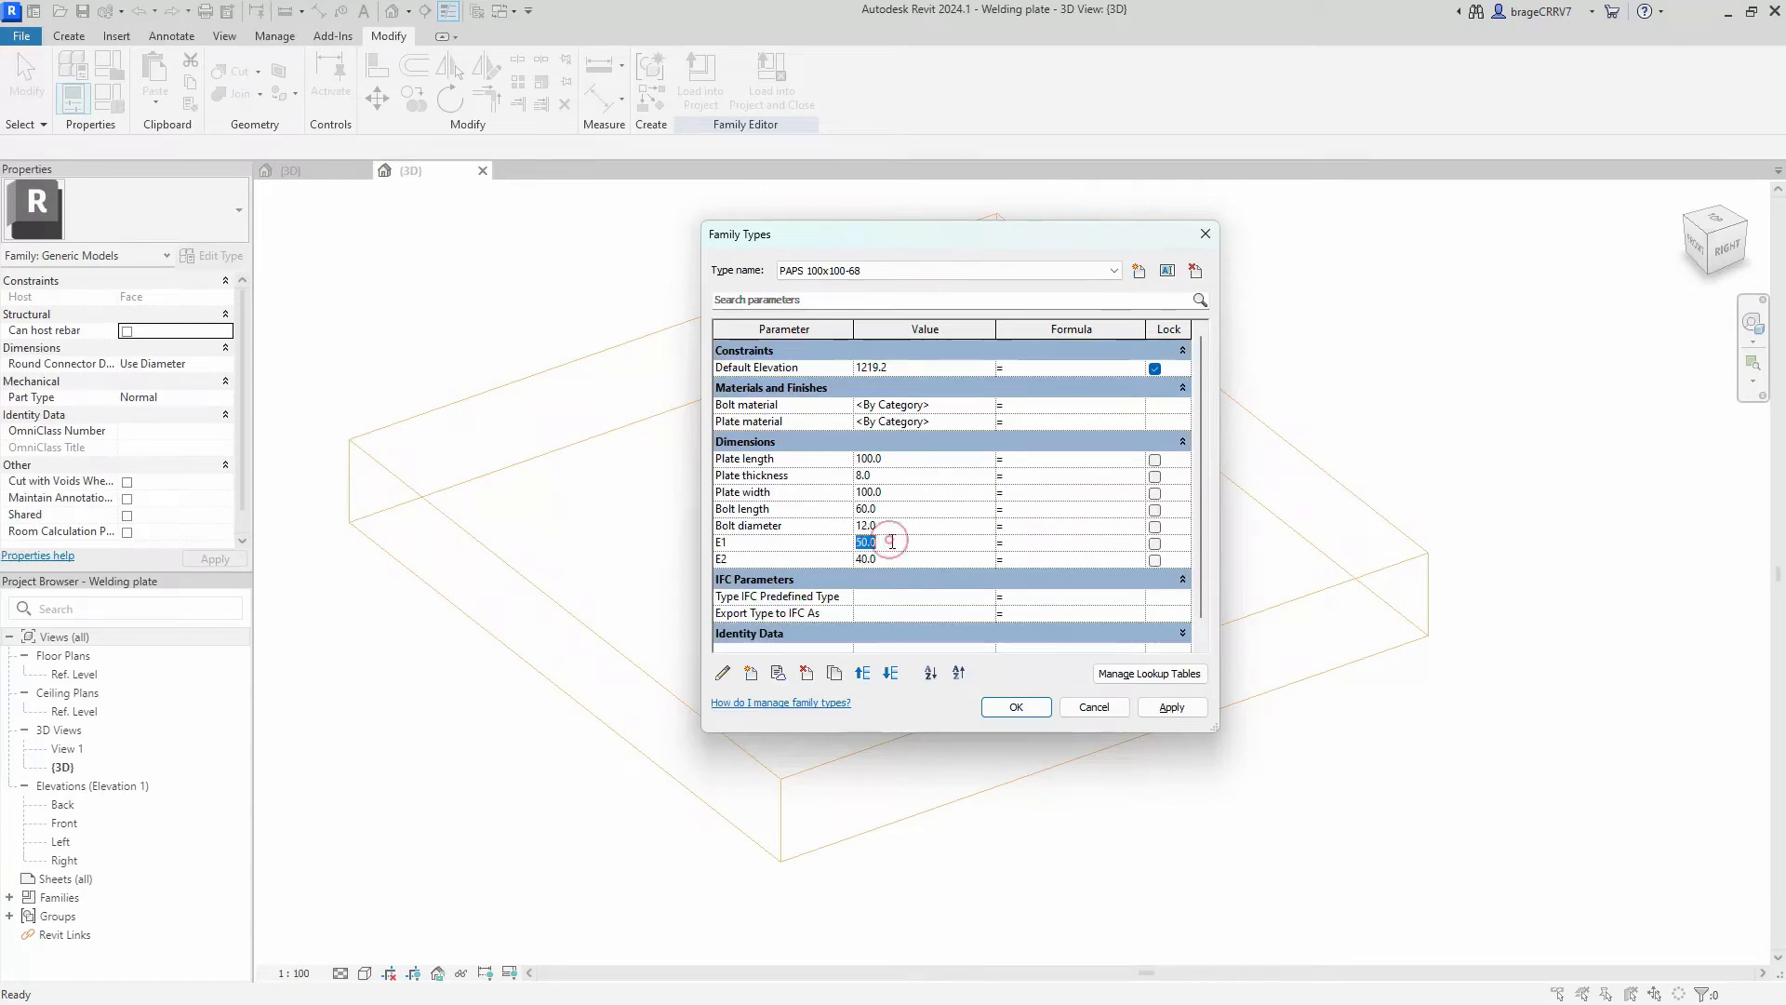
{"action": "type", "text": "20"}
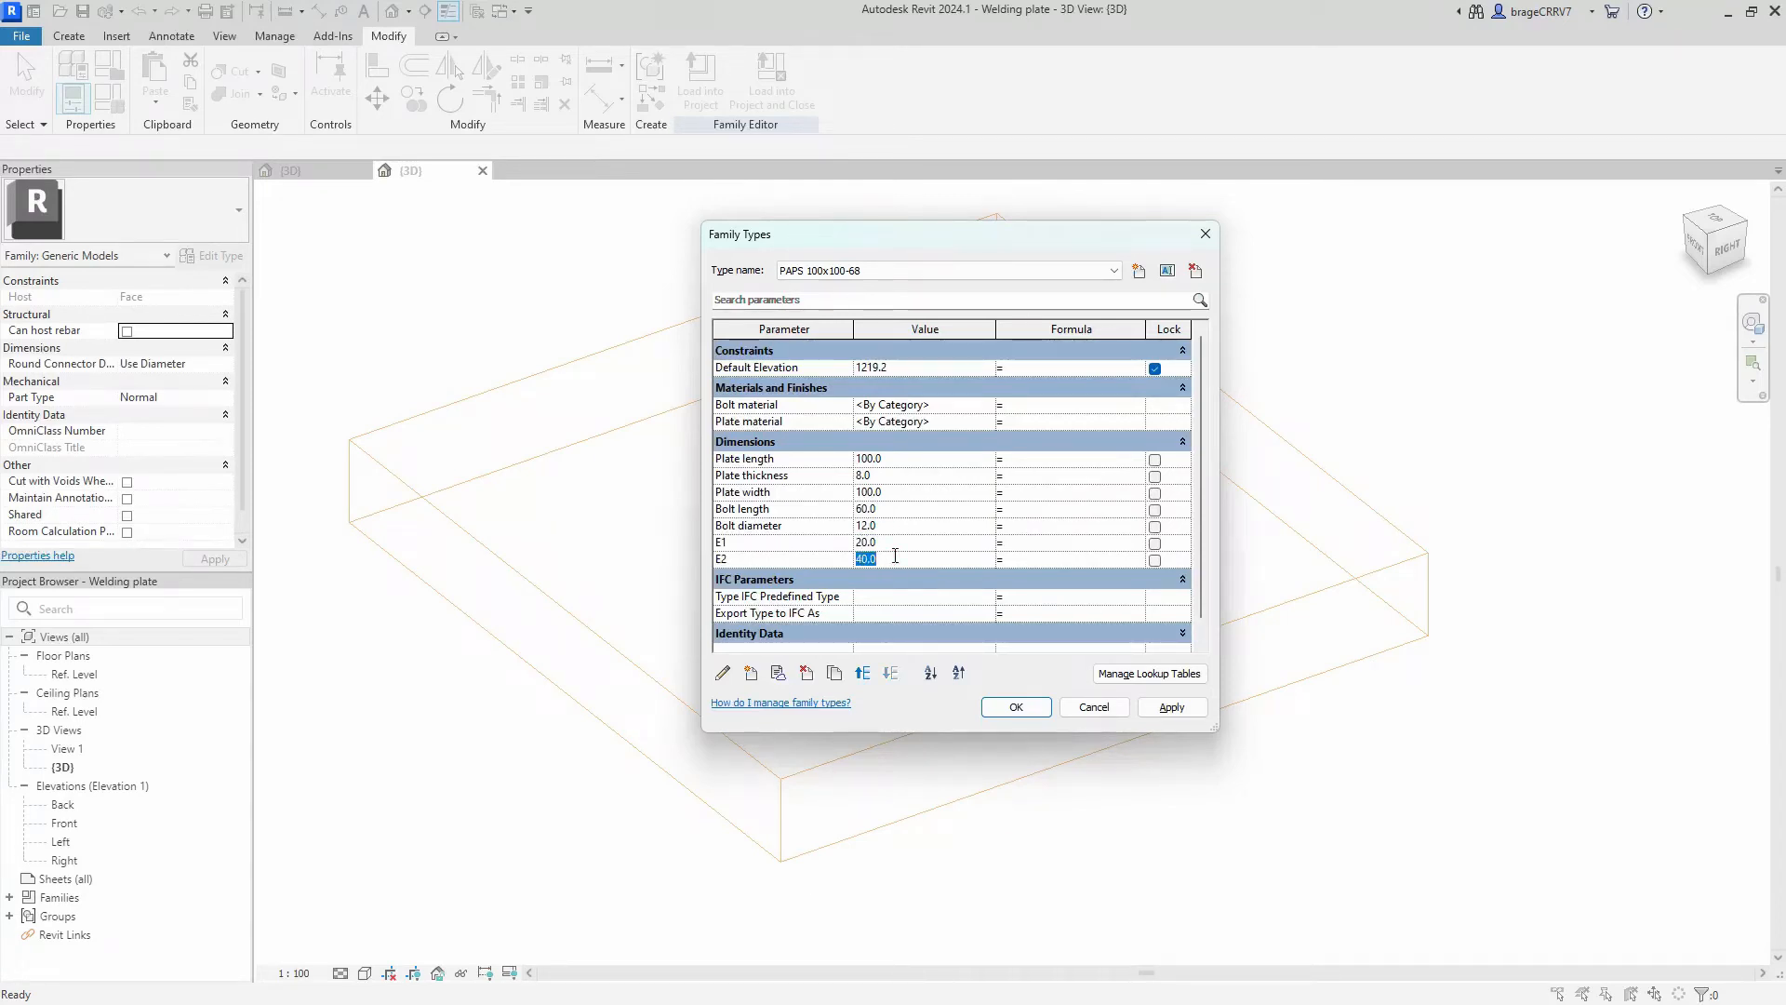
{"action": "type", "text": "70"}
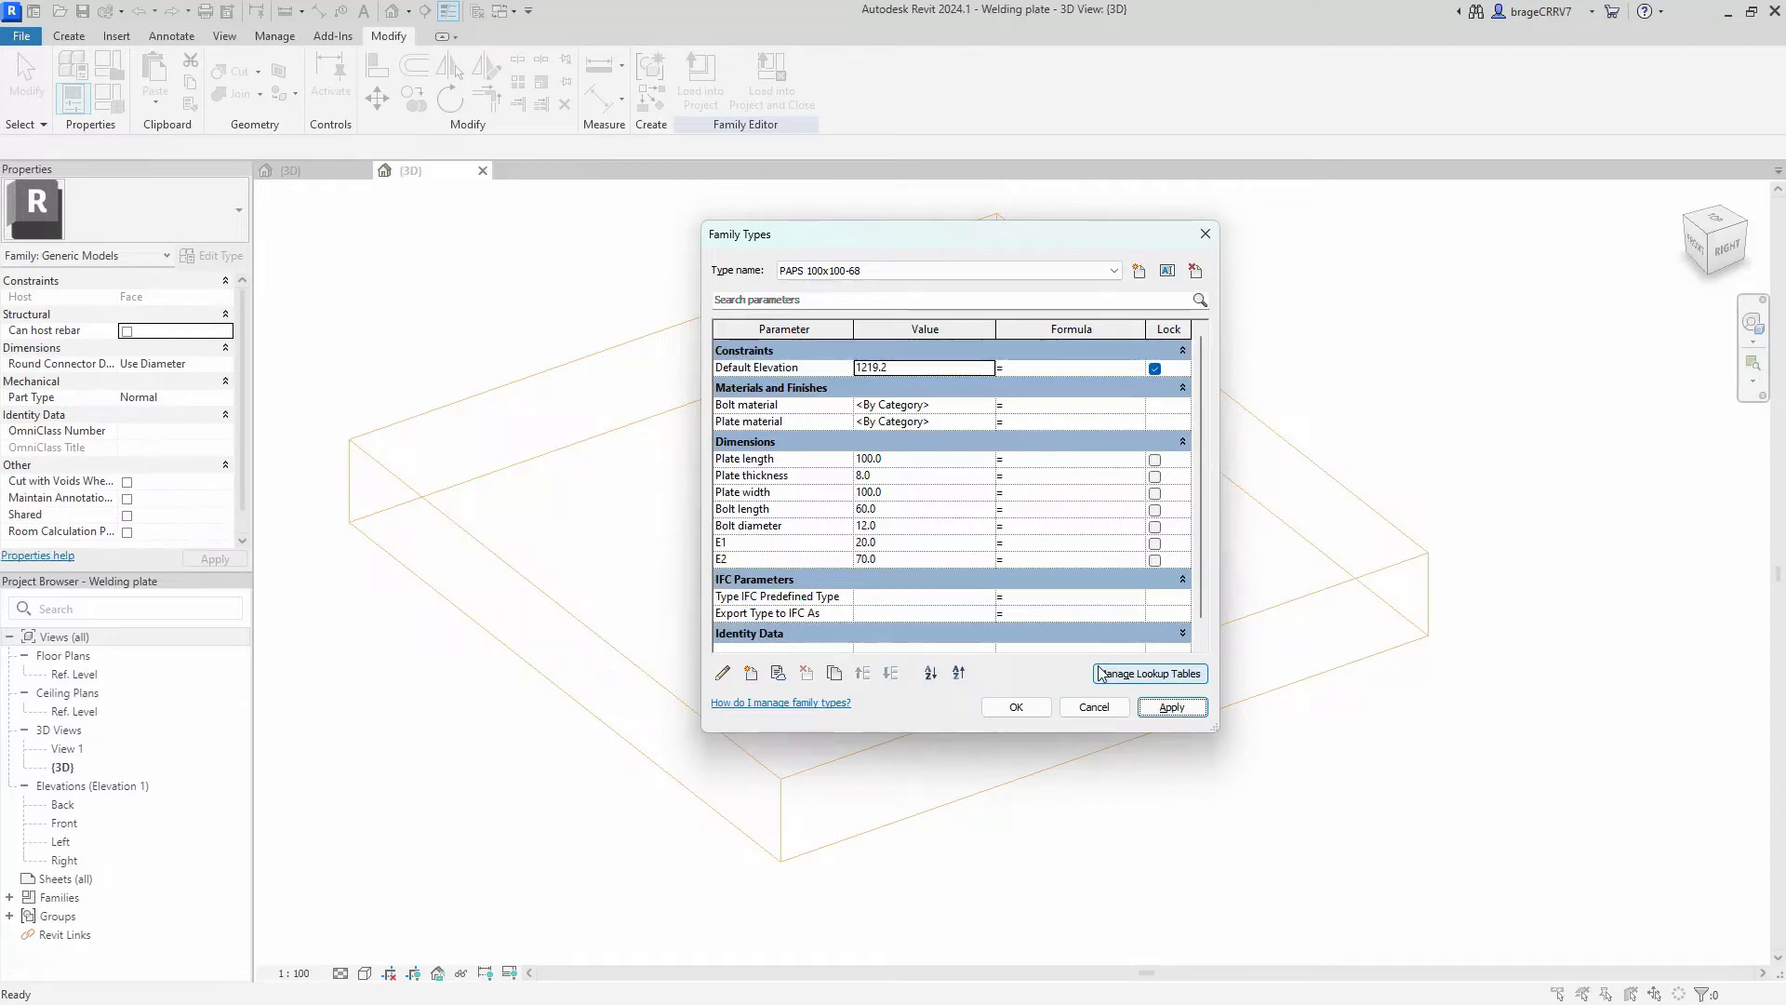
{"action": "mouse_move", "coordinate": [1125, 431]}
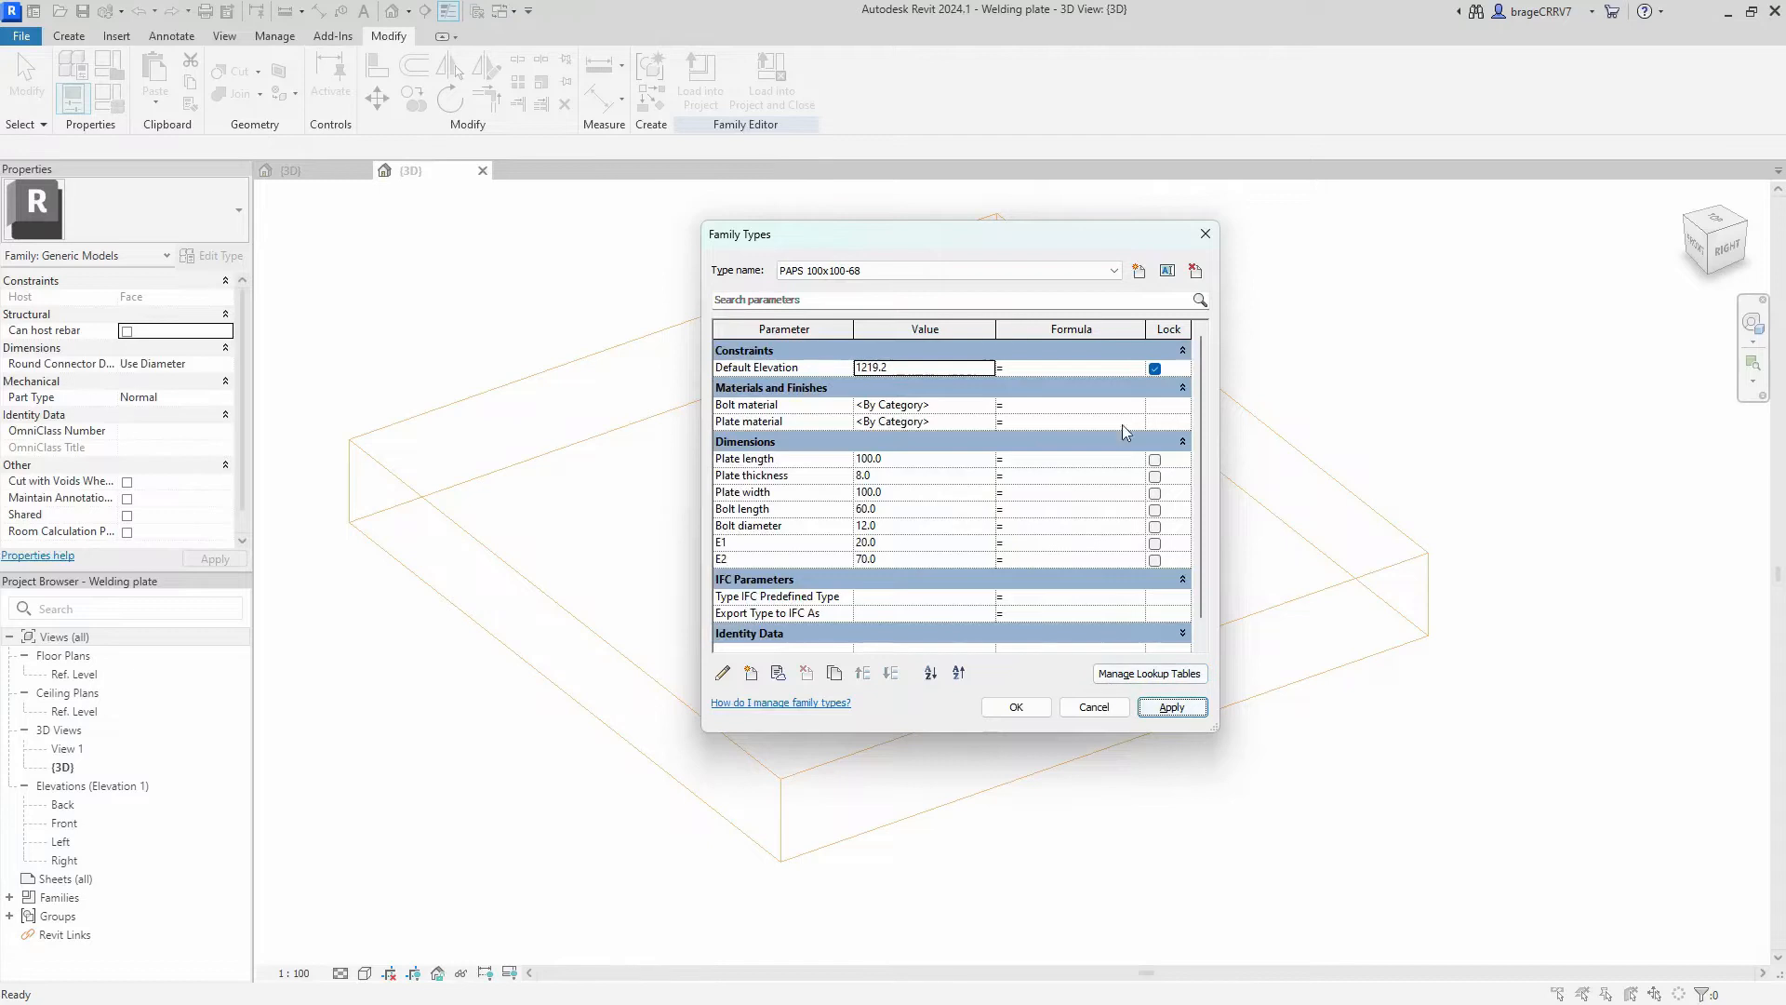
Step: Add PAPS 100x100-108 through 150x150-112 types, entering each one's plate and bolt dimensions
{"action": "left_click", "coordinate": [1137, 271]}
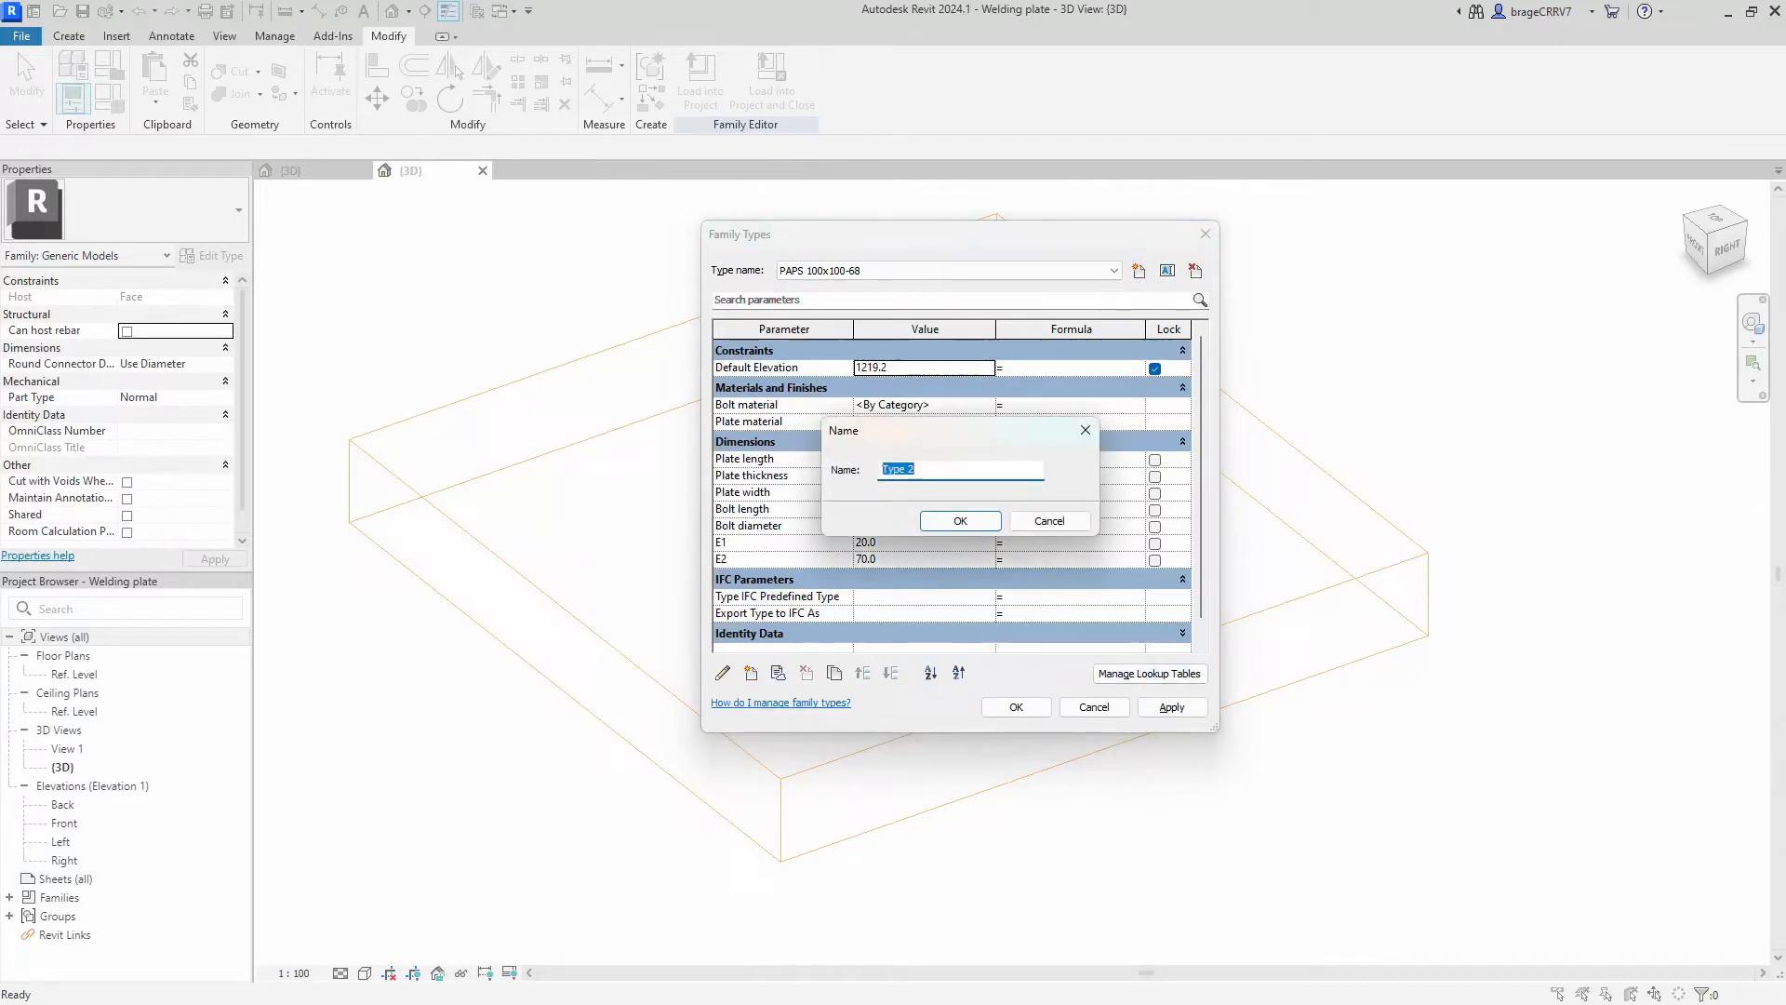
{"action": "left_click", "coordinate": [961, 520]}
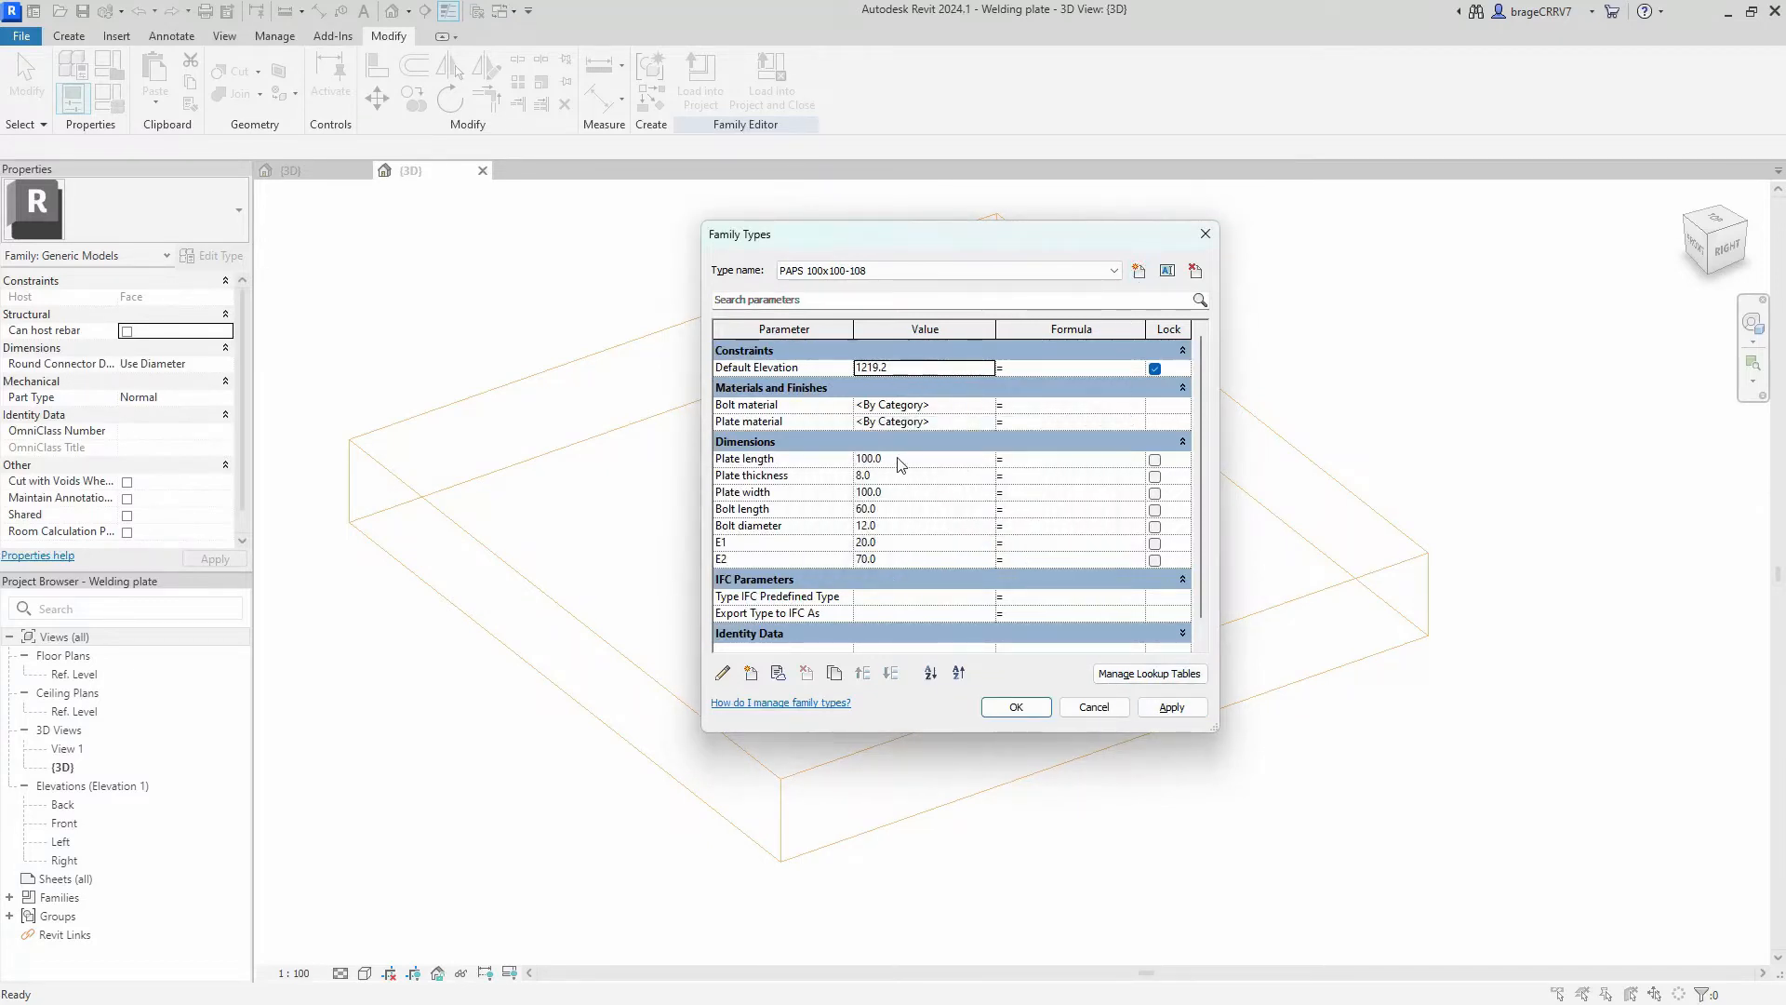
{"action": "left_click", "coordinate": [1173, 707]}
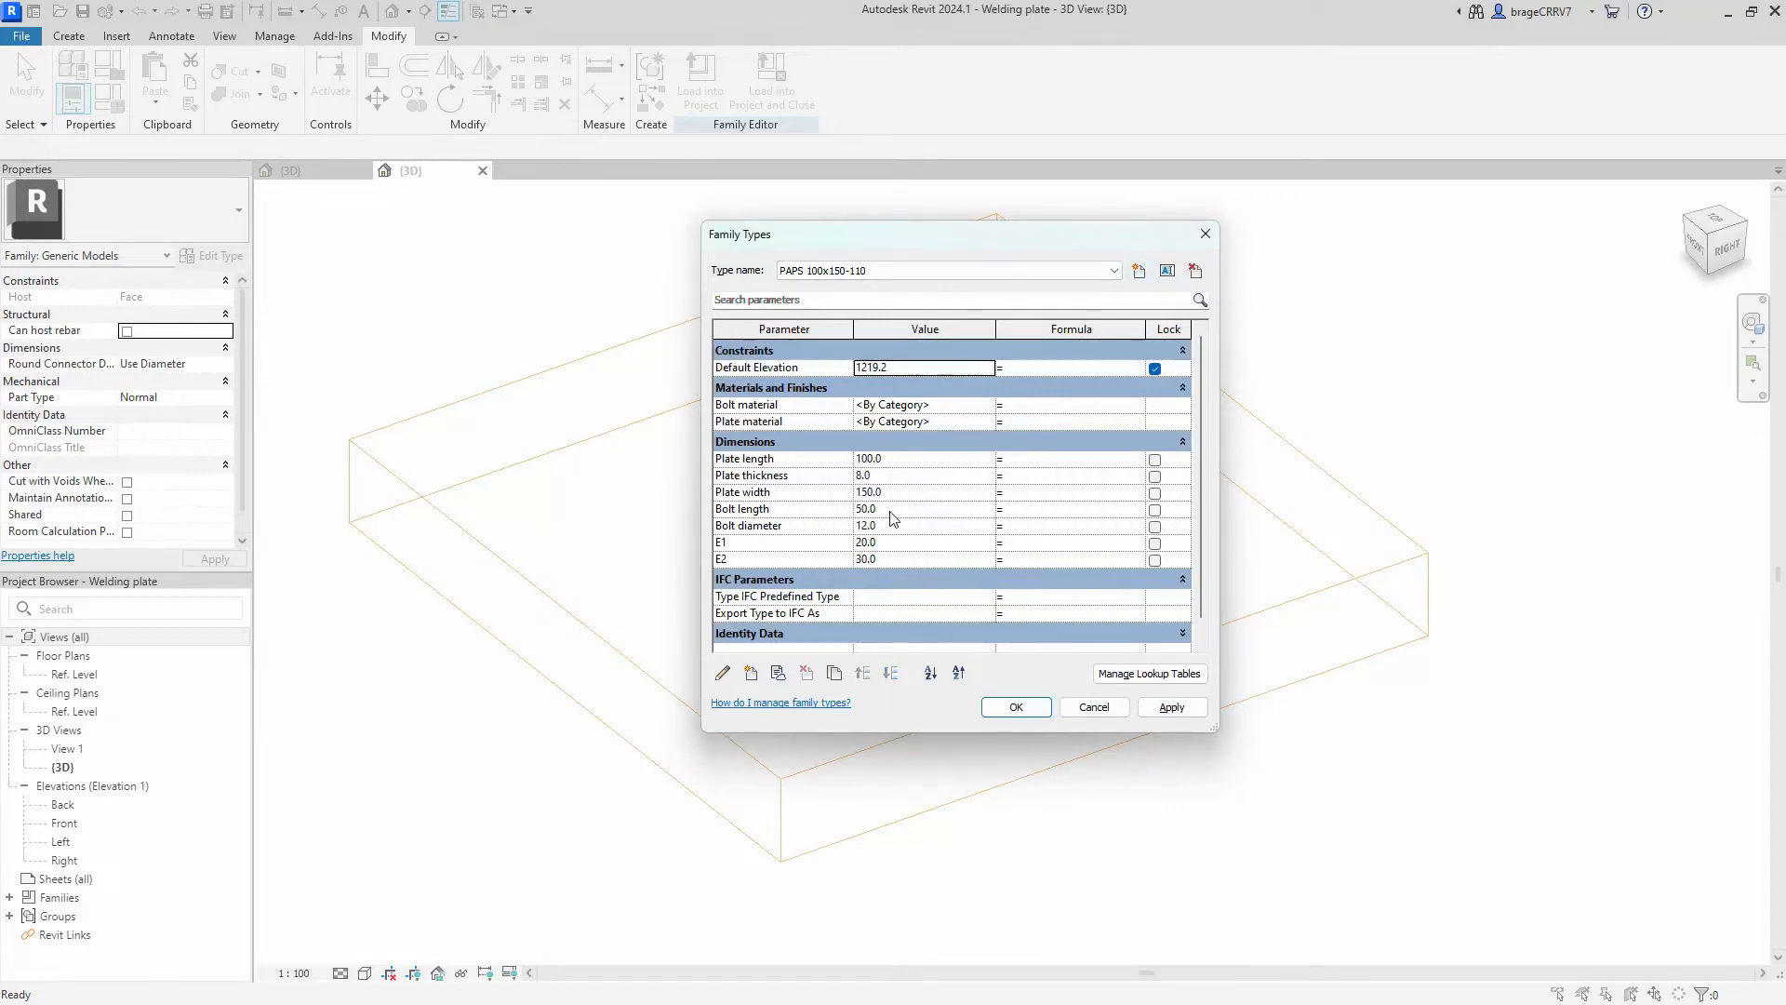
{"action": "left_click", "coordinate": [1138, 271]}
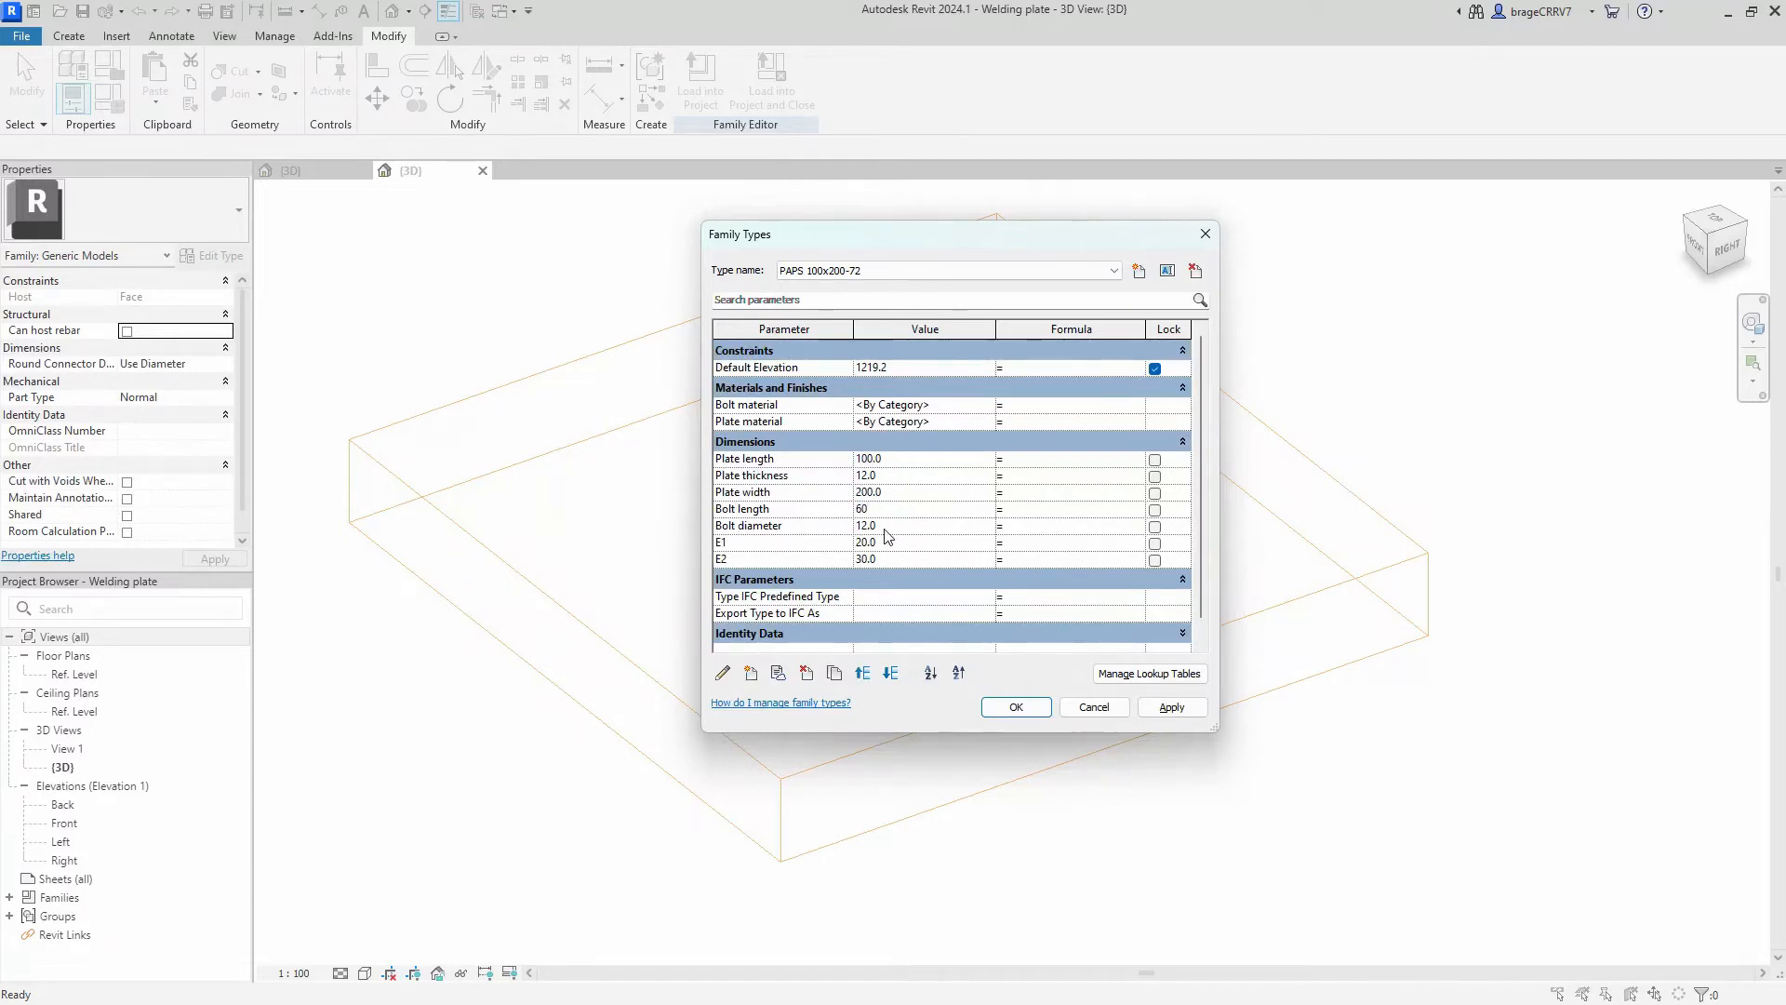
{"action": "left_click", "coordinate": [1138, 271]}
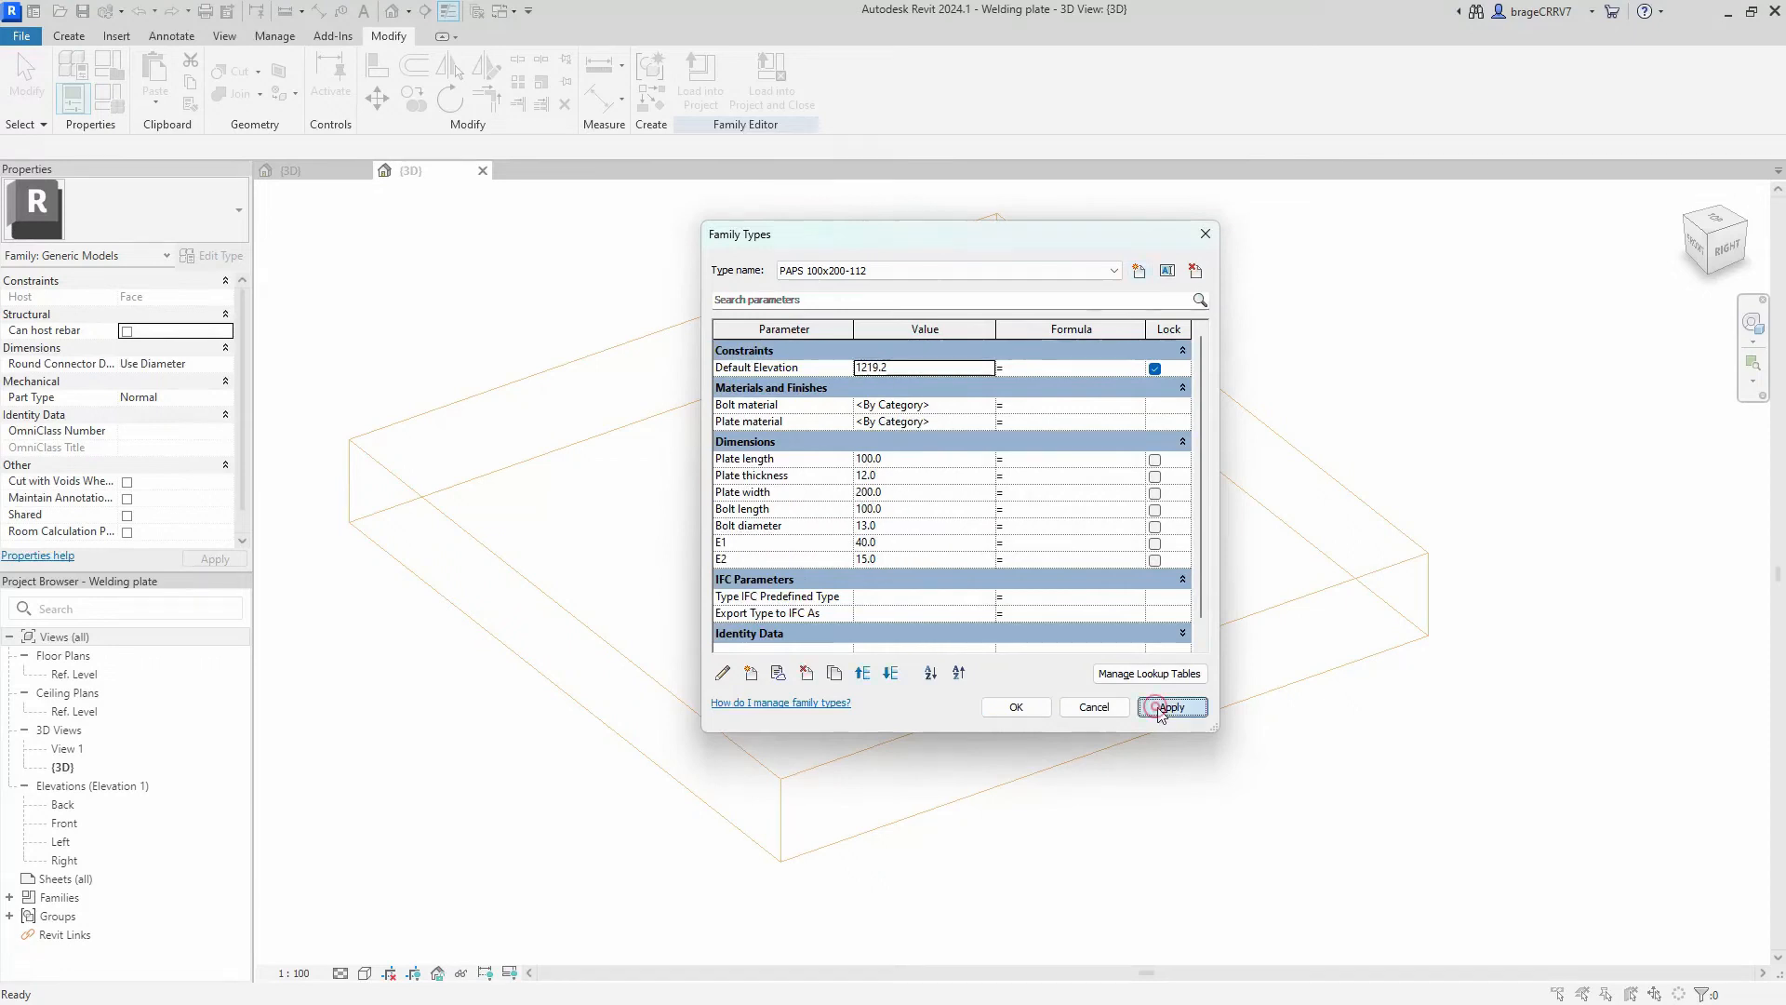
{"action": "left_click", "coordinate": [1172, 707]}
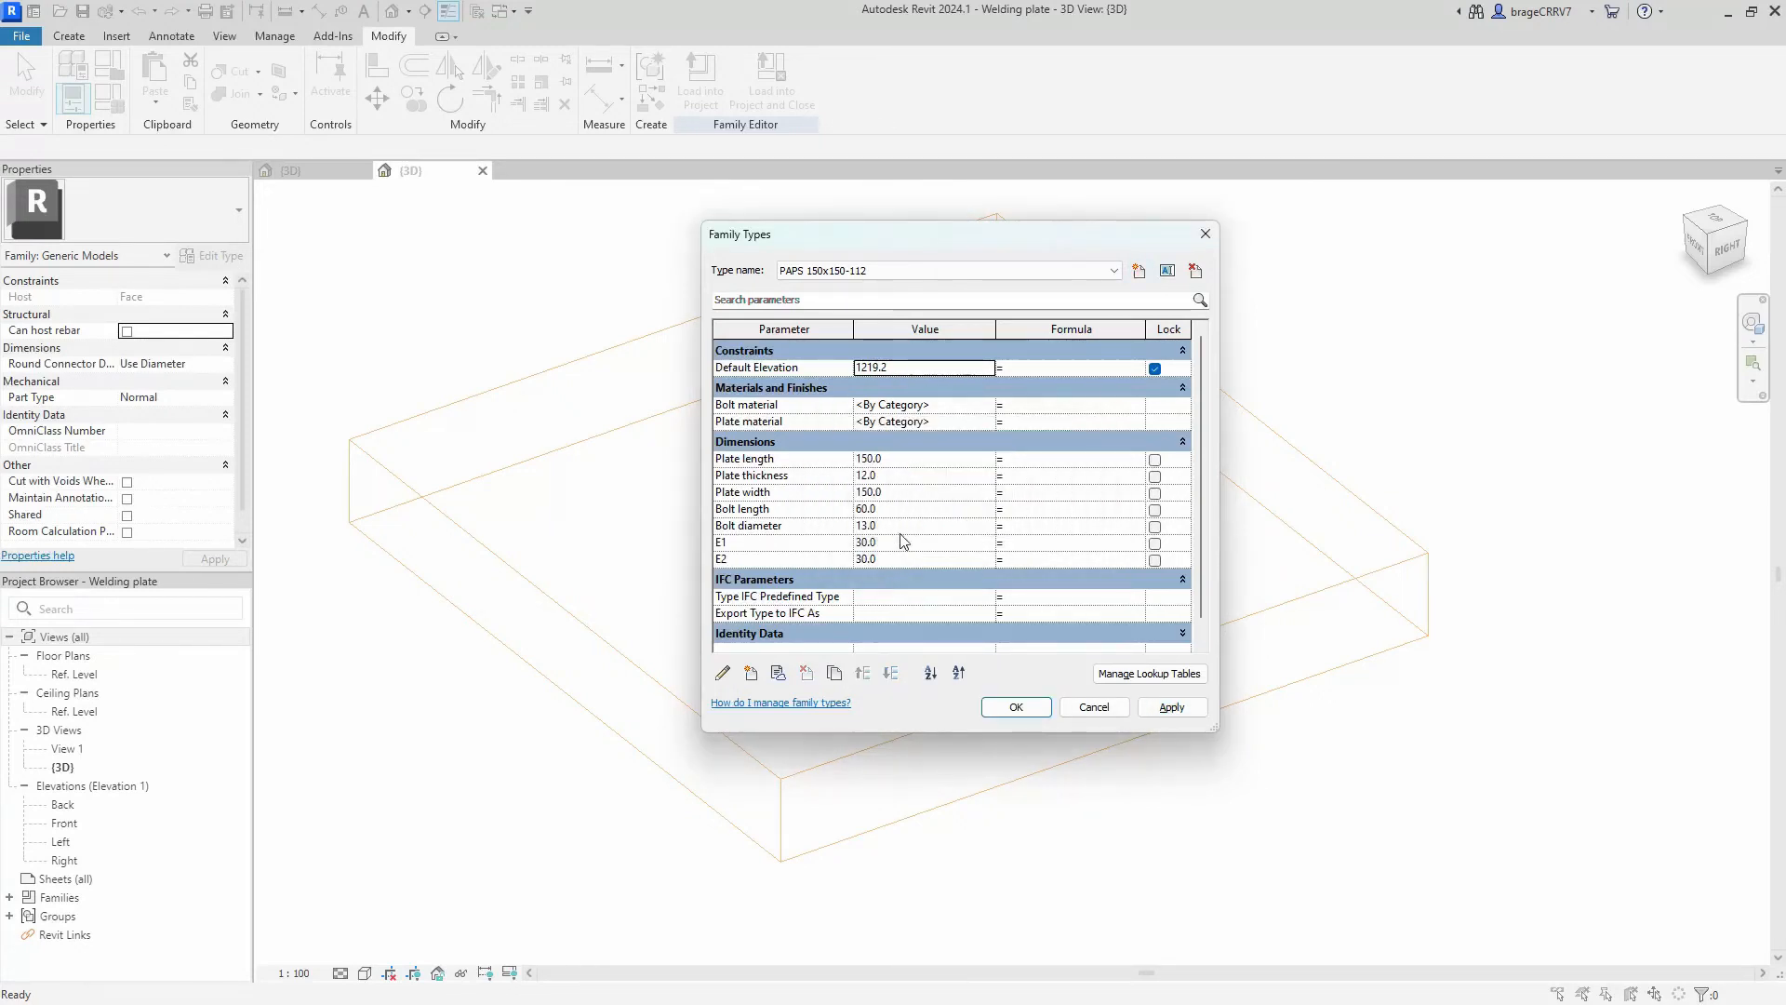
{"action": "type", "text": "100"}
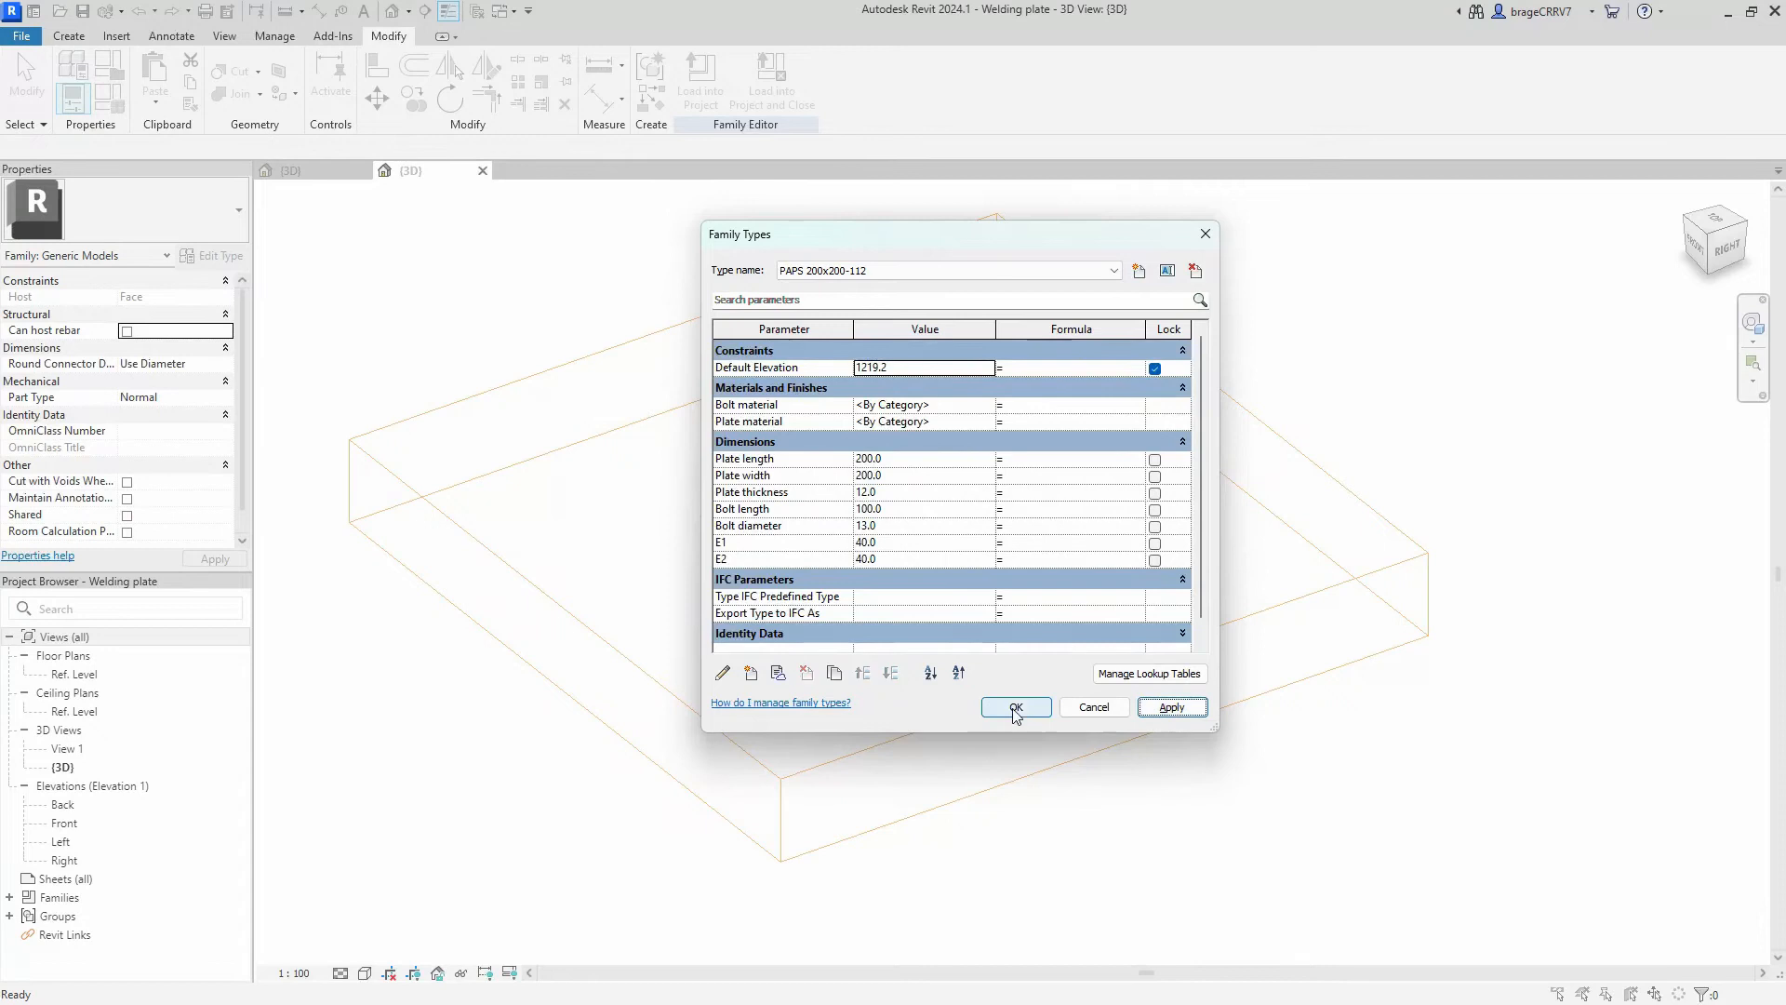
Step: Confirm the Family Types dialog with OK to keep all PAPS types
{"action": "left_click", "coordinate": [1015, 707]}
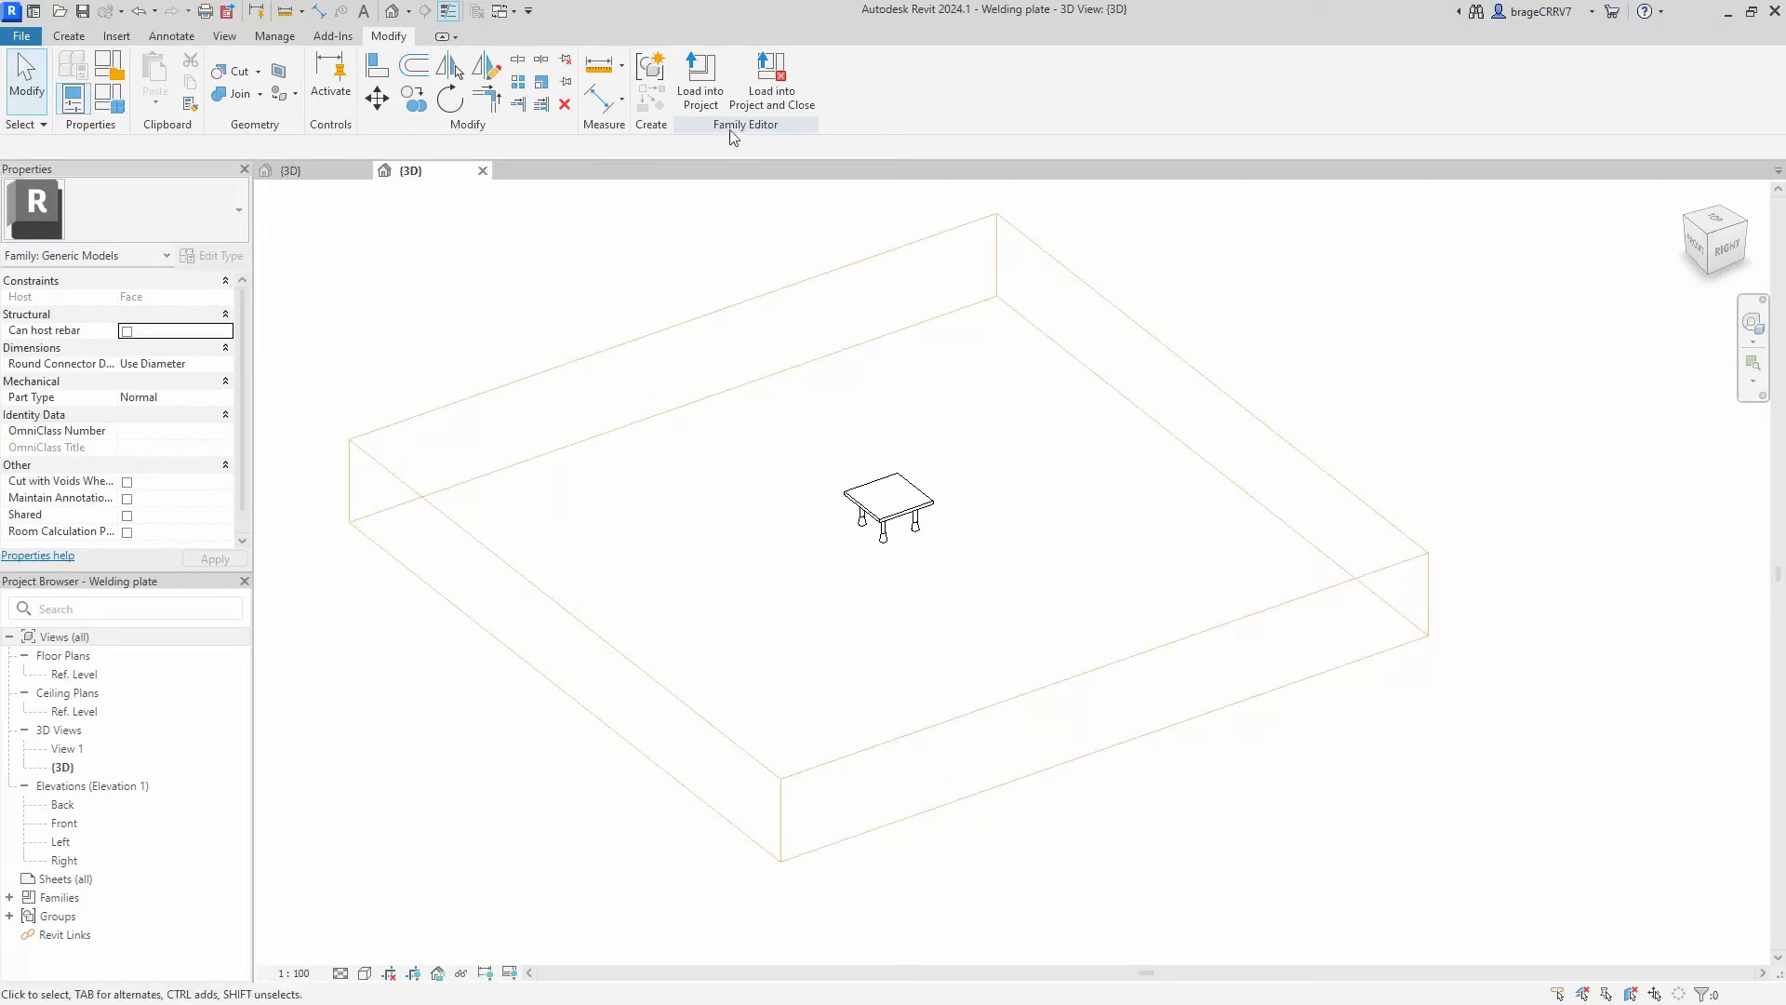
Step: Overwrite the welding plate family in KA and switch the placed plate to PAPS 100x150-70
{"action": "left_click", "coordinate": [701, 69]}
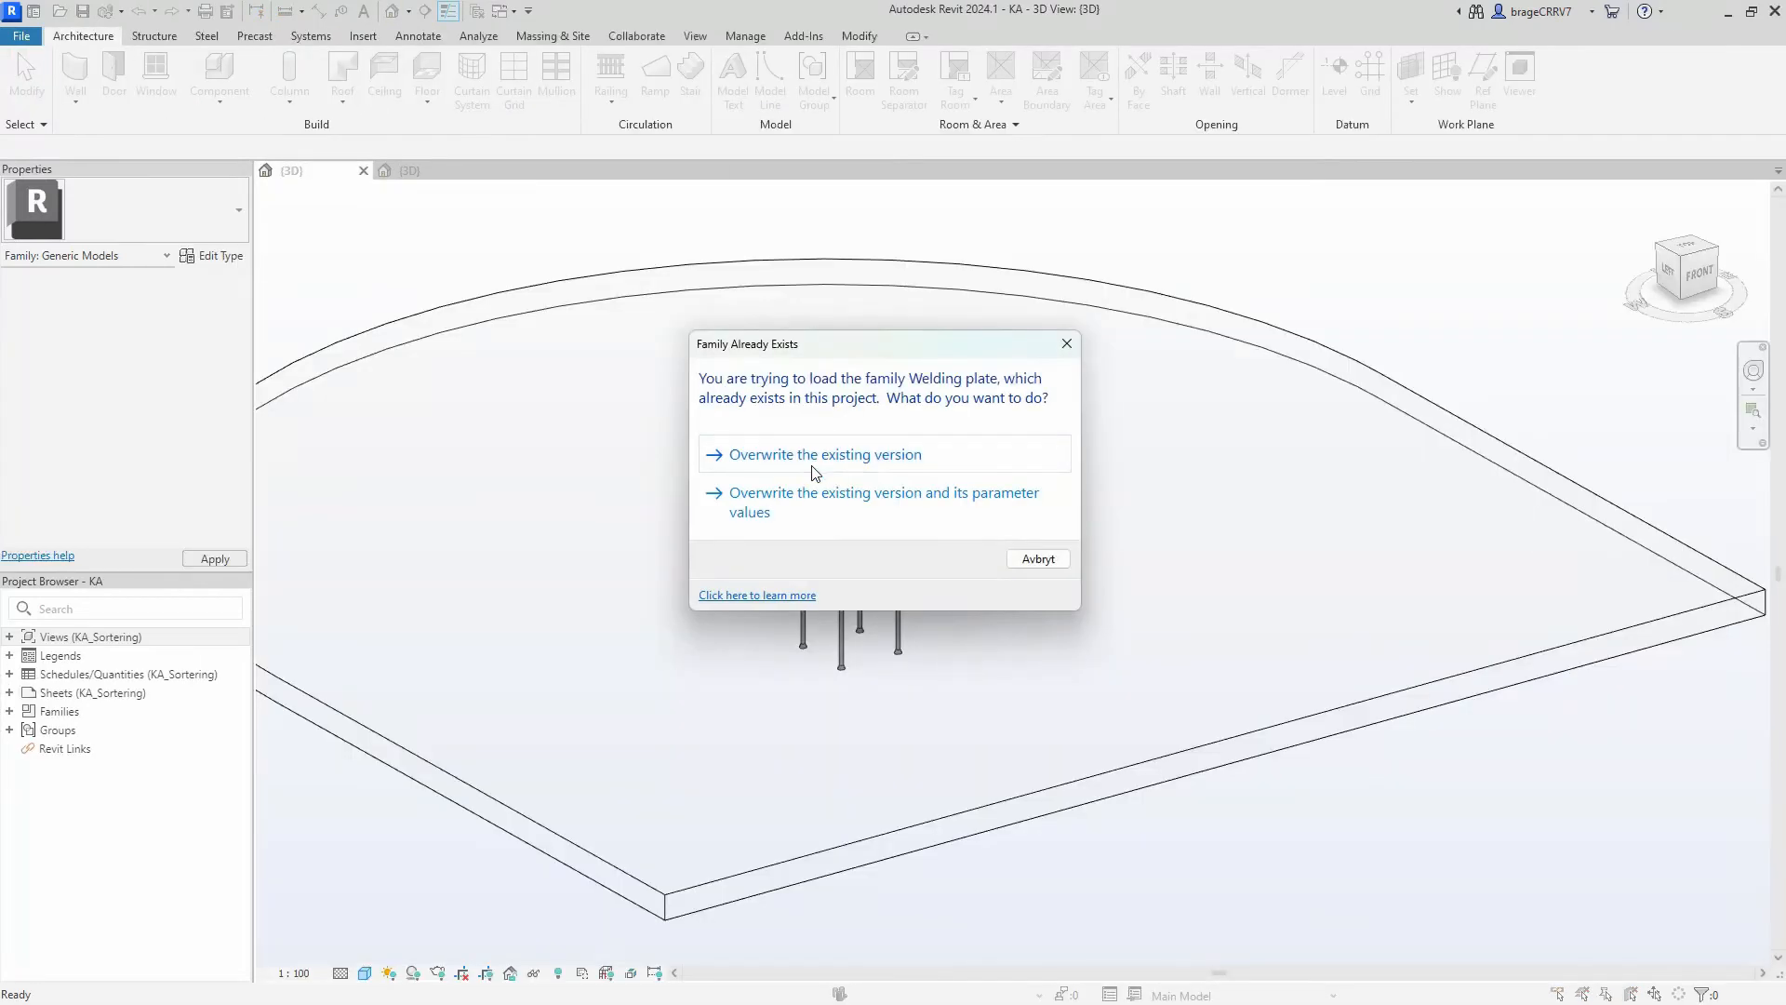
{"action": "left_click", "coordinate": [825, 454]}
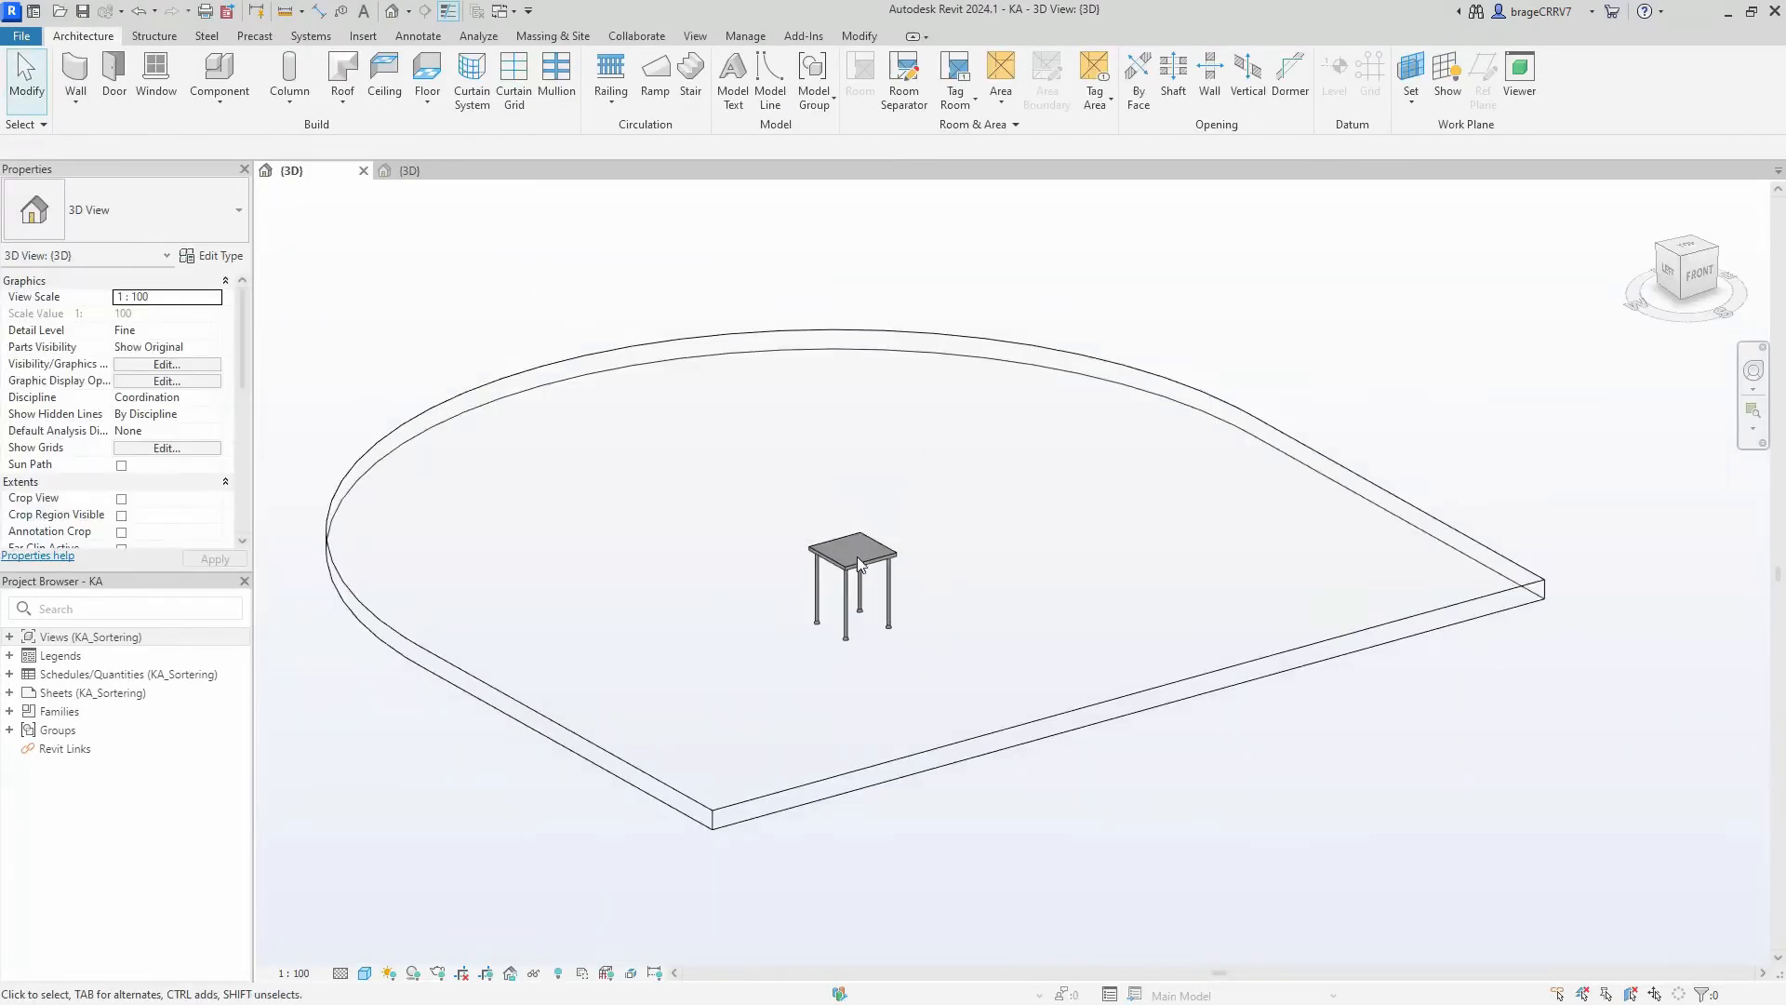
{"action": "left_click", "coordinate": [857, 560]}
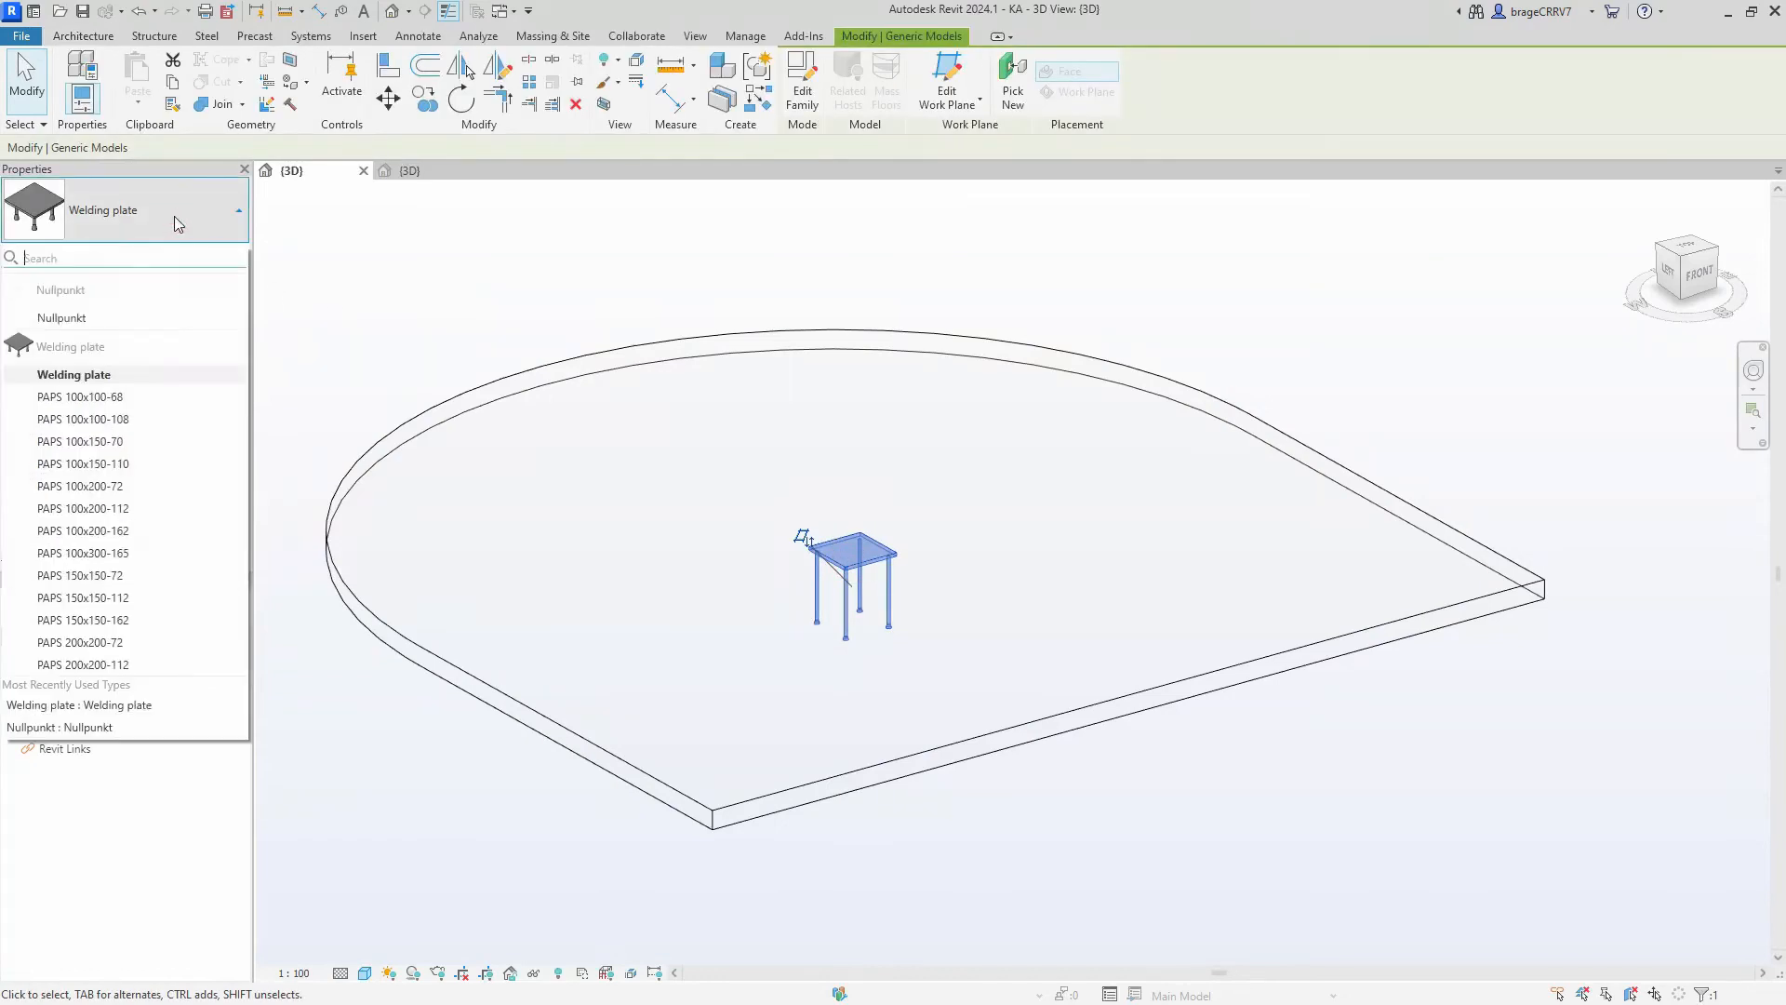
{"action": "mouse_move", "coordinate": [141, 528]}
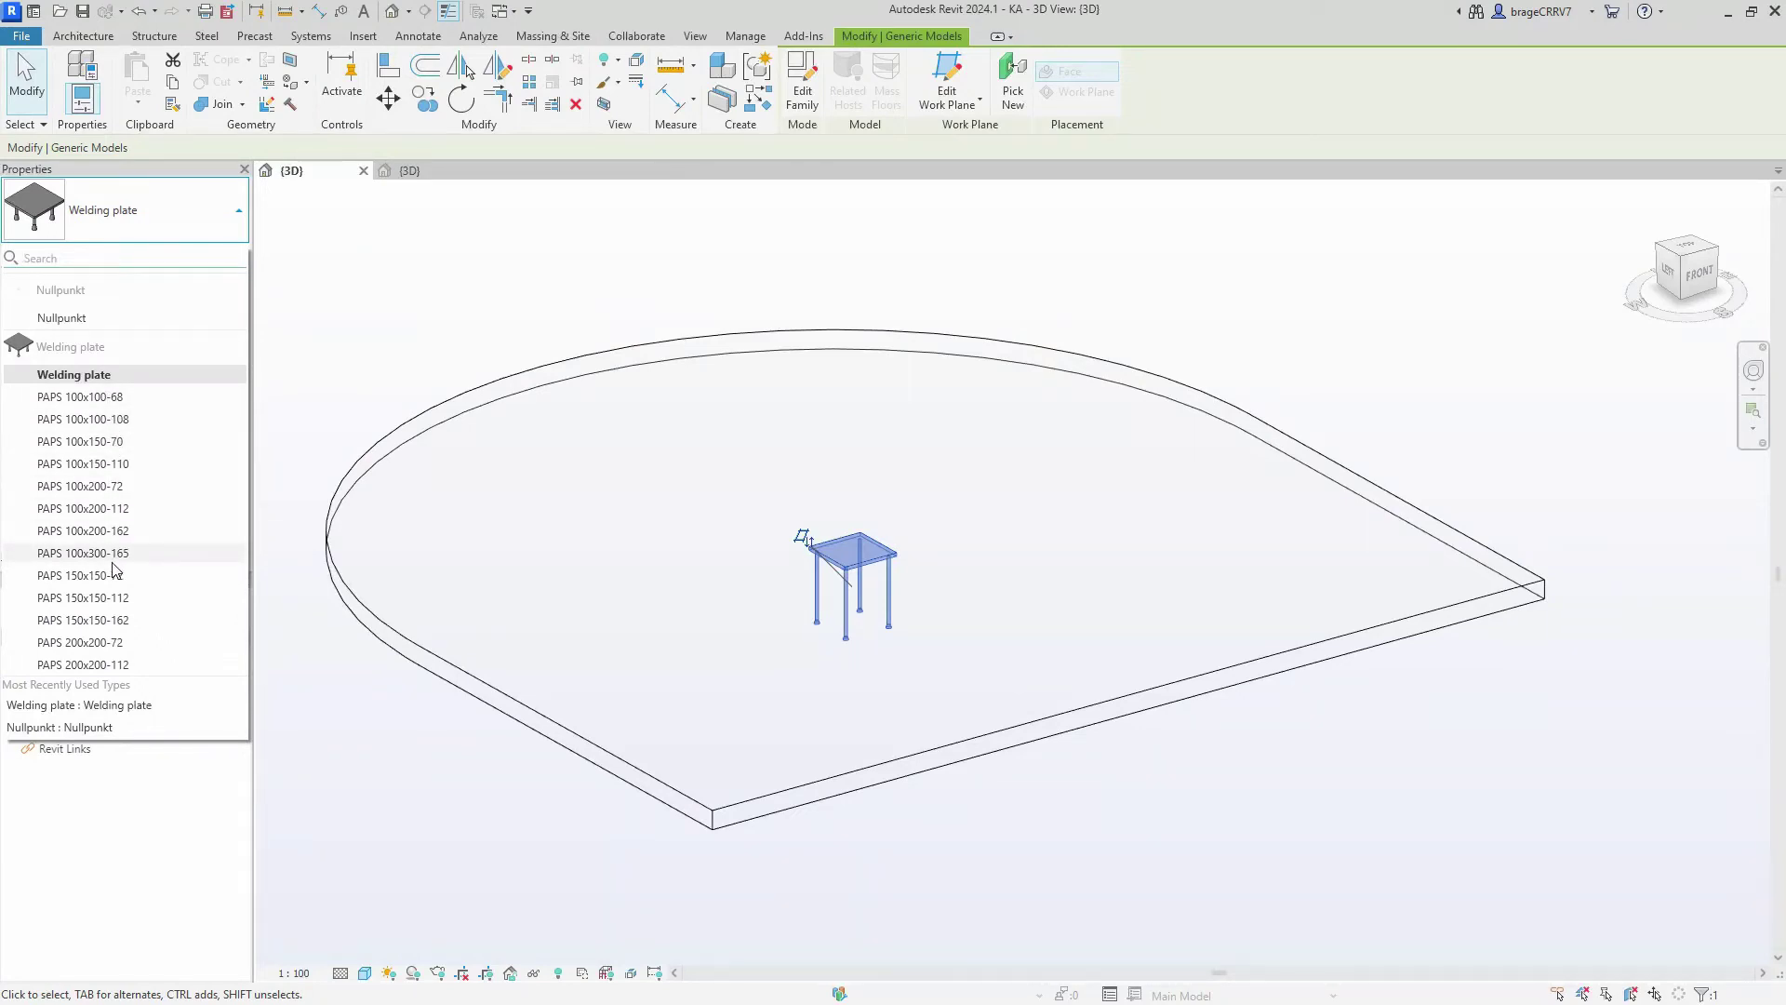
{"action": "mouse_move", "coordinate": [112, 558]}
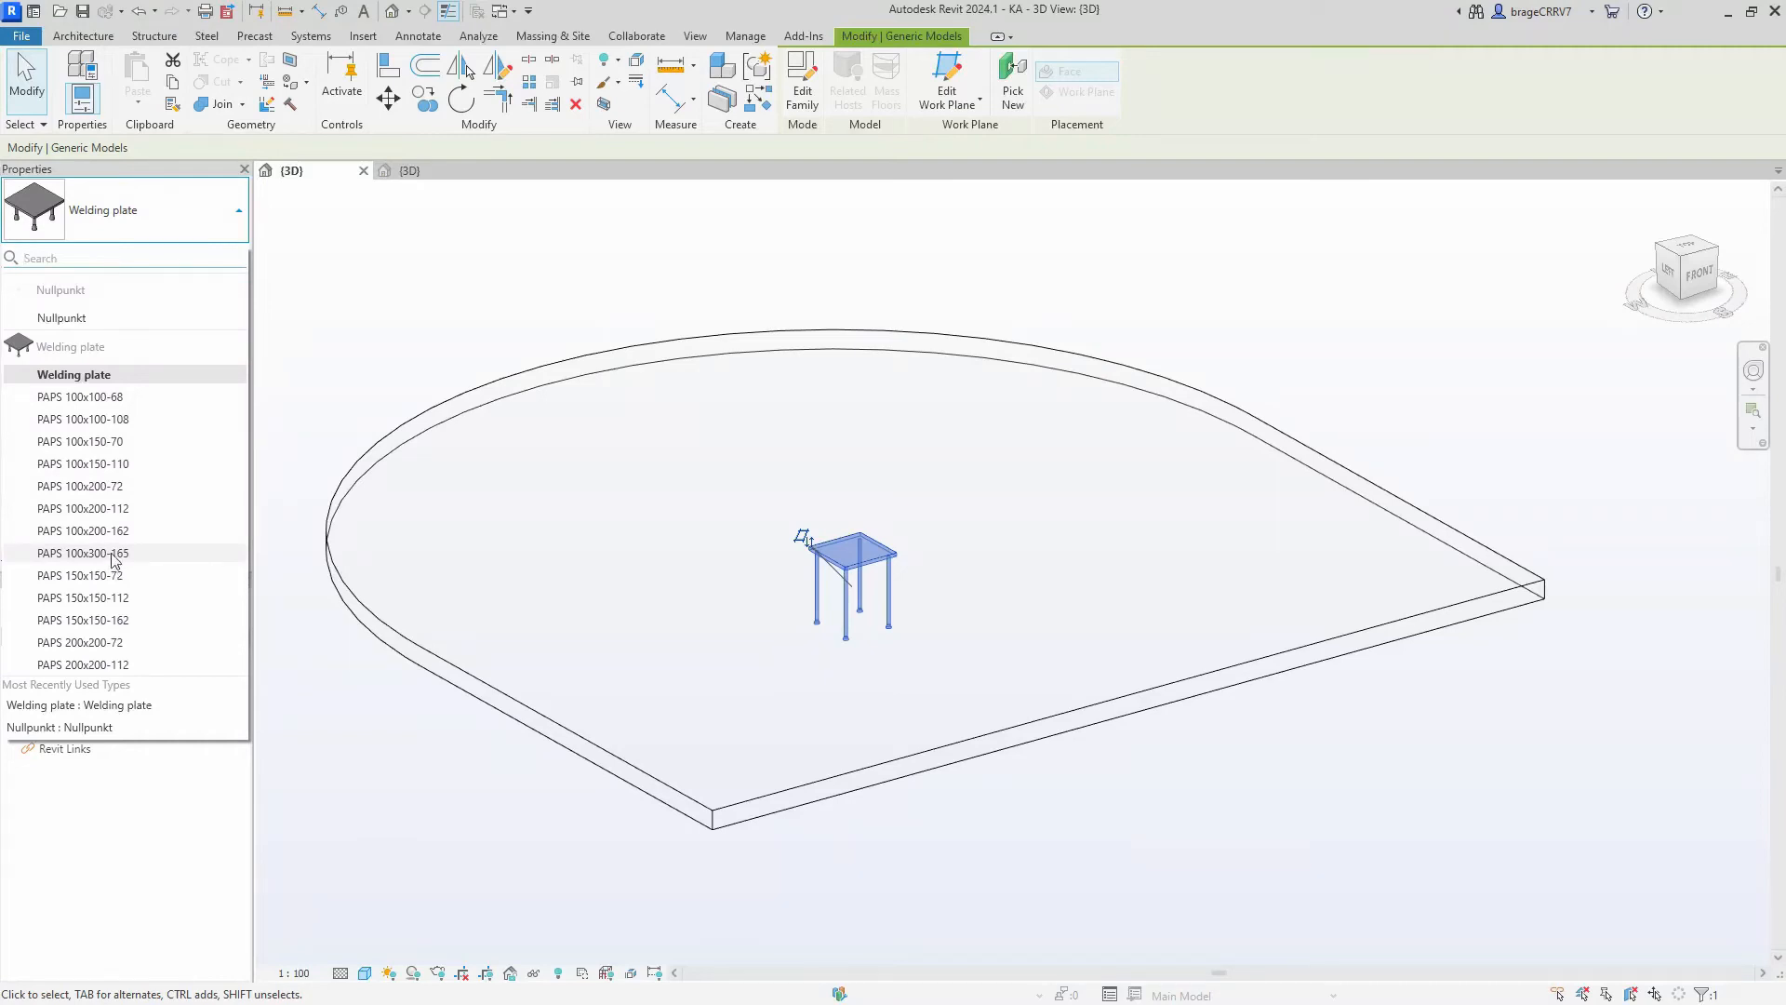
{"action": "left_click", "coordinate": [82, 441]}
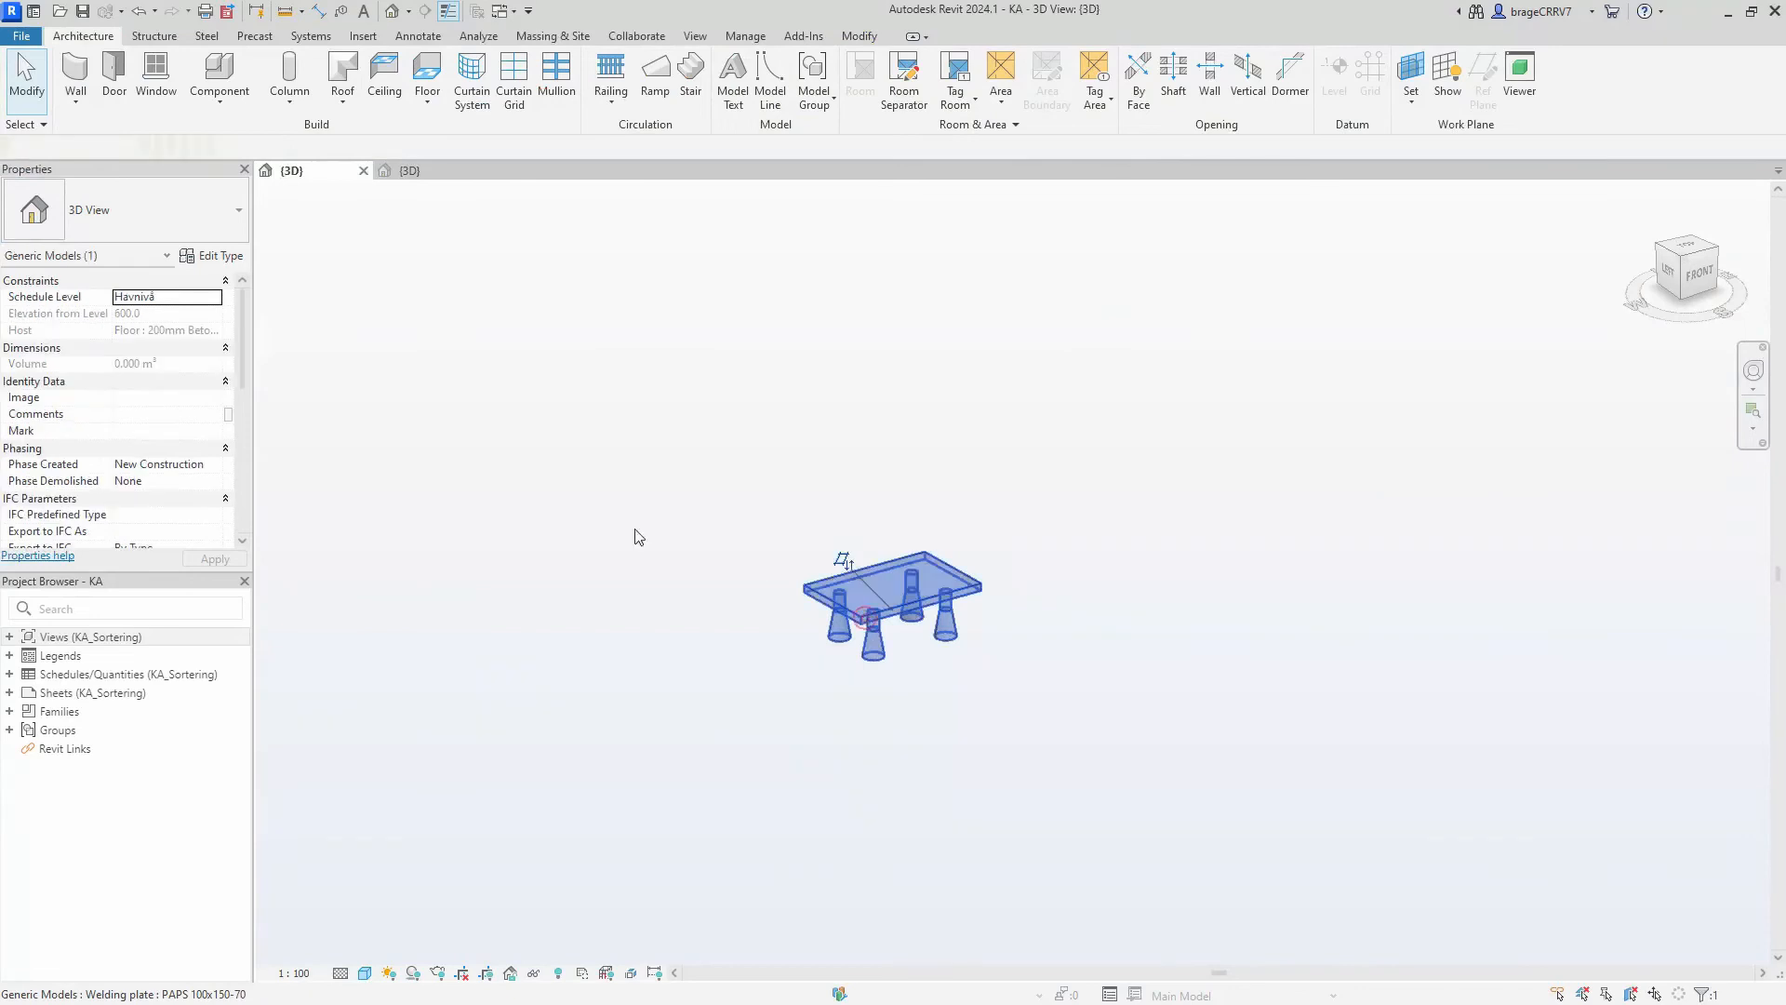
Step: Select the placed welding plate and open it with Edit Family
{"action": "left_click", "coordinate": [887, 626]}
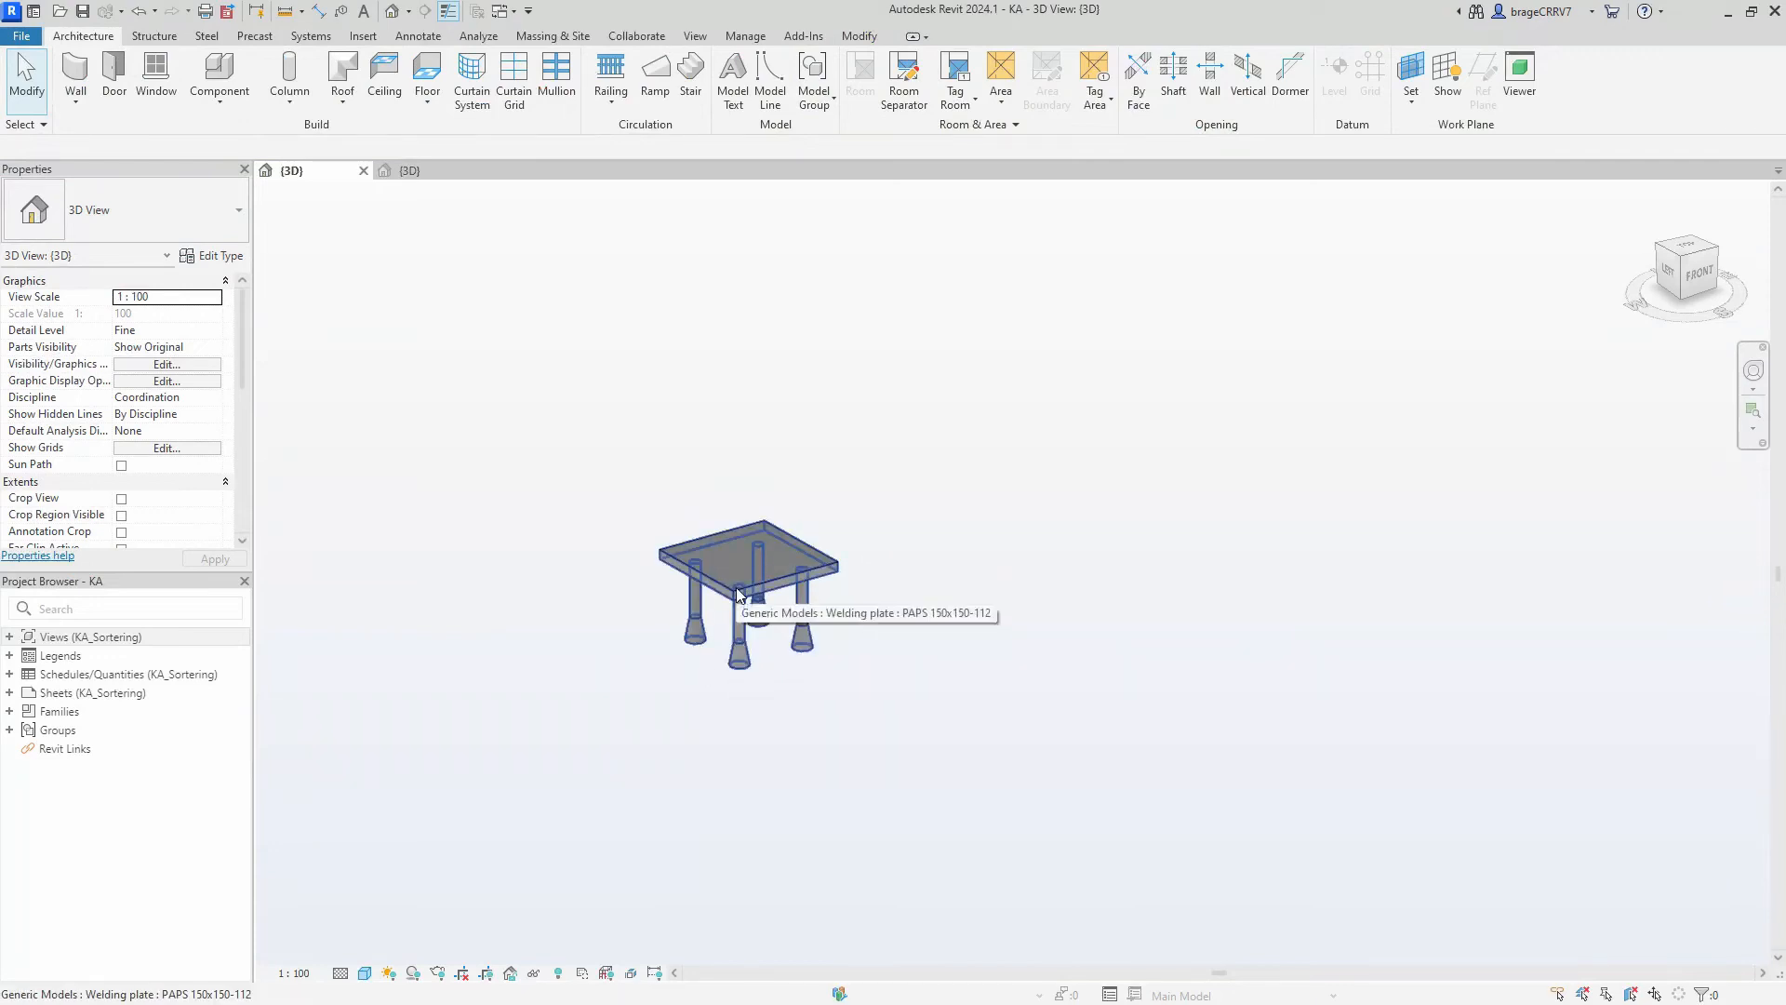
{"action": "left_click", "coordinate": [740, 591]}
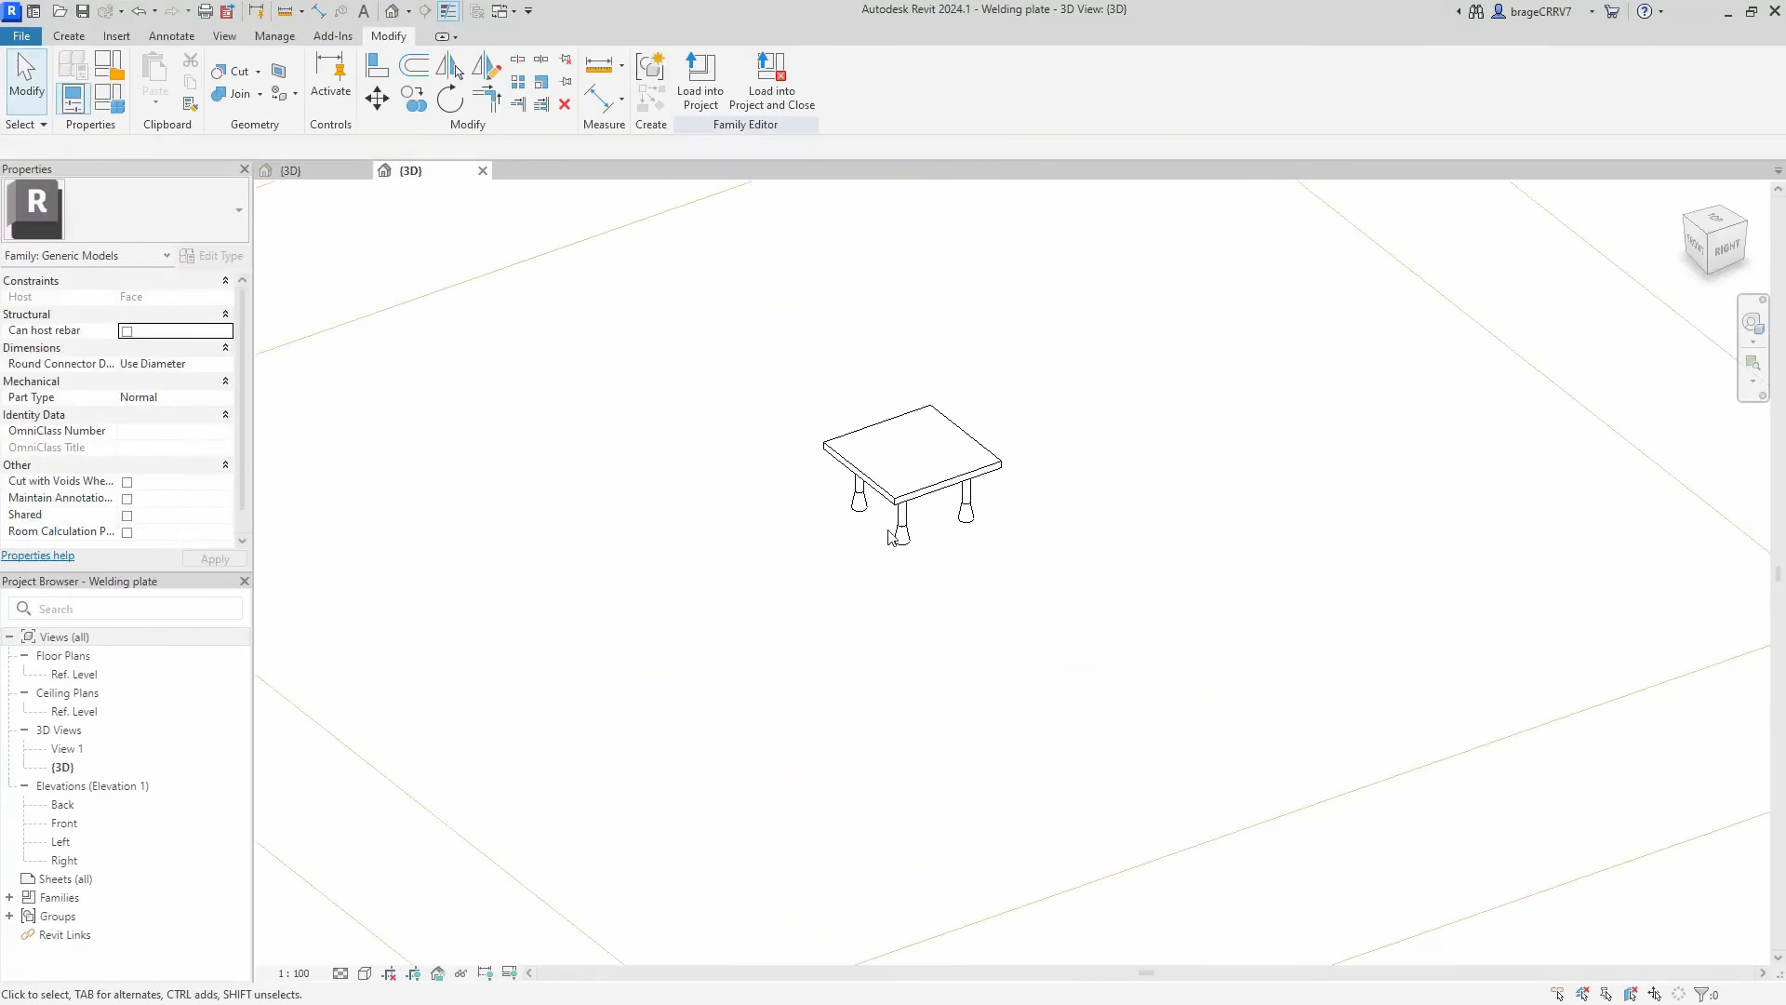
Step: Open the nested Bolt family and set its head length formula to 10 mm
{"action": "left_click", "coordinate": [899, 538]}
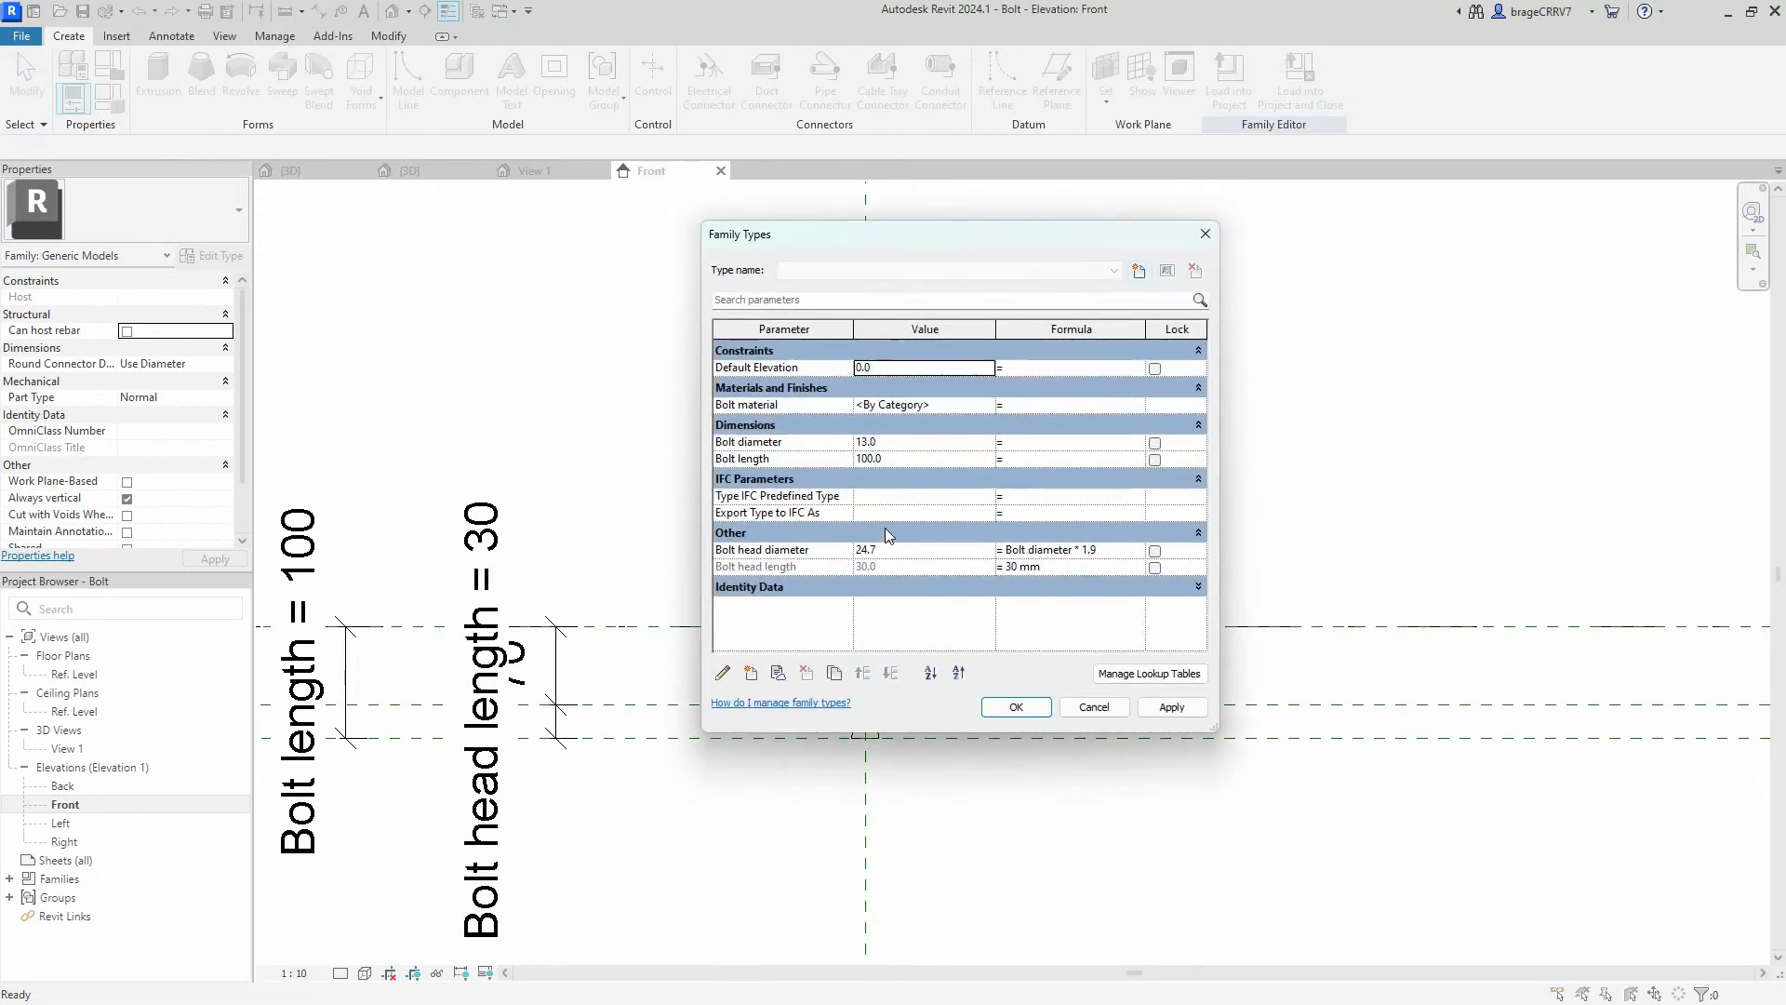
{"action": "mouse_move", "coordinate": [767, 566]}
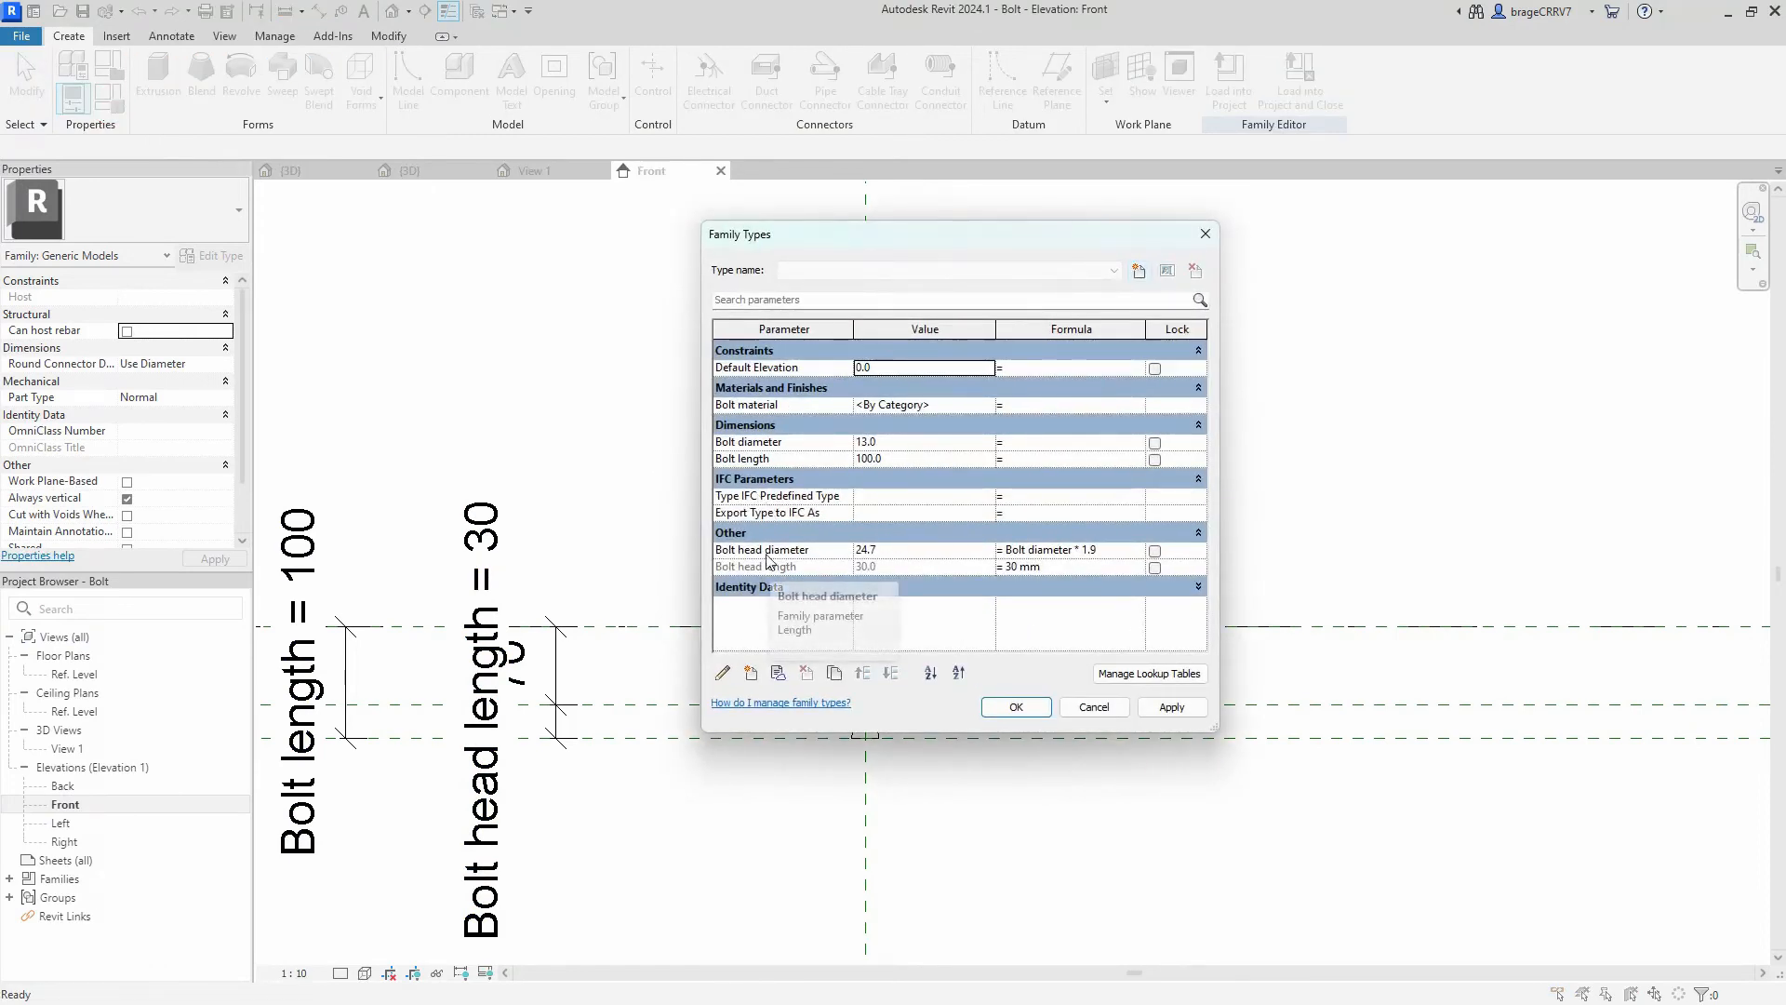
{"action": "mouse_move", "coordinate": [1030, 574]}
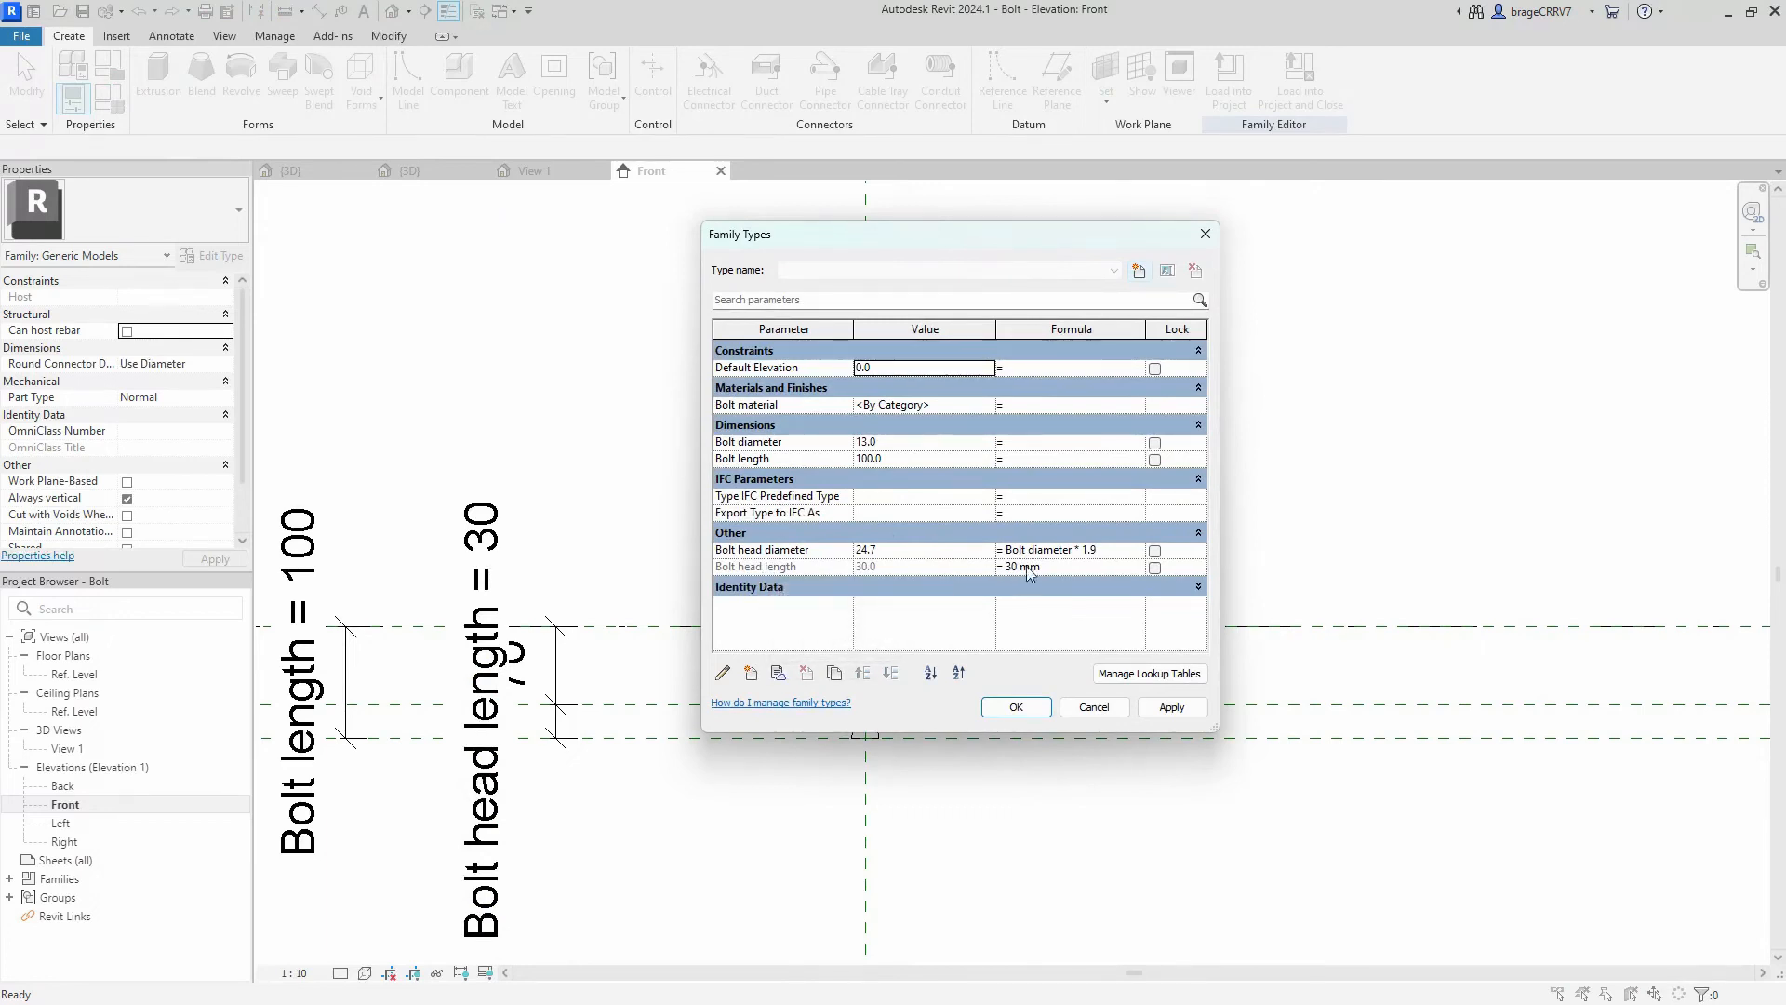
{"action": "left_click", "coordinate": [1014, 566]}
{"action": "type", "text": "1"}
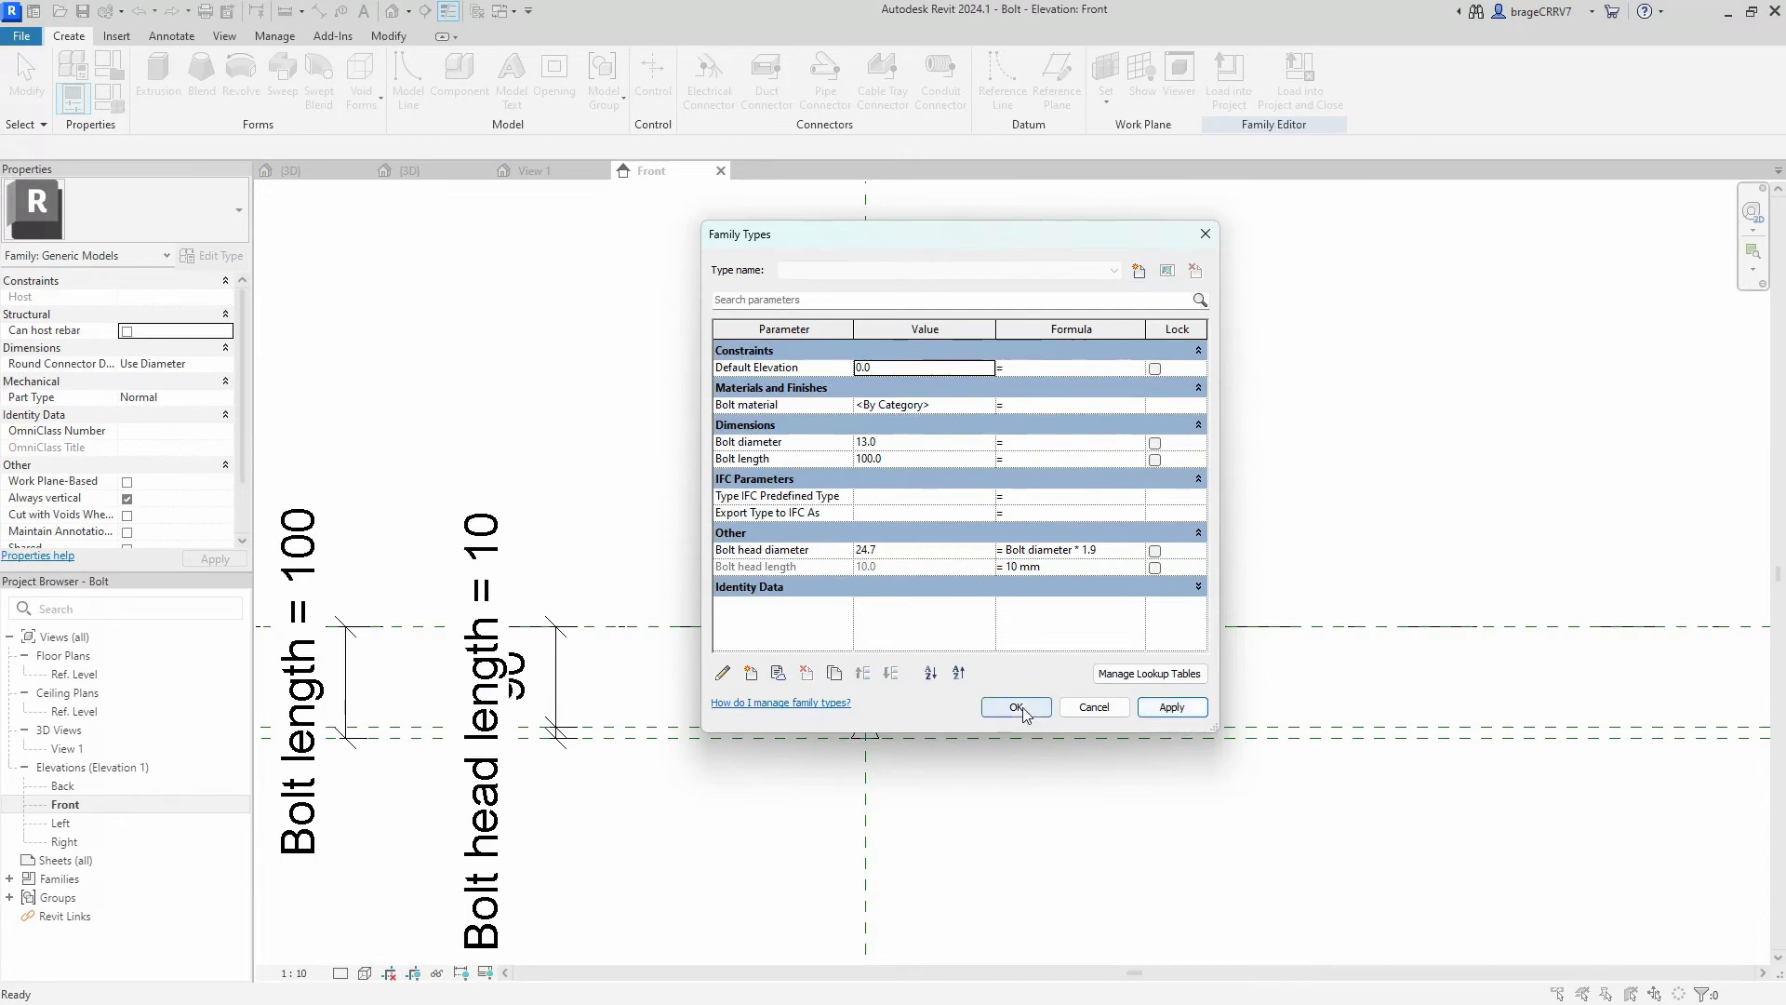
{"action": "left_click", "coordinate": [1016, 707]}
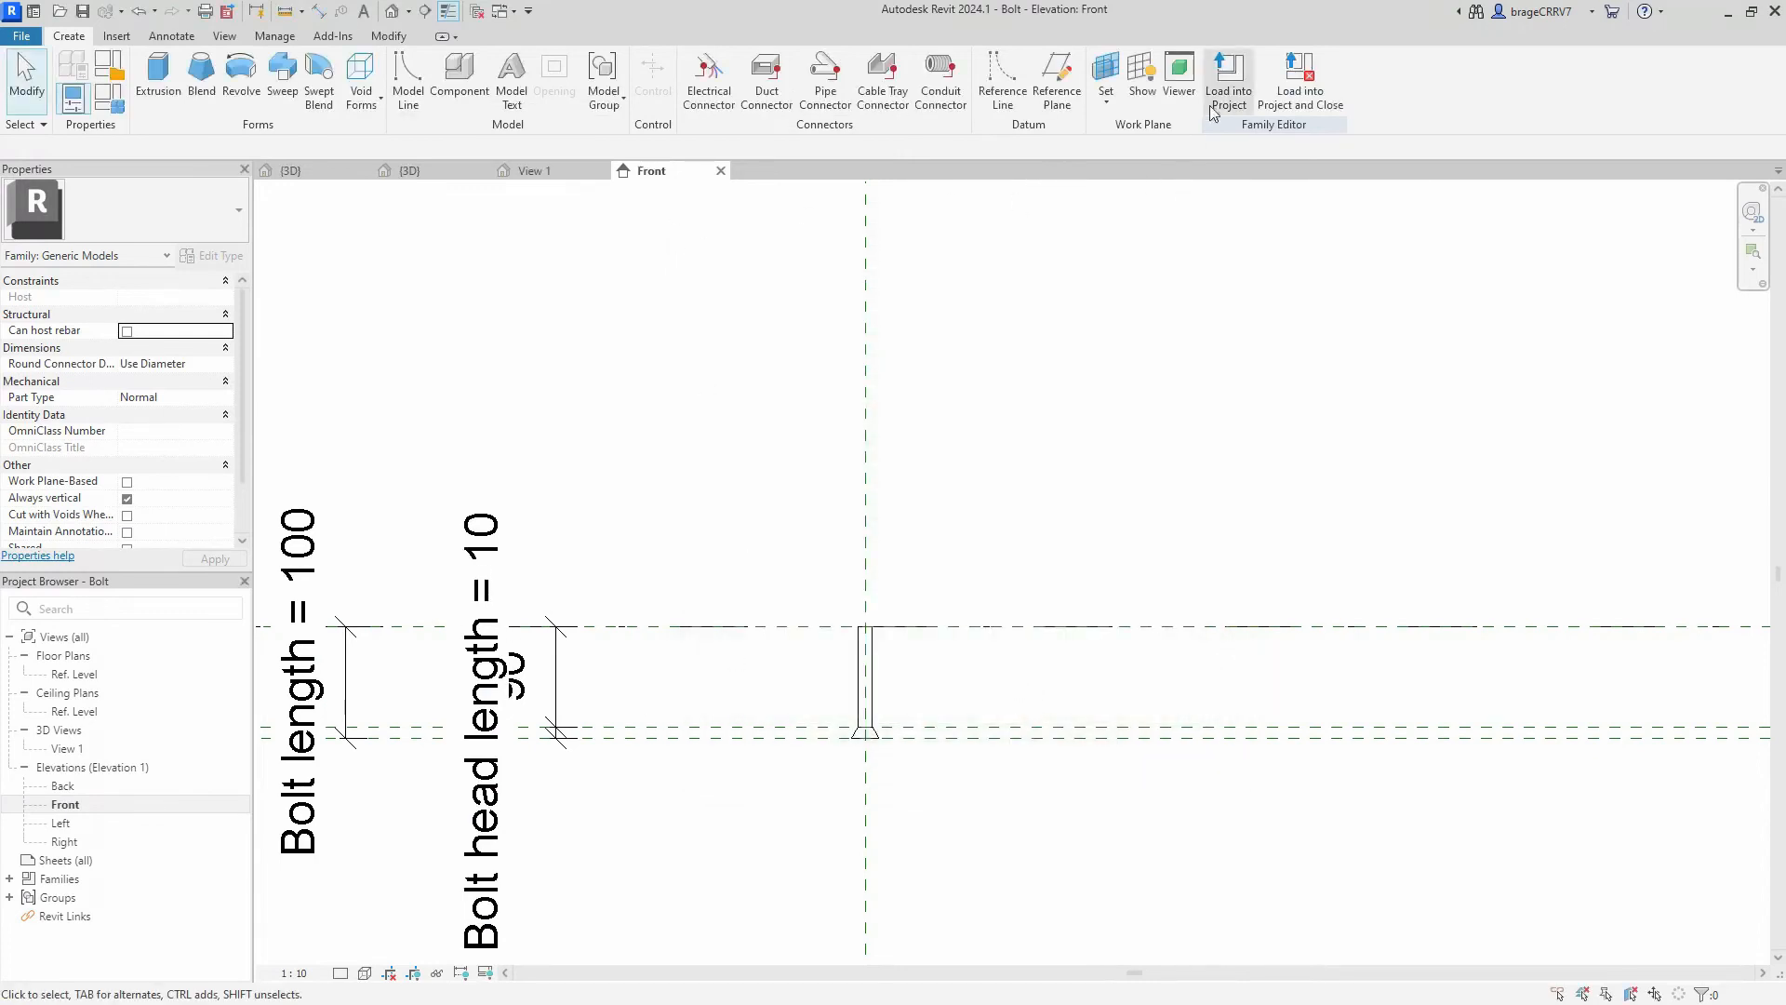
Step: Load the shortened Bolt into Welding plate.rfa, overwriting the existing version
{"action": "left_click", "coordinate": [1229, 70]}
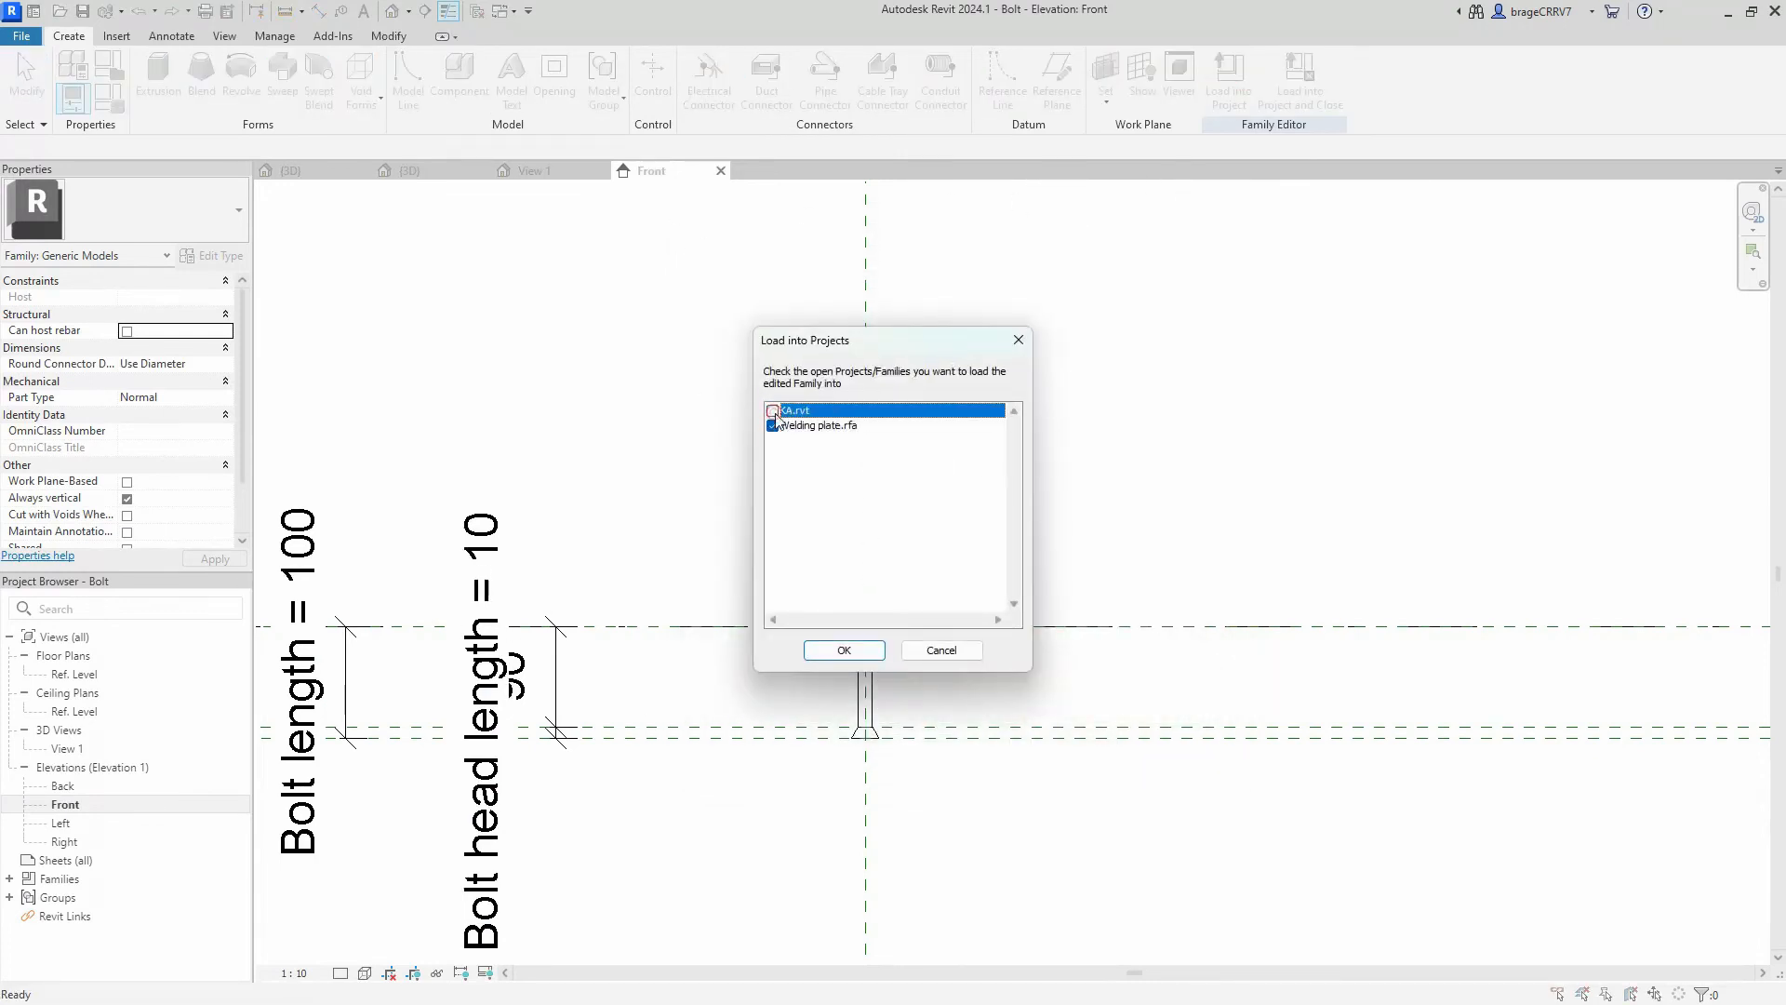
{"action": "left_click", "coordinate": [844, 651]}
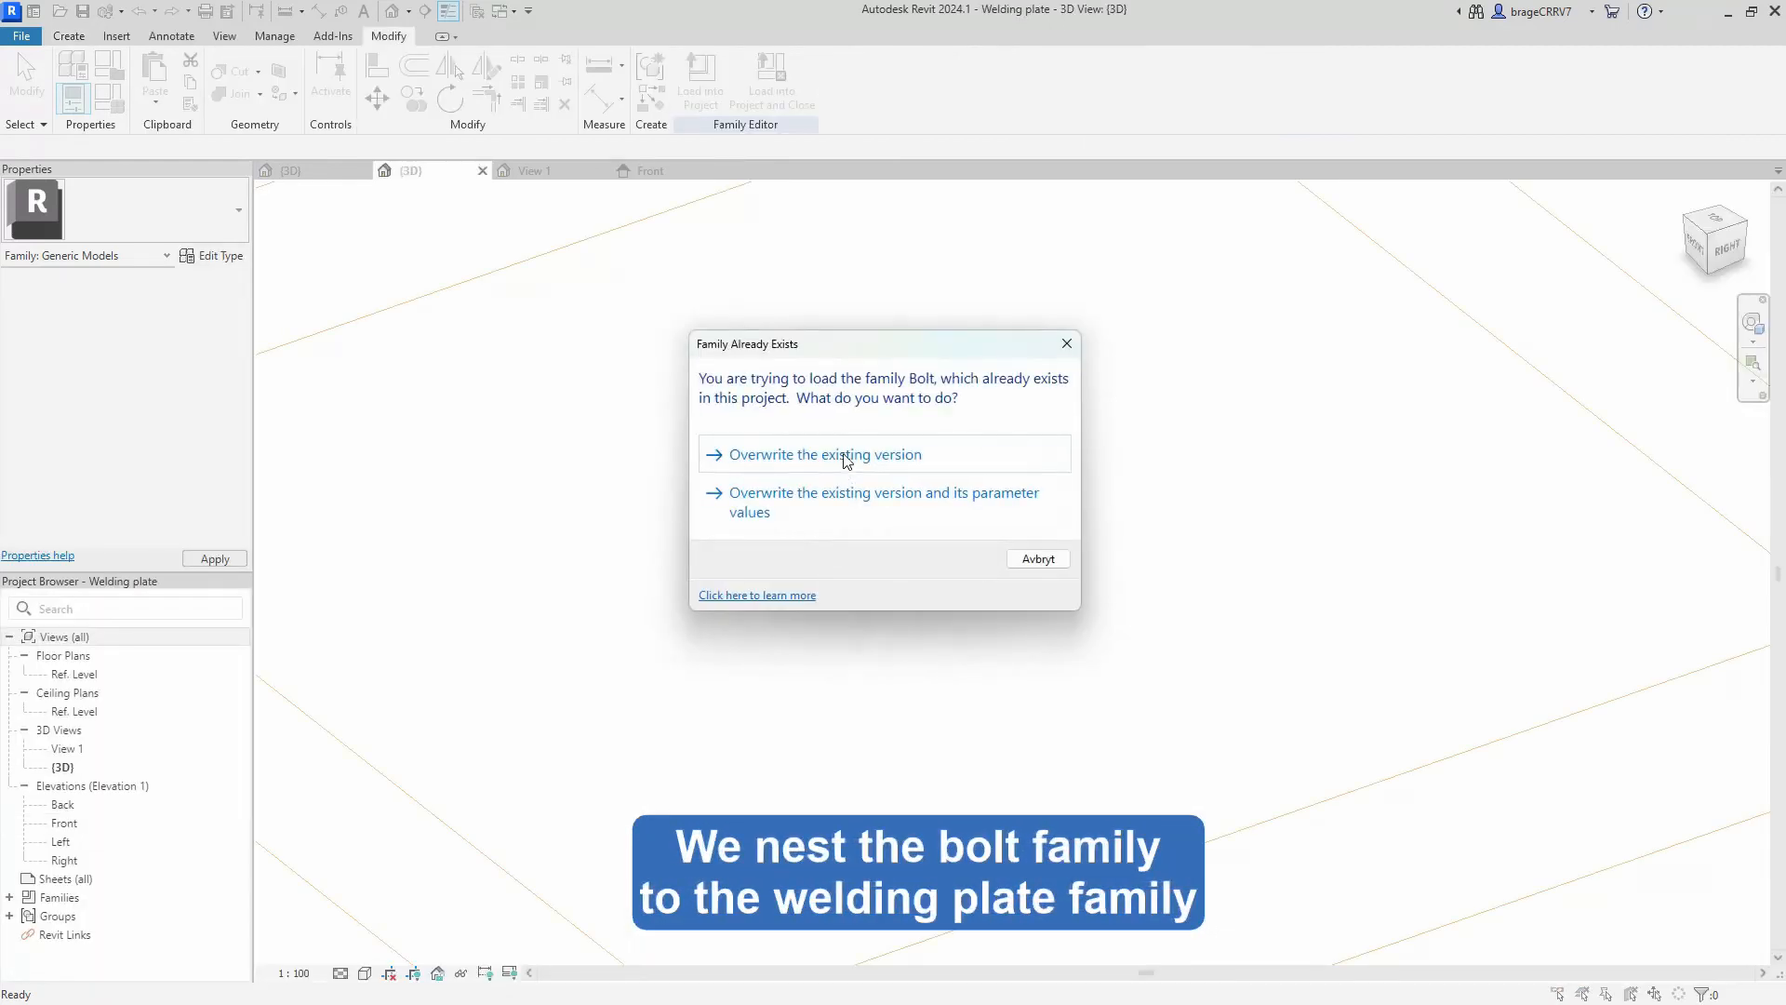
{"action": "left_click", "coordinate": [837, 454]}
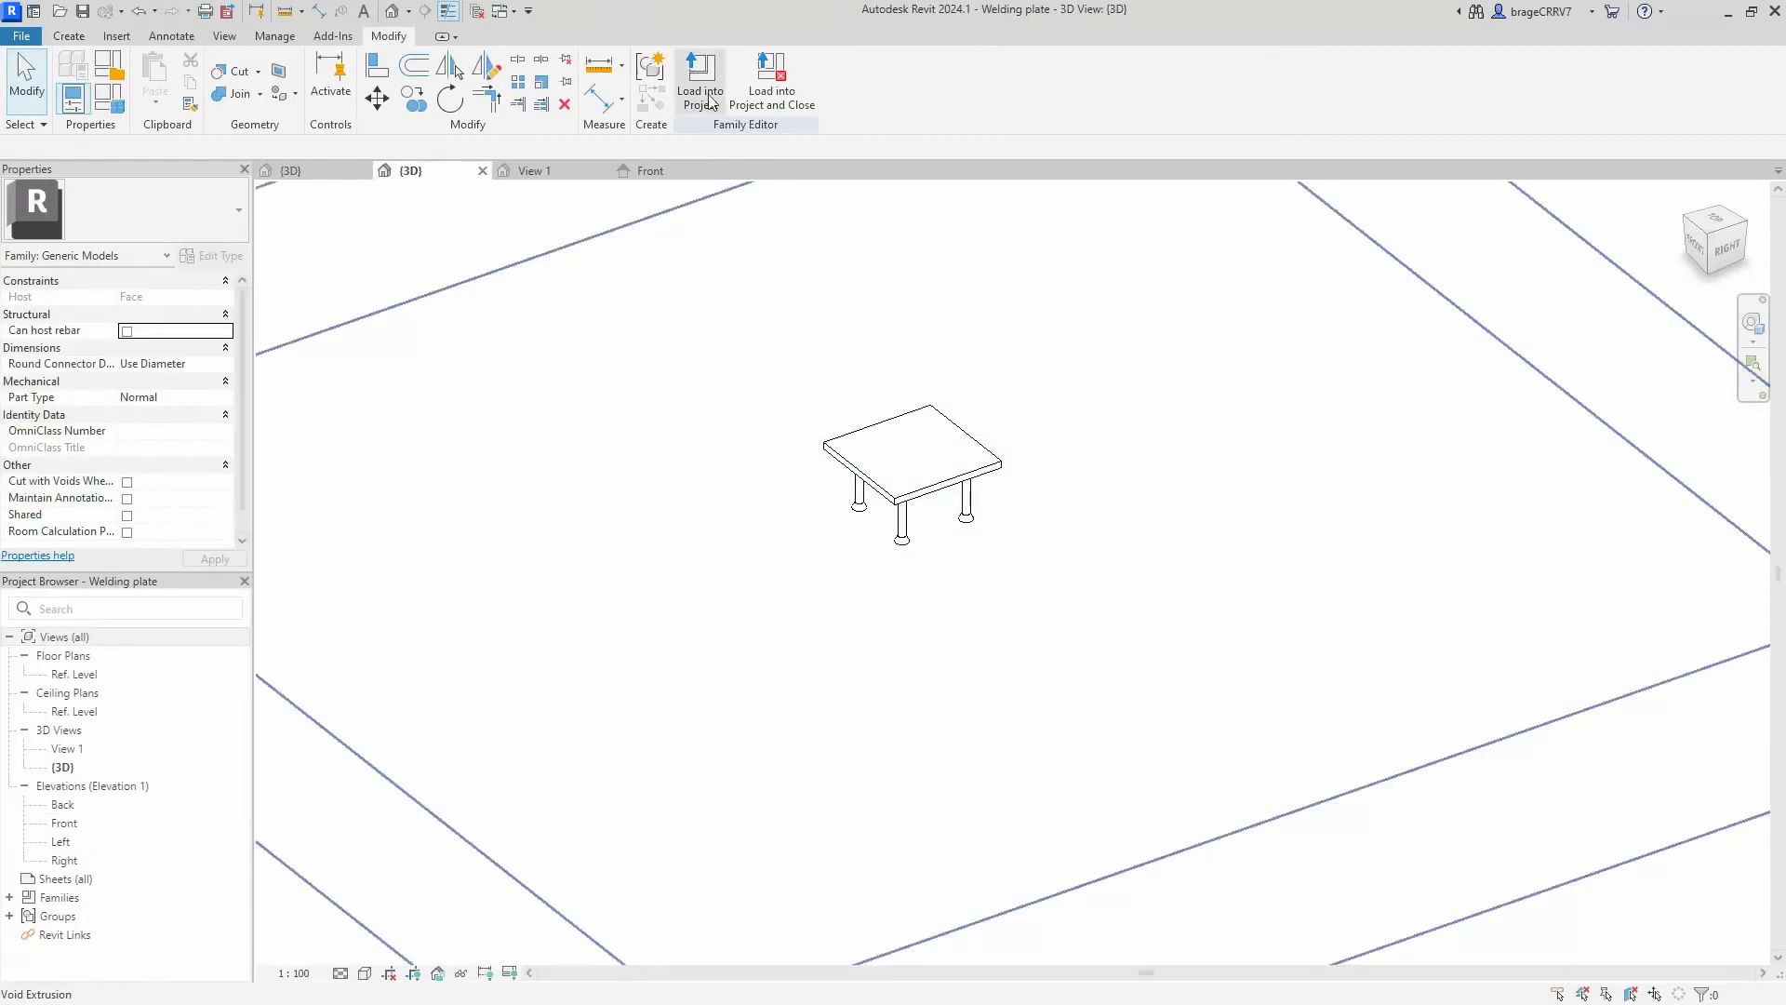
Step: Load the updated welding plate into KA.rvt and return to the family
{"action": "left_click", "coordinate": [701, 79]}
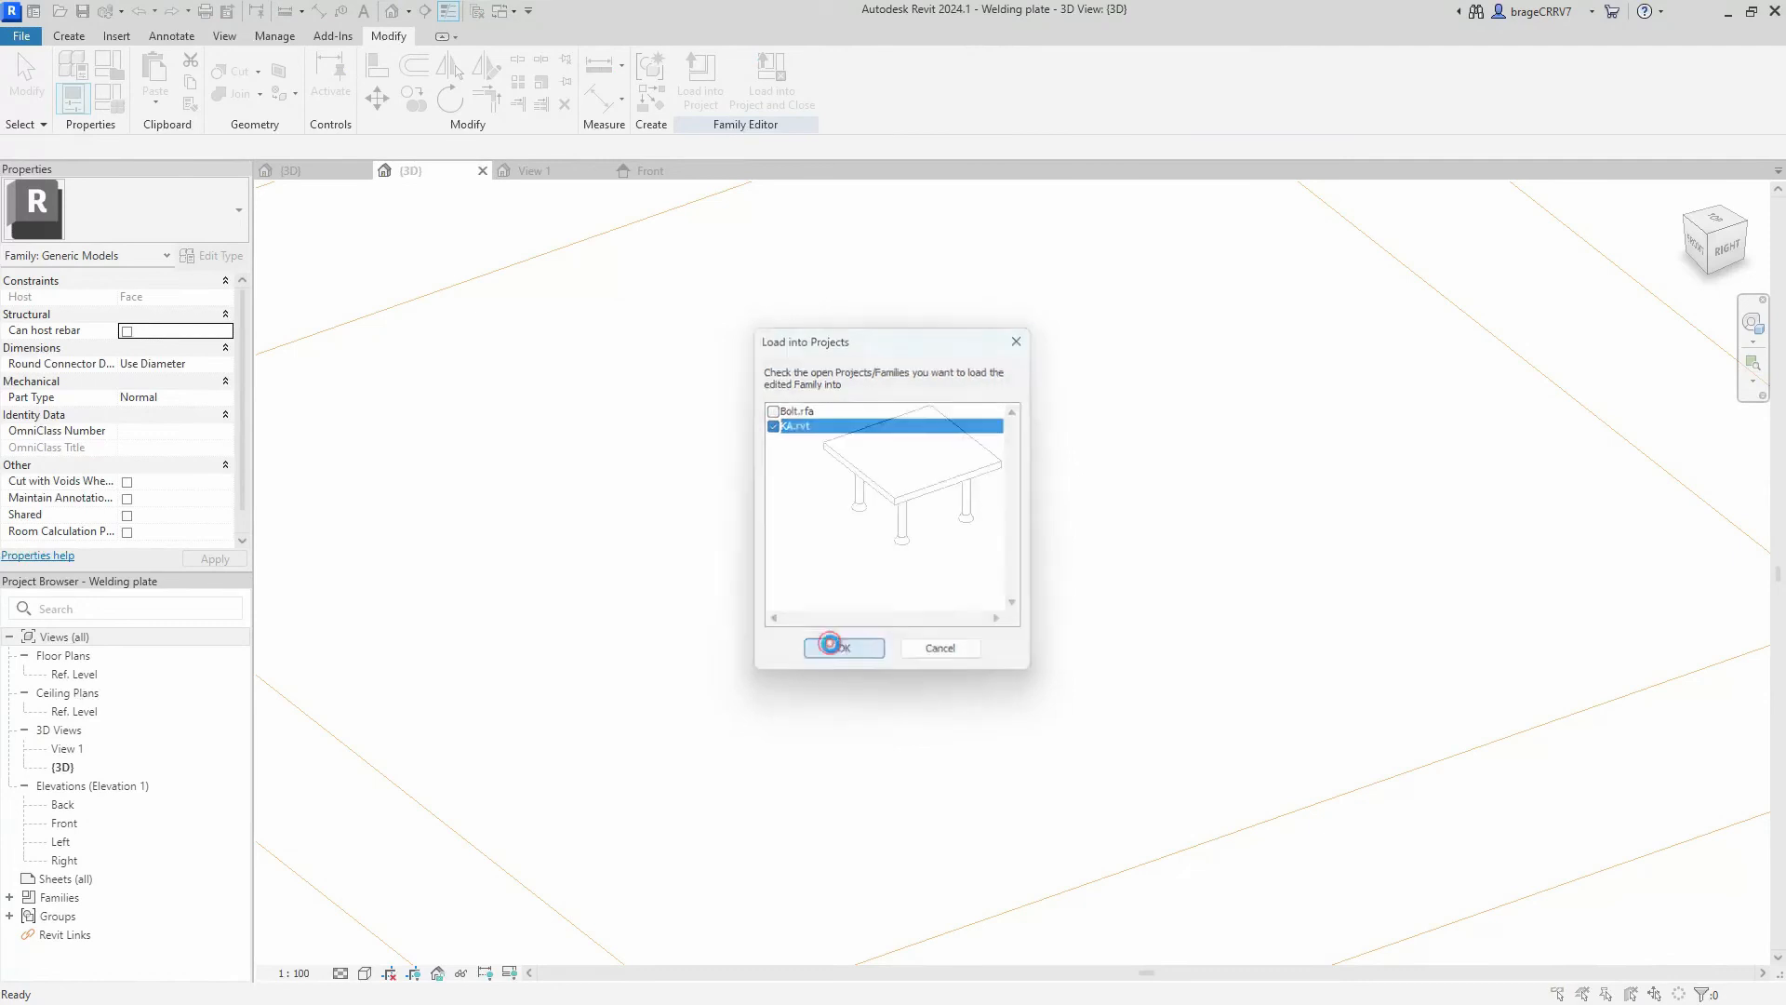
{"action": "left_click", "coordinate": [841, 647]}
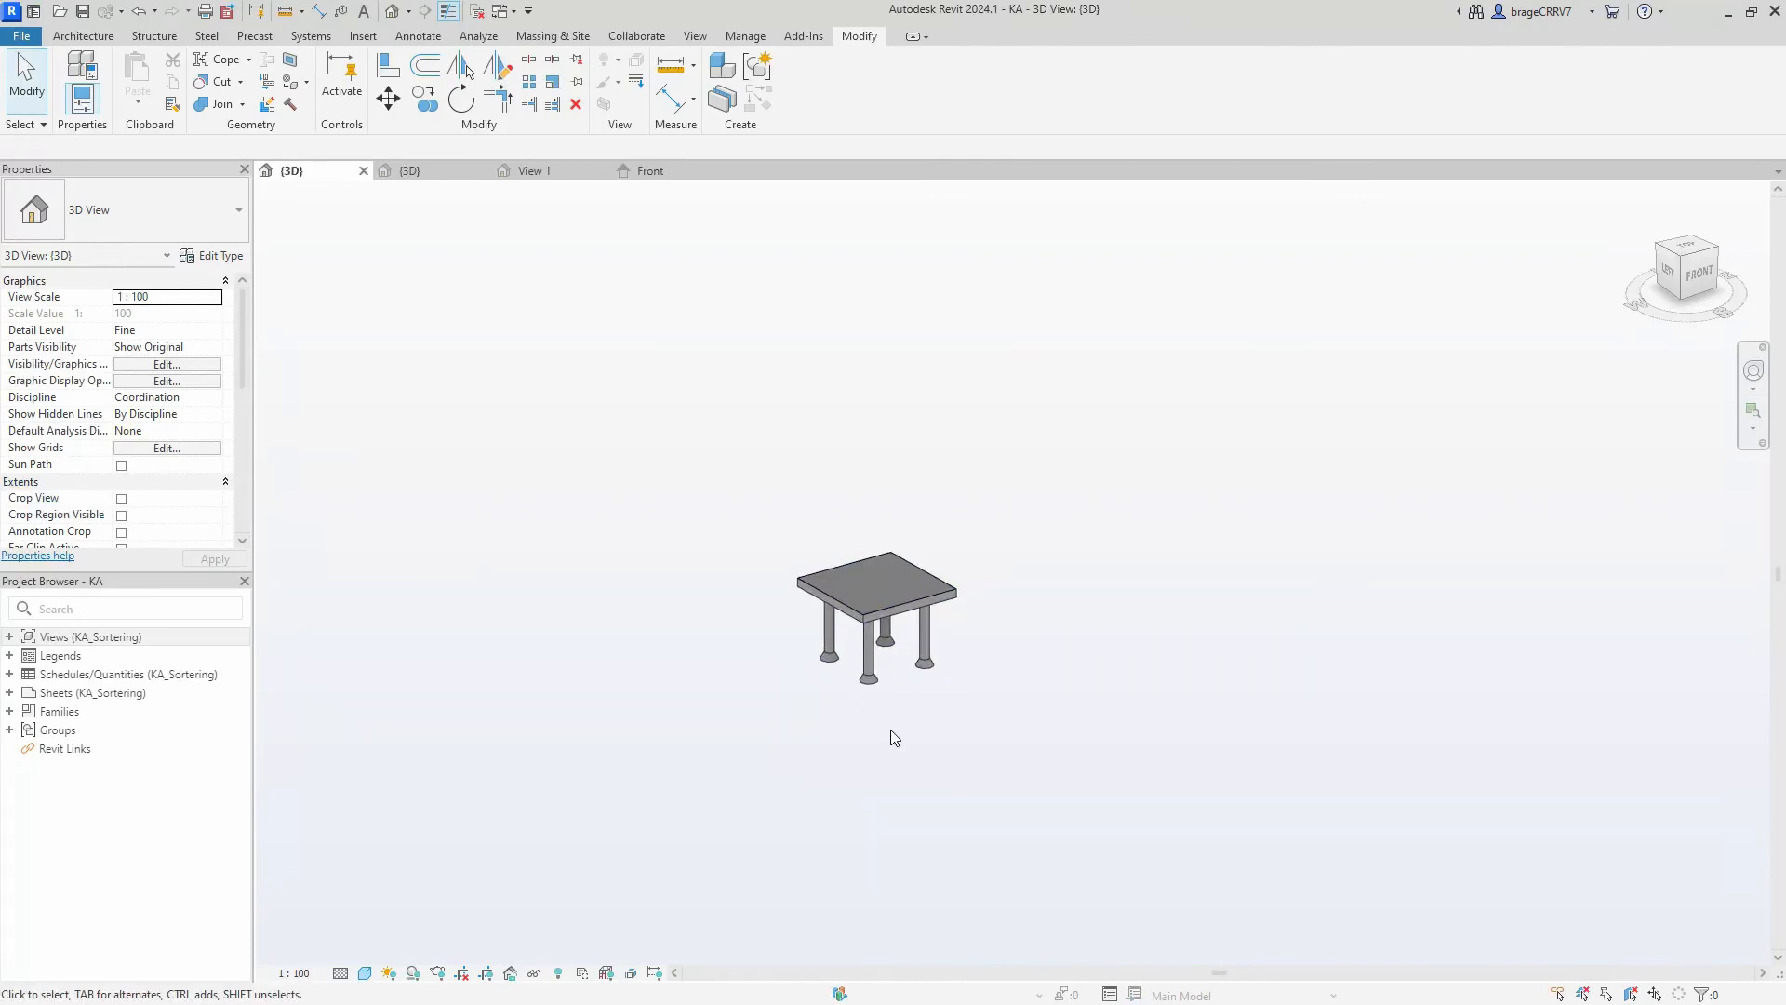
{"action": "left_click", "coordinate": [864, 618]}
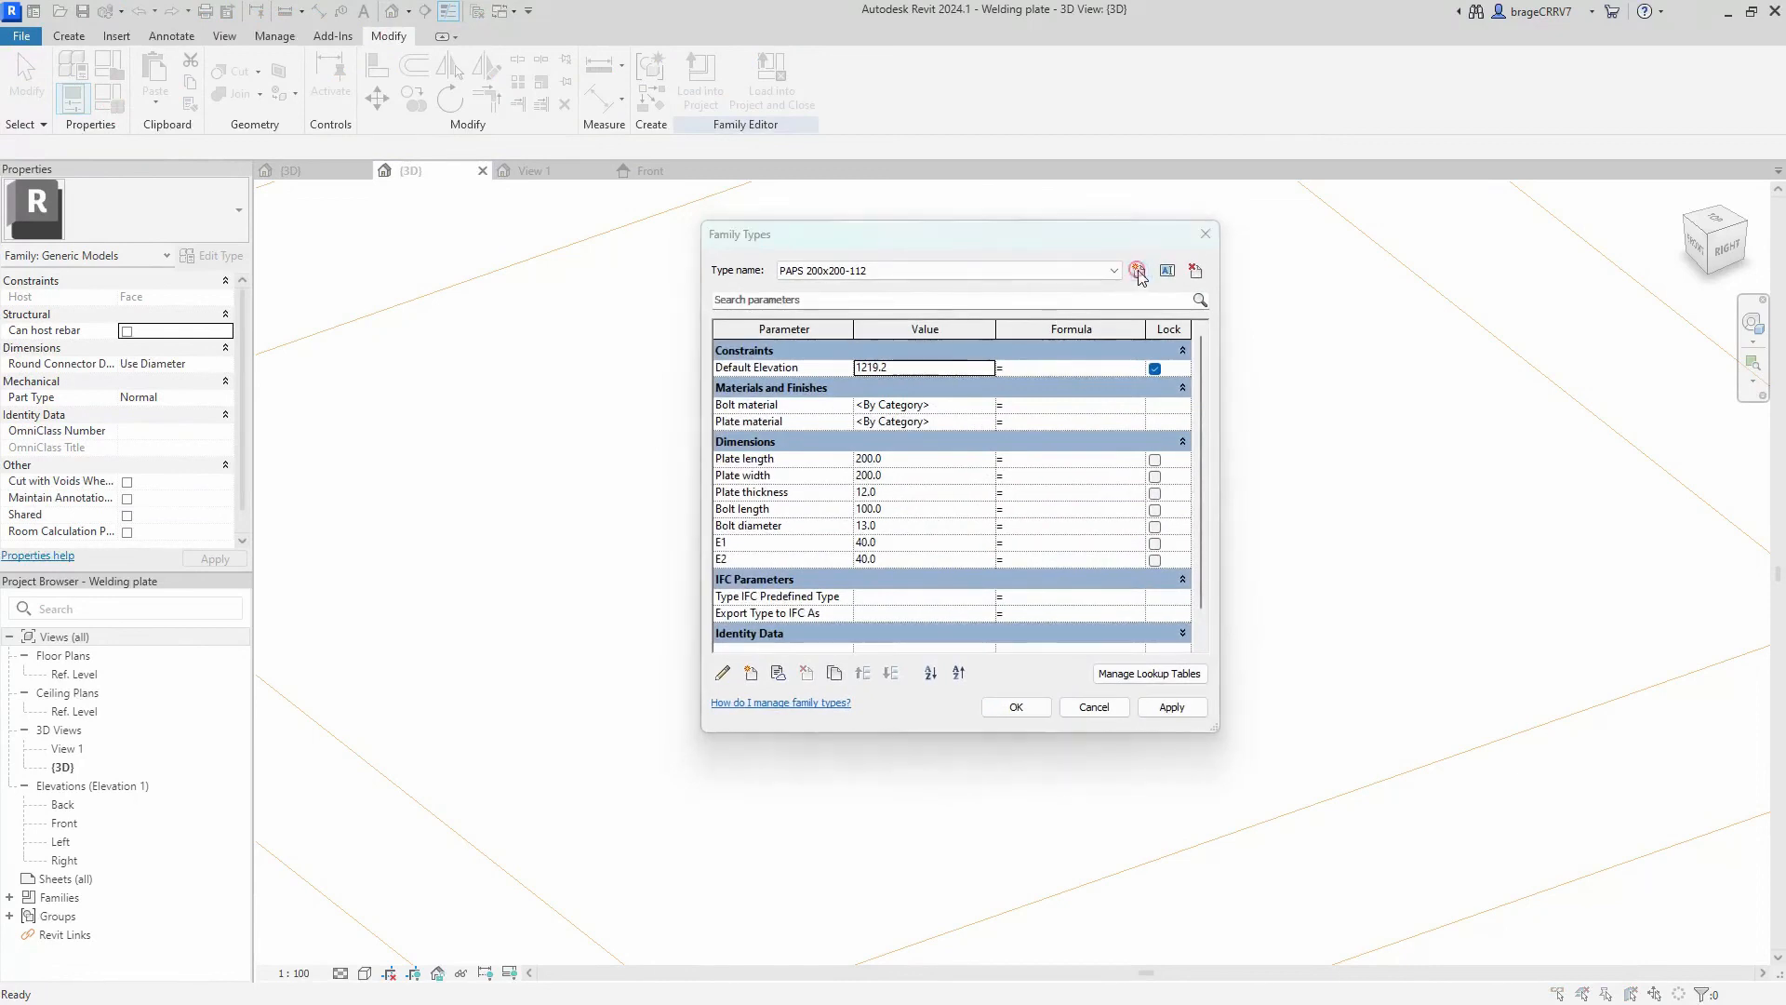
Step: Create a new welding plate type named 'Costum'
{"action": "left_click", "coordinate": [1137, 270]}
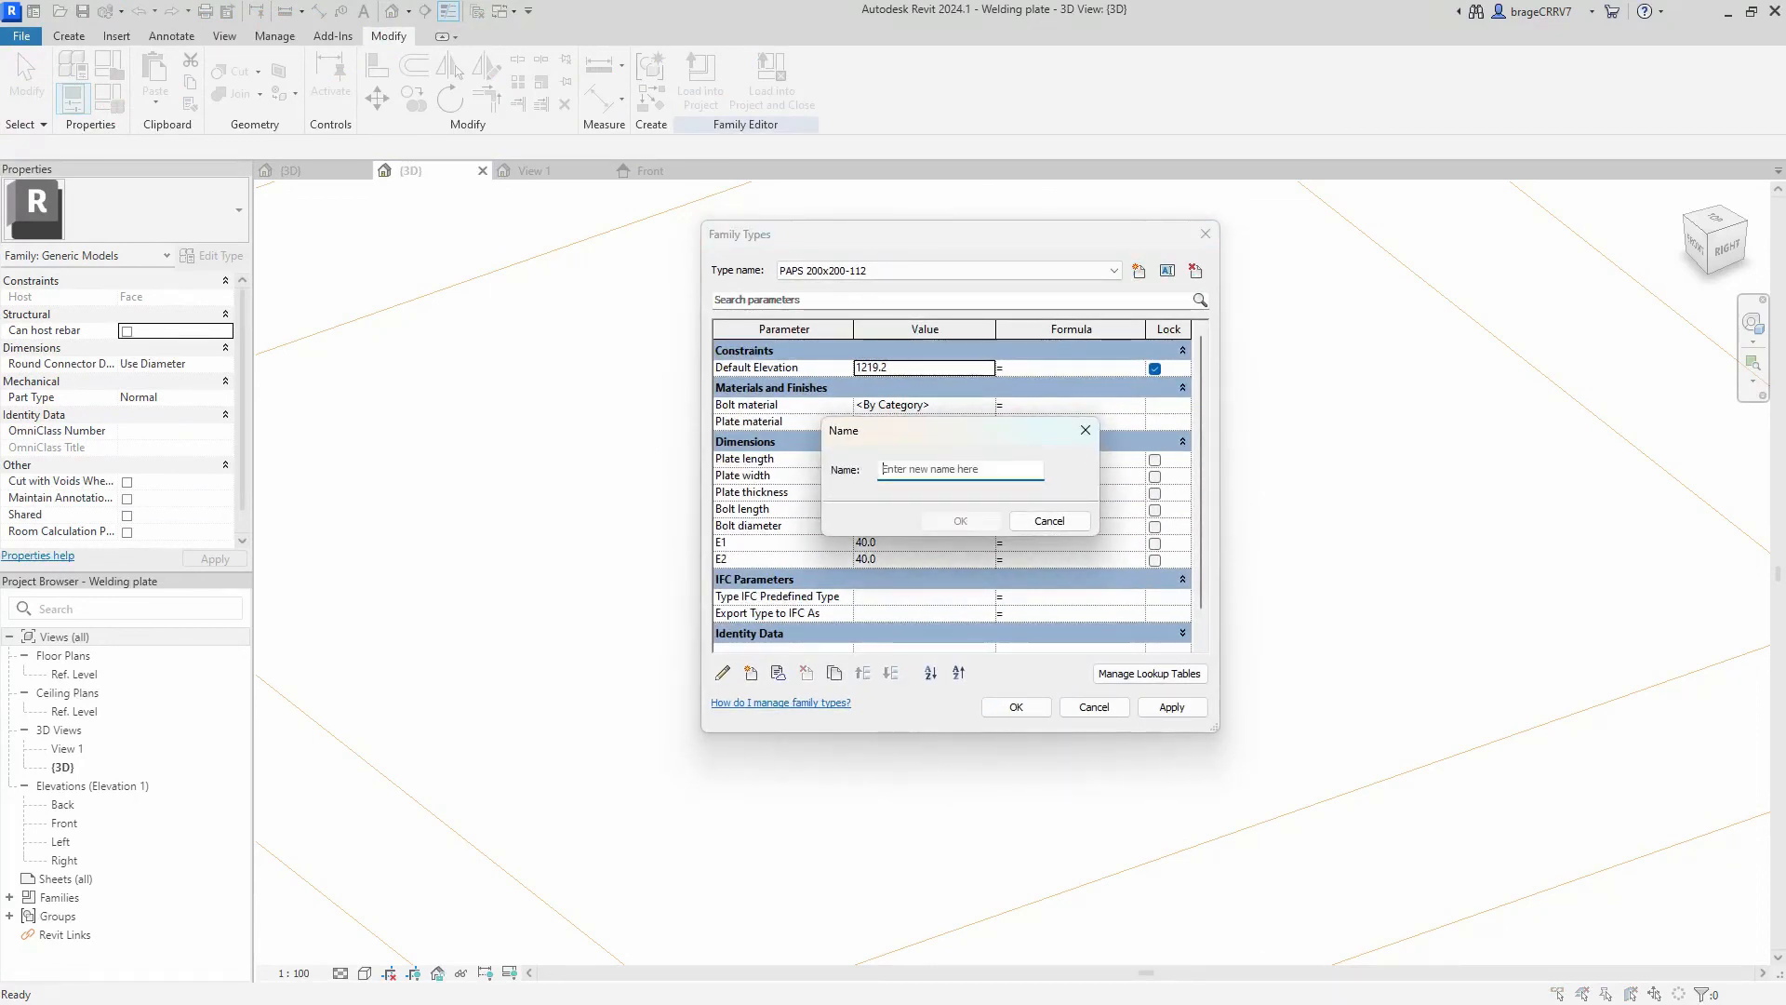
{"action": "type", "text": "Costum"}
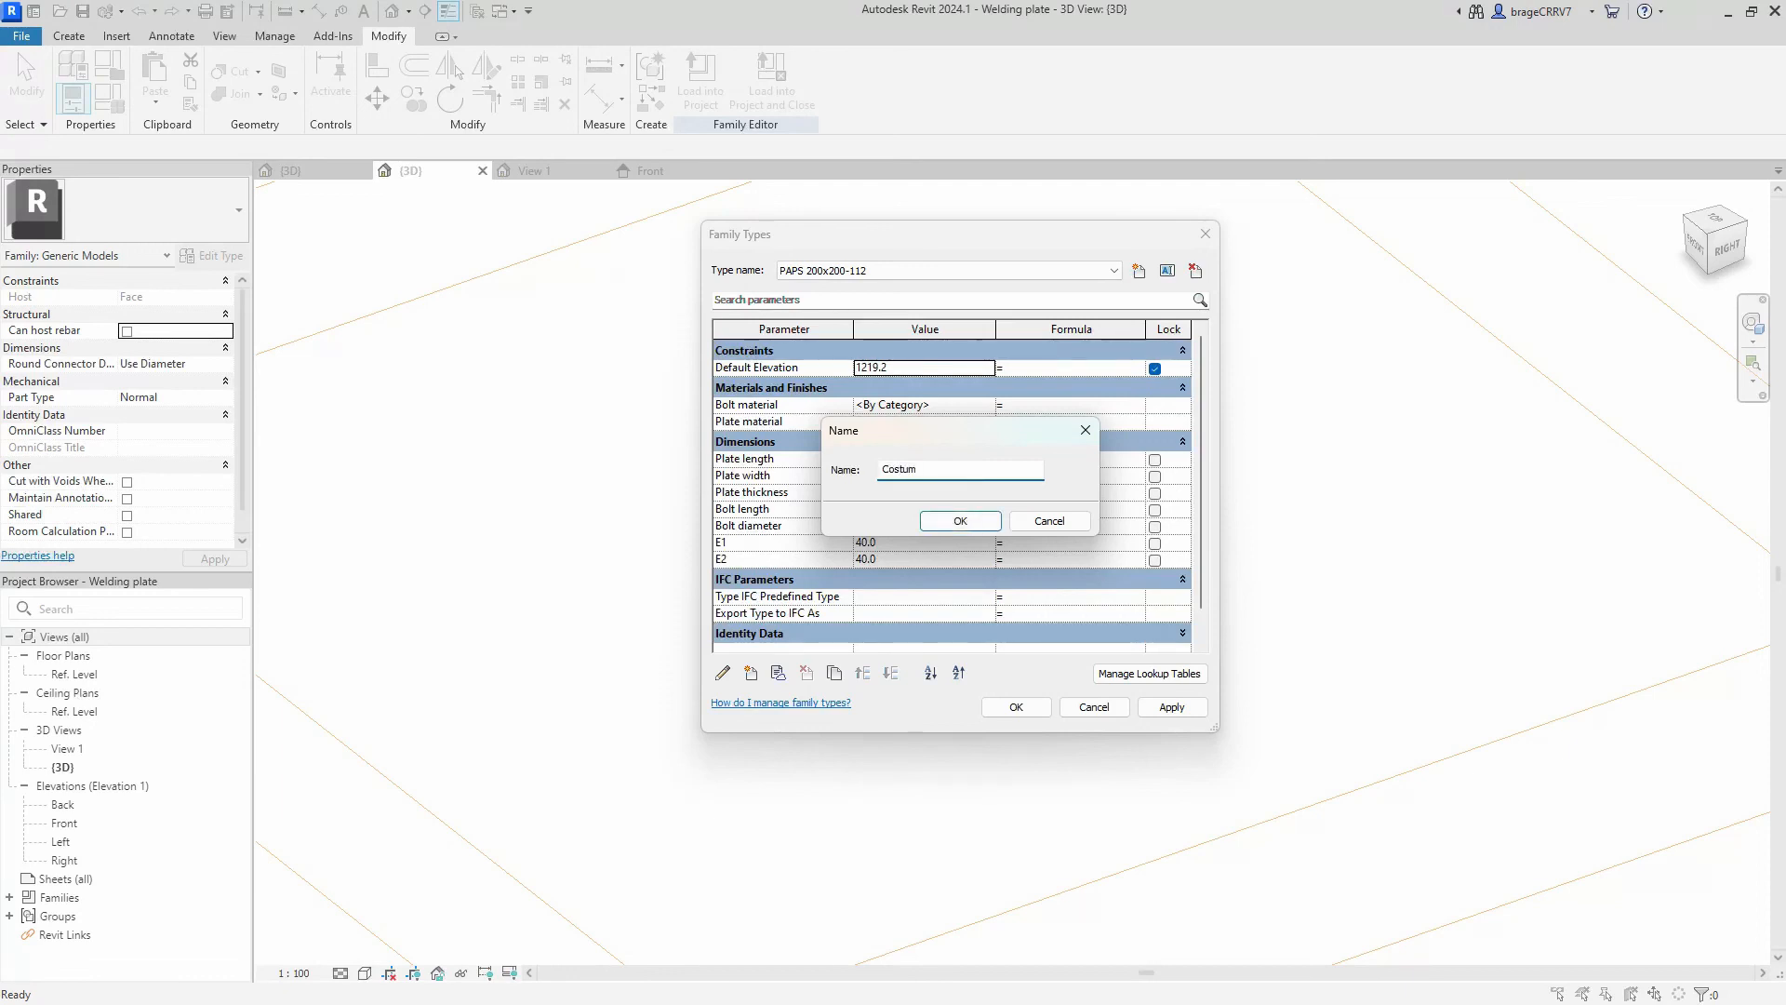
{"action": "left_click", "coordinate": [959, 520]}
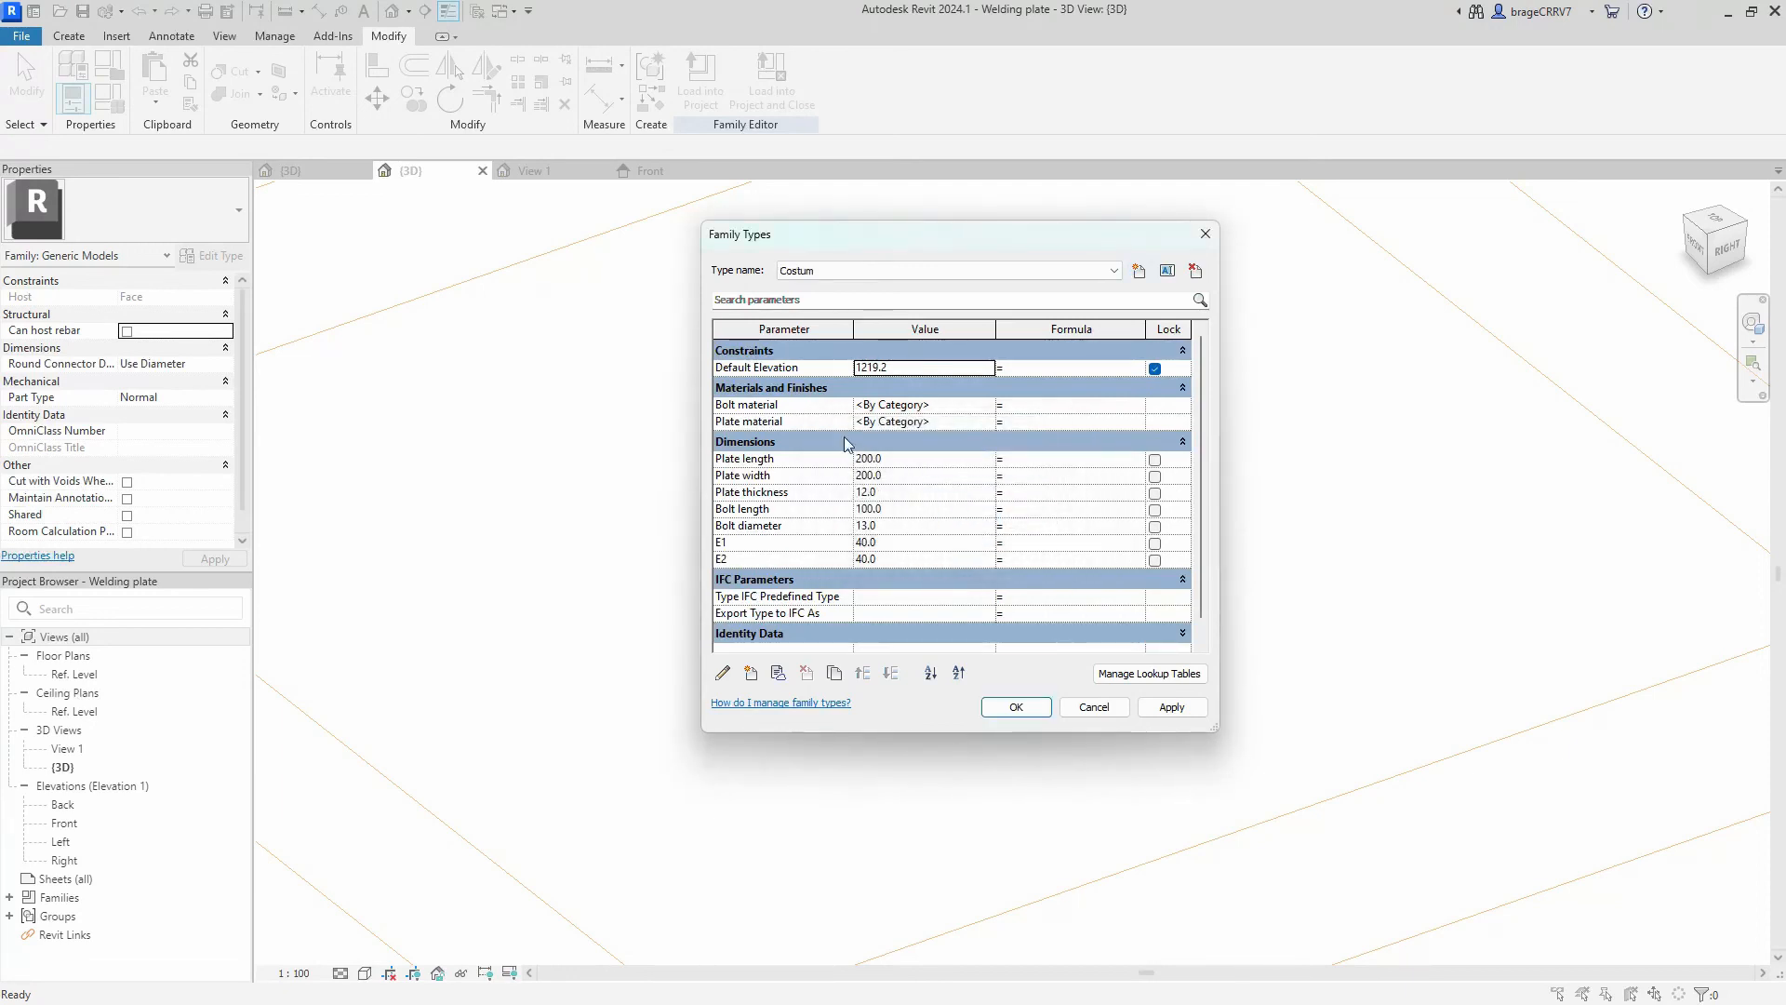